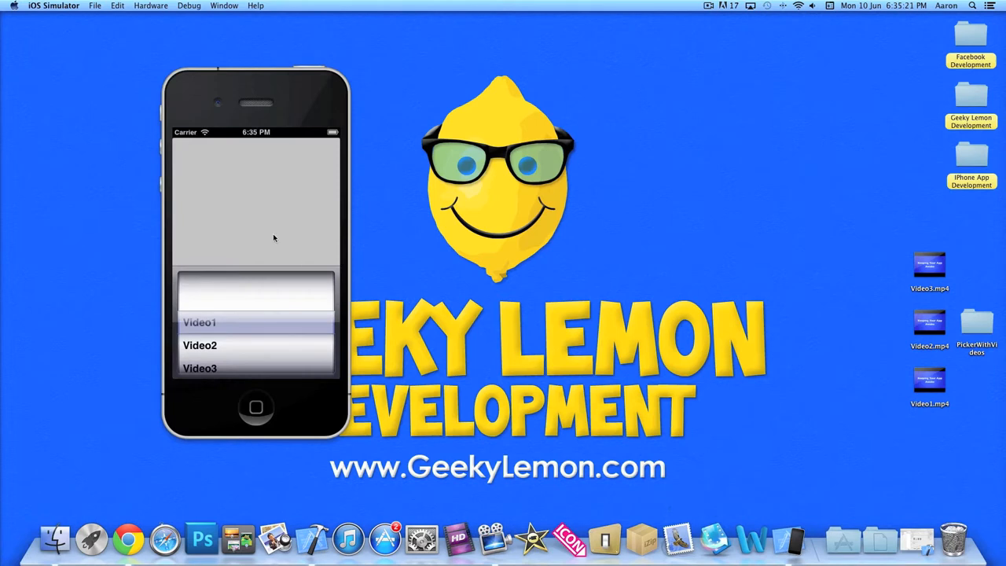
pyautogui.moveTo(285, 327)
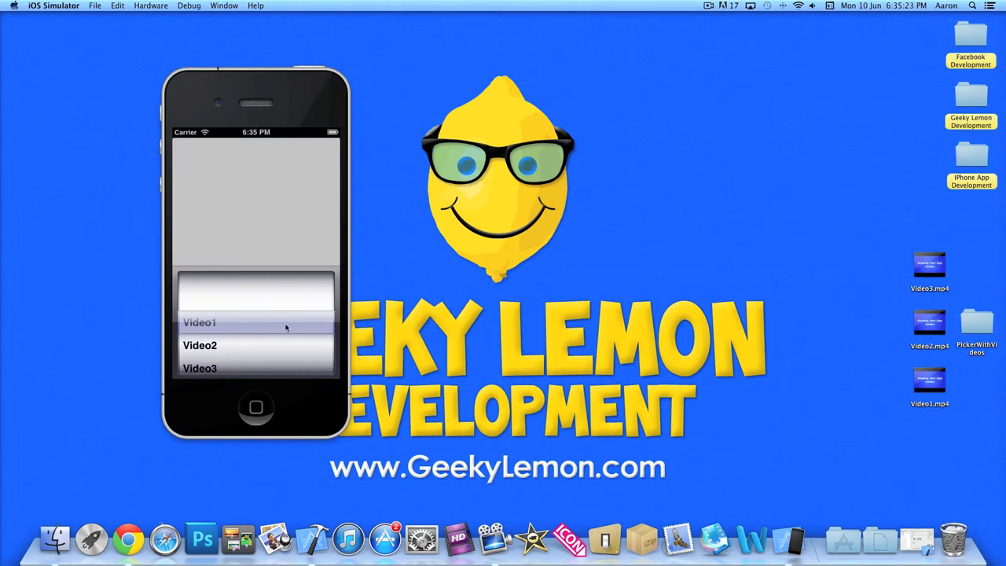
# In the Simulator, spin the picker to Video2 and play it fullscreen
pyautogui.scroll(-3)
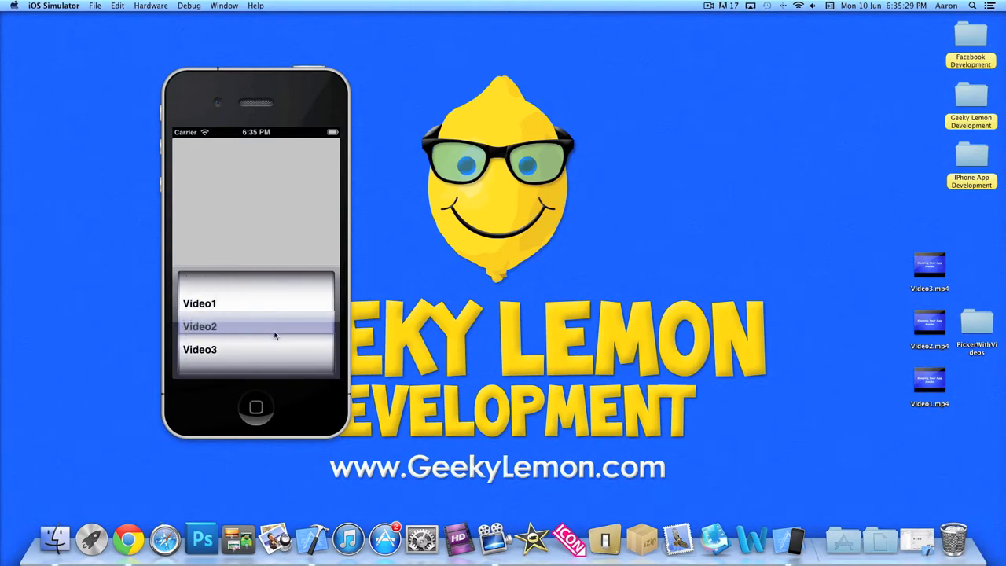
pyautogui.scroll(-3)
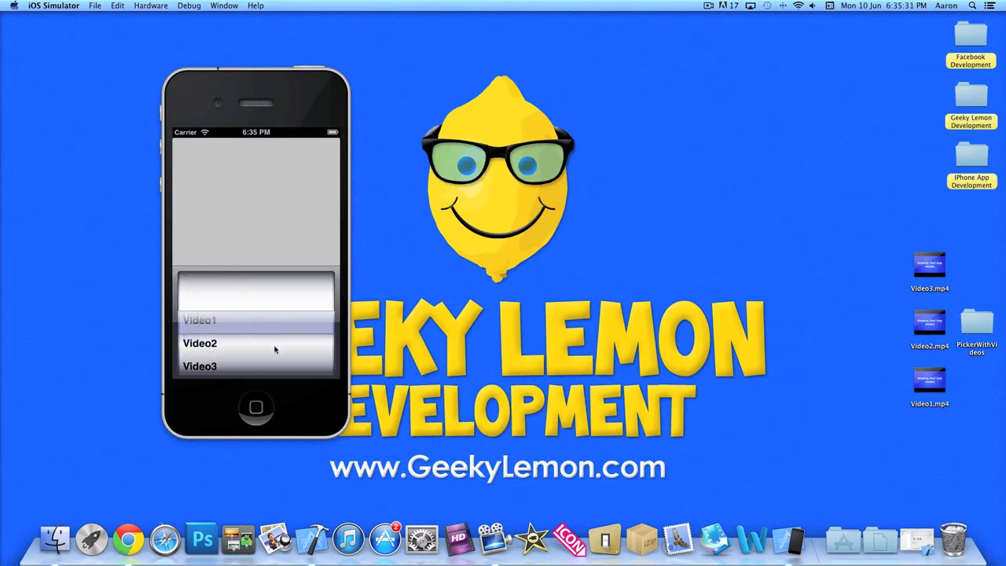
pyautogui.click(199, 319)
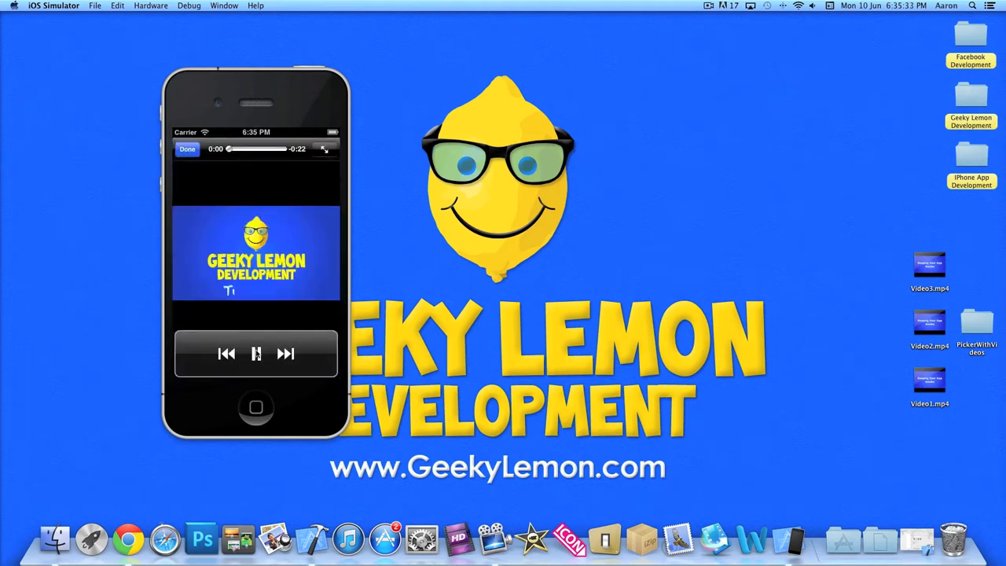
# Pause and close the player, play another chosen video, then open the PickerWithVideos project
pyautogui.click(255, 353)
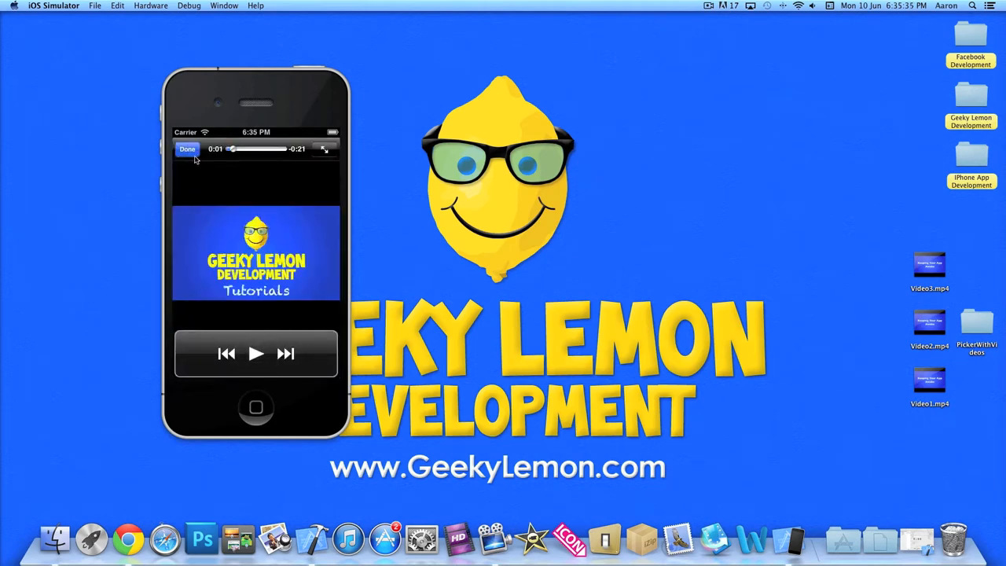
pyautogui.click(255, 353)
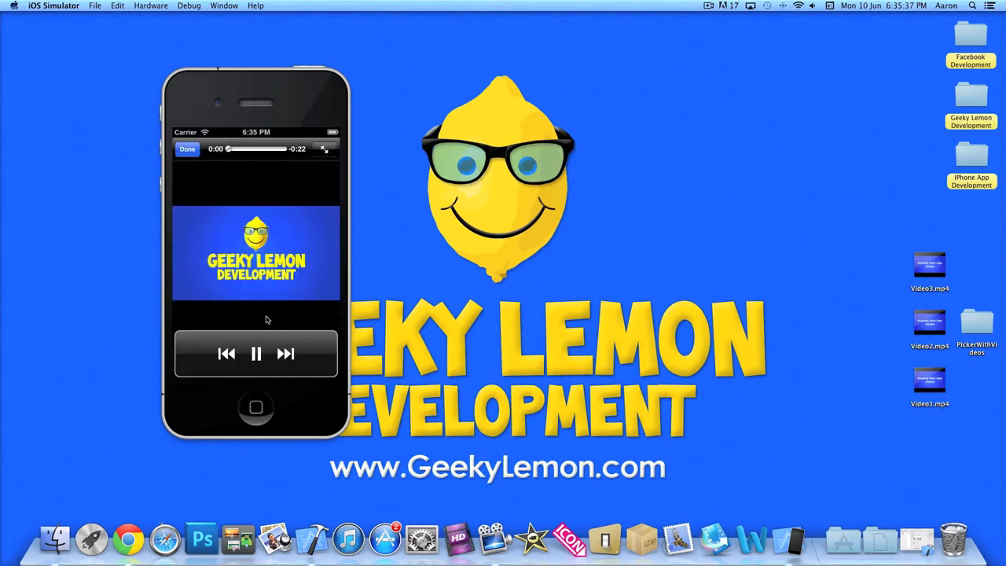
pyautogui.click(255, 354)
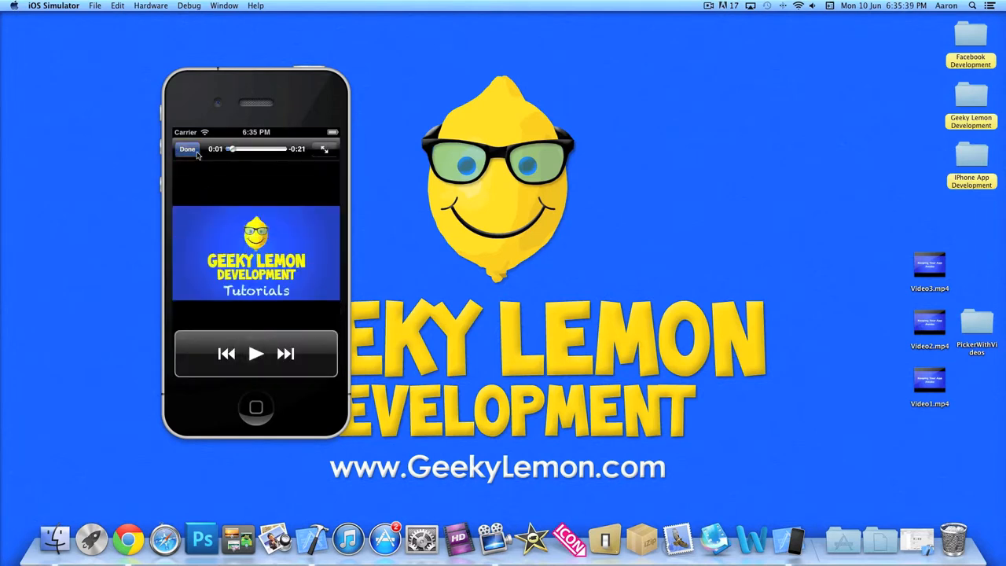
pyautogui.click(255, 354)
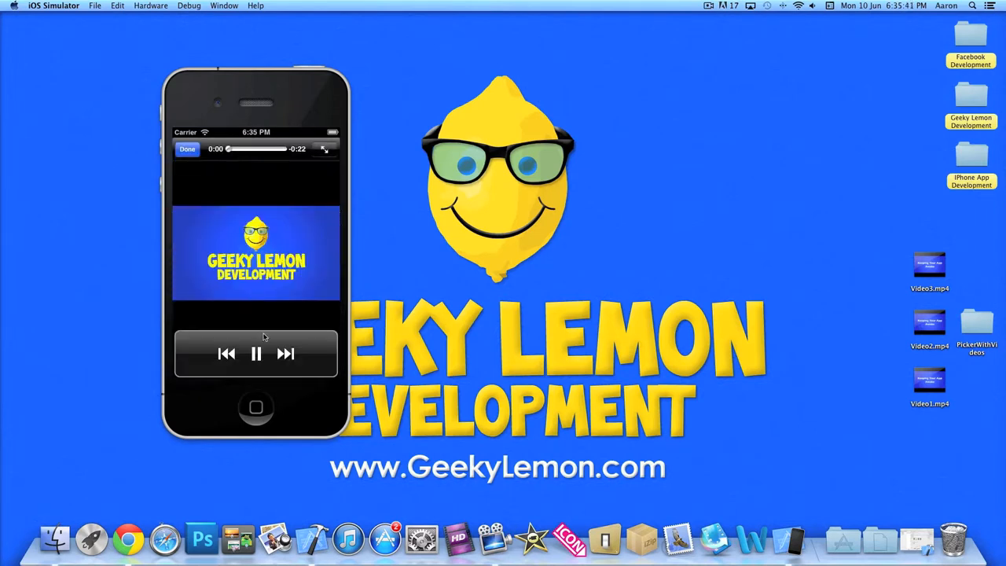
pyautogui.click(187, 149)
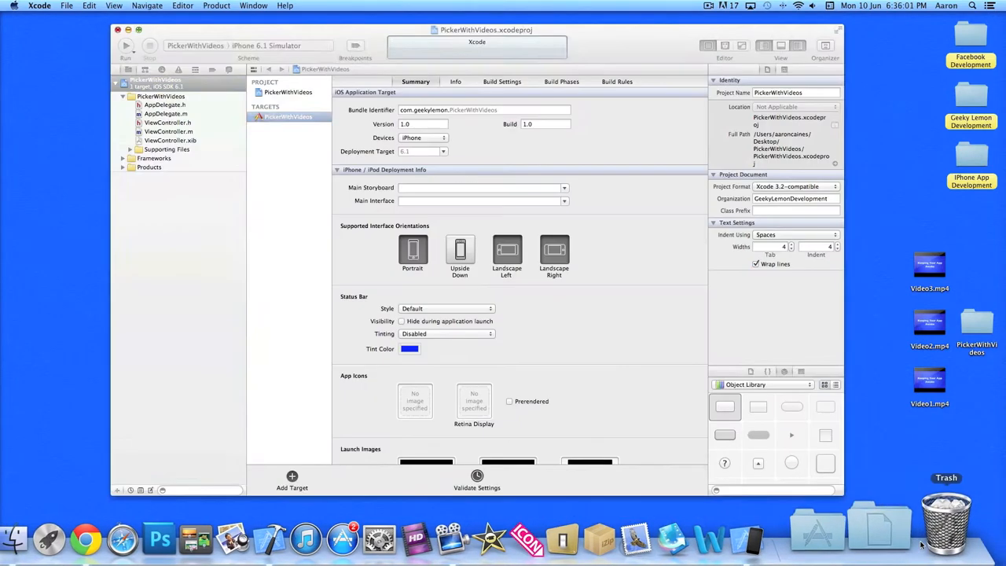
# Copy Video1.mp4, Video2.mp4 and Video3.mp4 into the expanded Supporting Files group
pyautogui.click(126, 45)
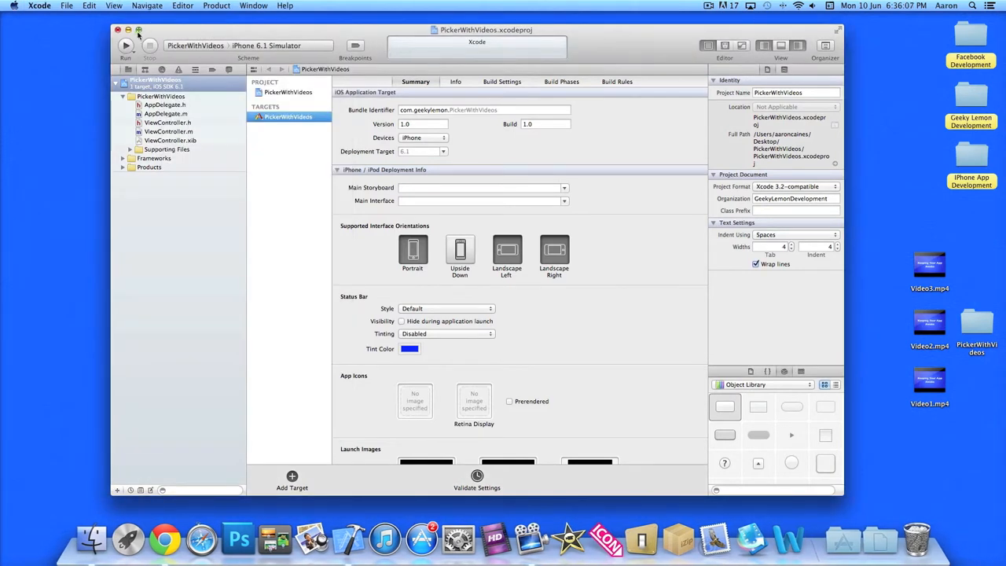
pyautogui.click(130, 150)
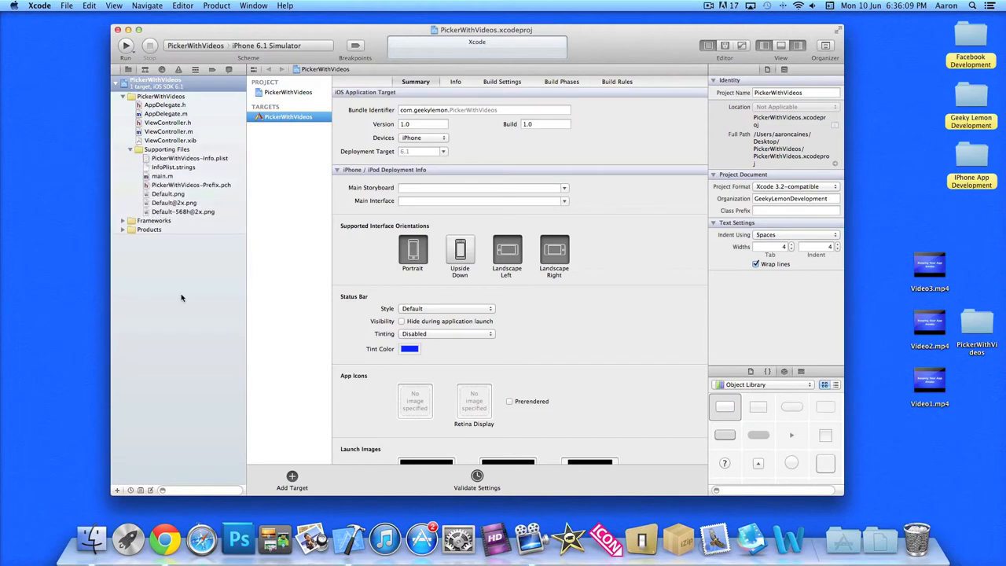
pyautogui.moveTo(955, 285)
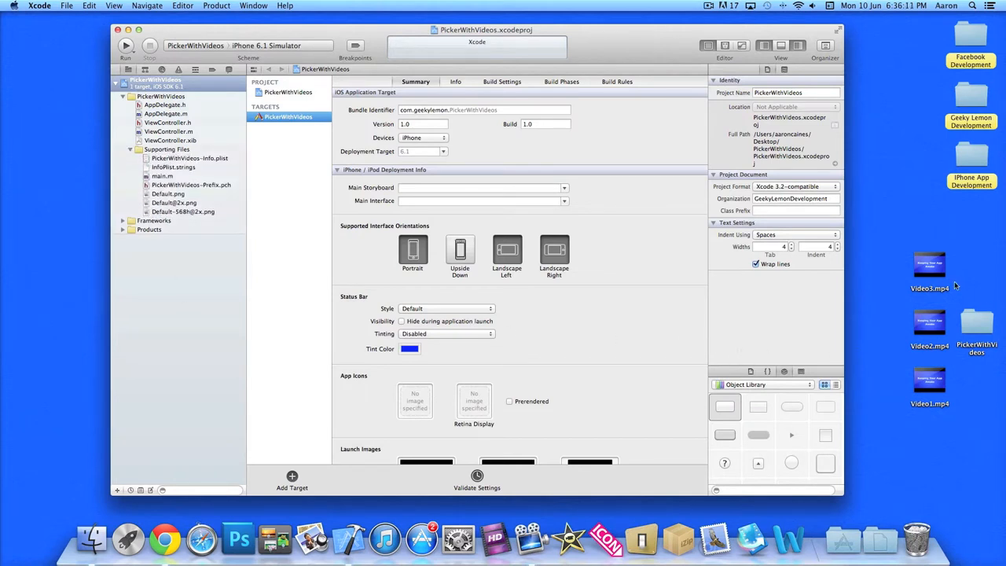
pyautogui.click(929, 269)
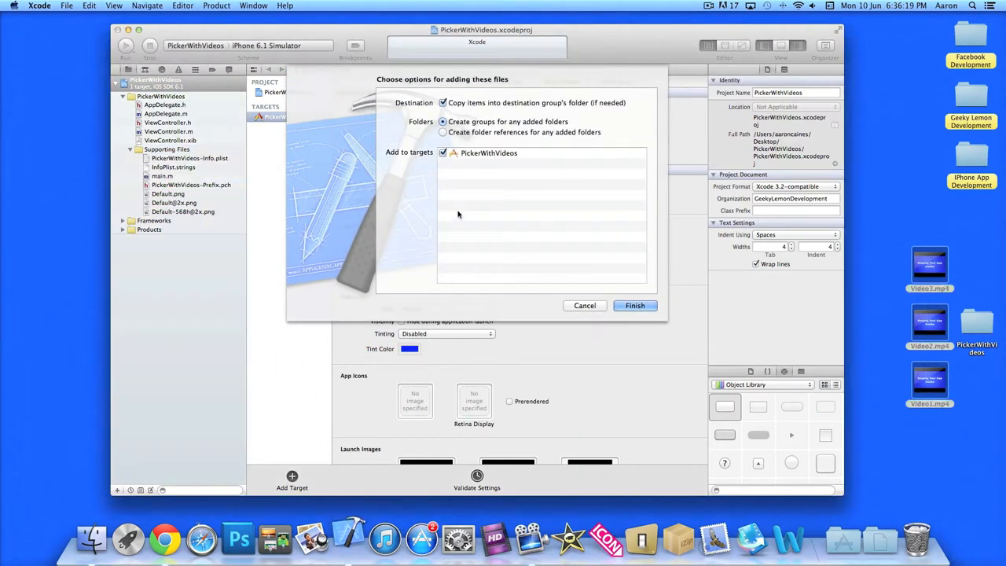
pyautogui.click(634, 305)
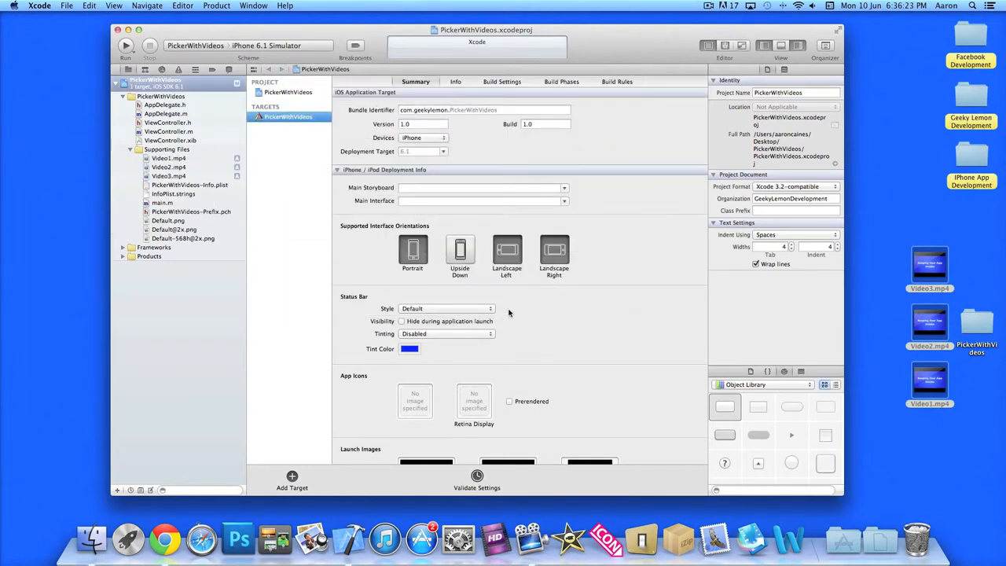
pyautogui.moveTo(362, 256)
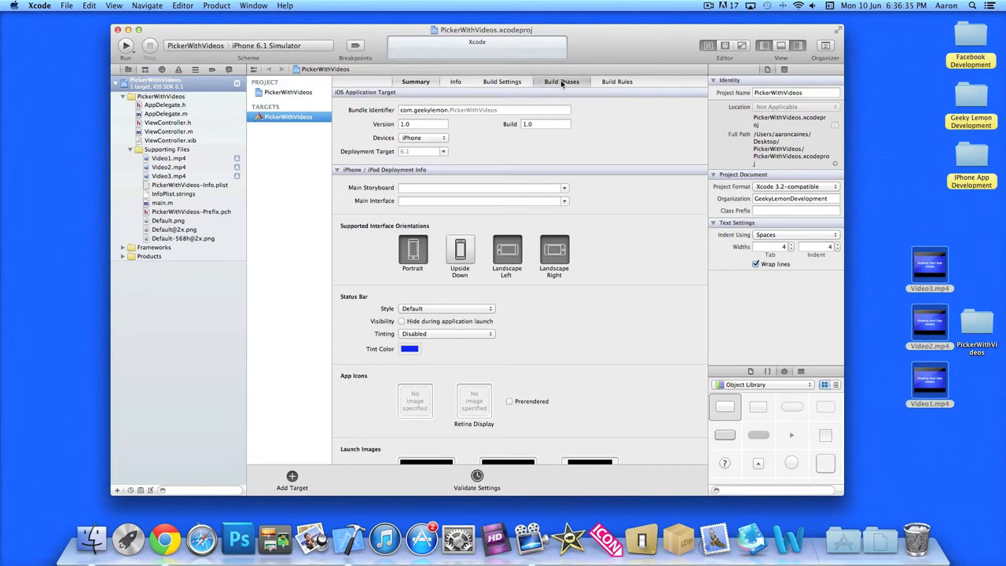
# Add MediaPlayer.framework under Build Phases' Link Binary With Libraries
pyautogui.click(561, 81)
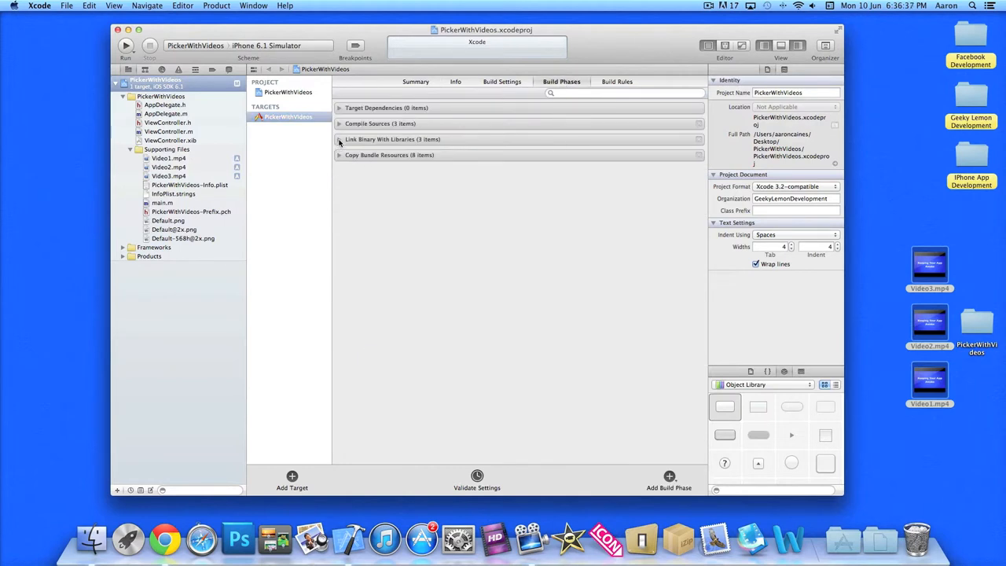
pyautogui.click(339, 139)
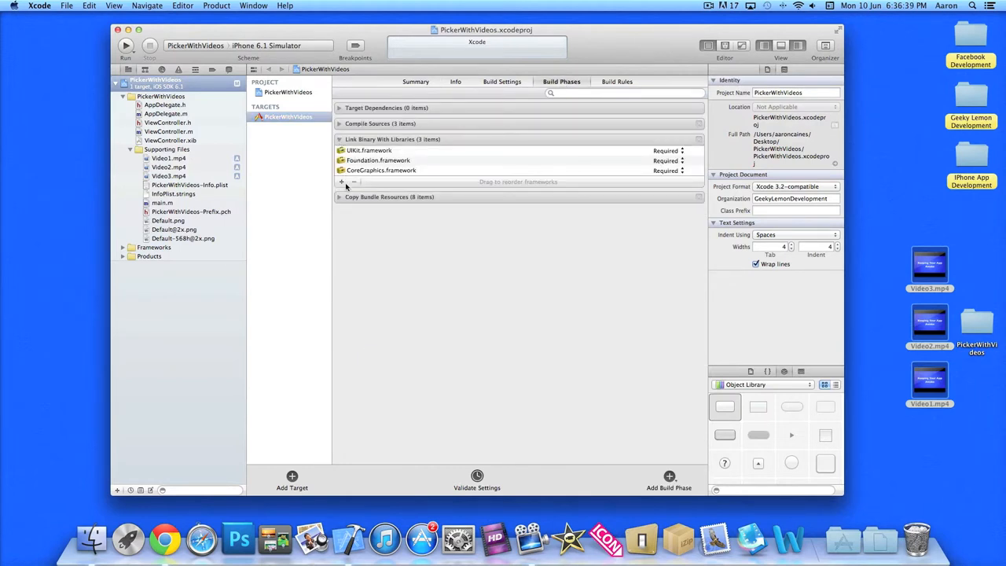
pyautogui.click(341, 181)
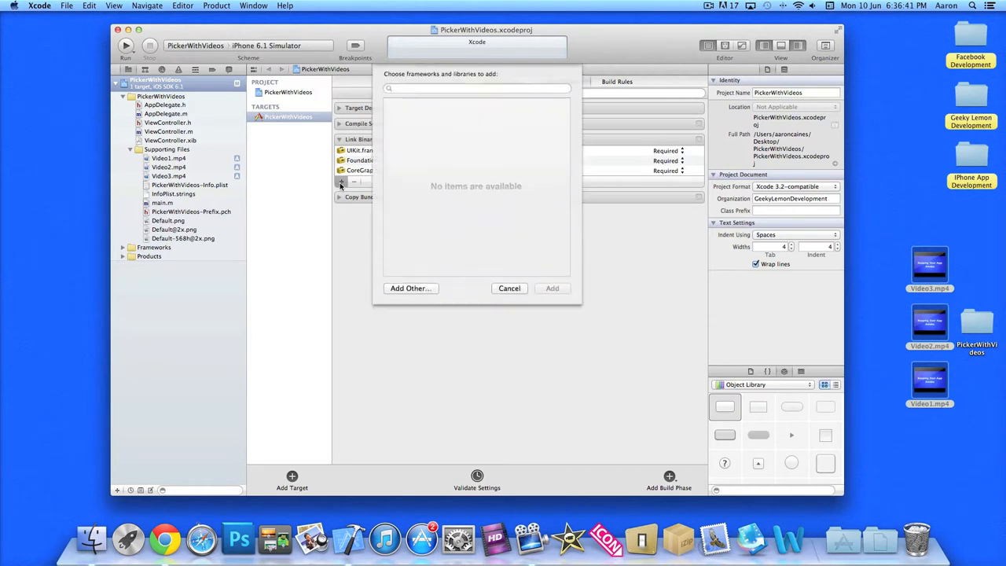
pyautogui.click(476, 88)
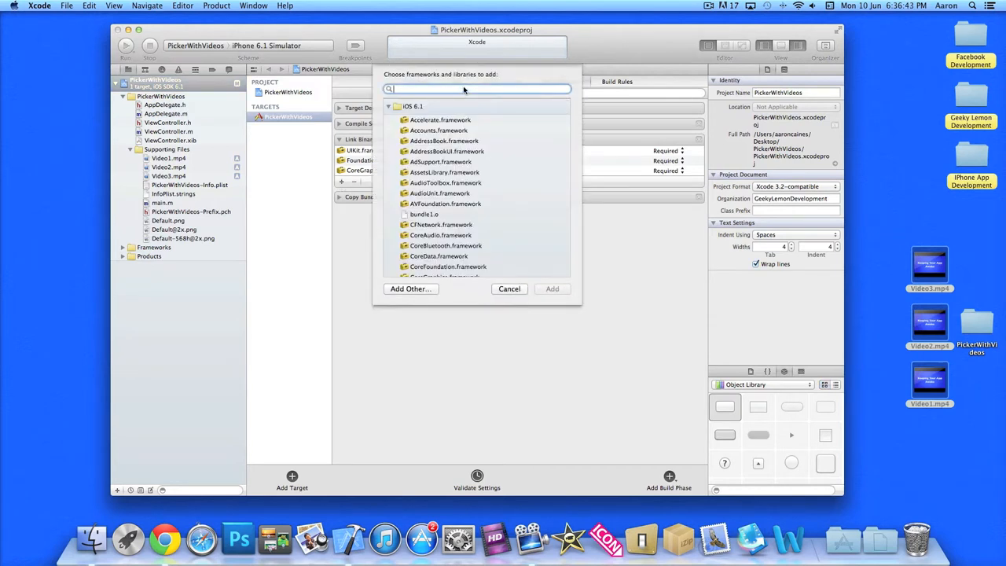
pyautogui.write('media')
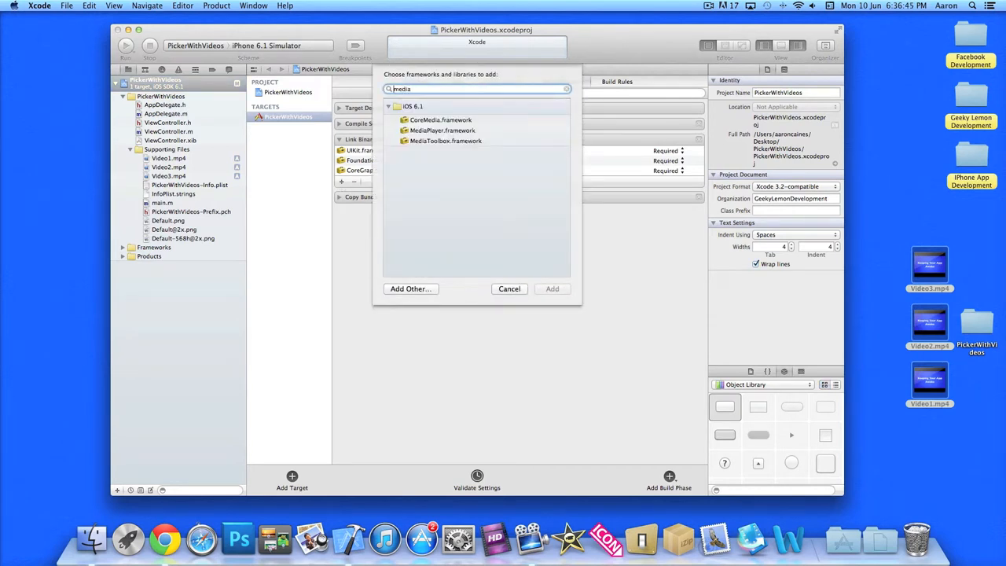
pyautogui.click(443, 130)
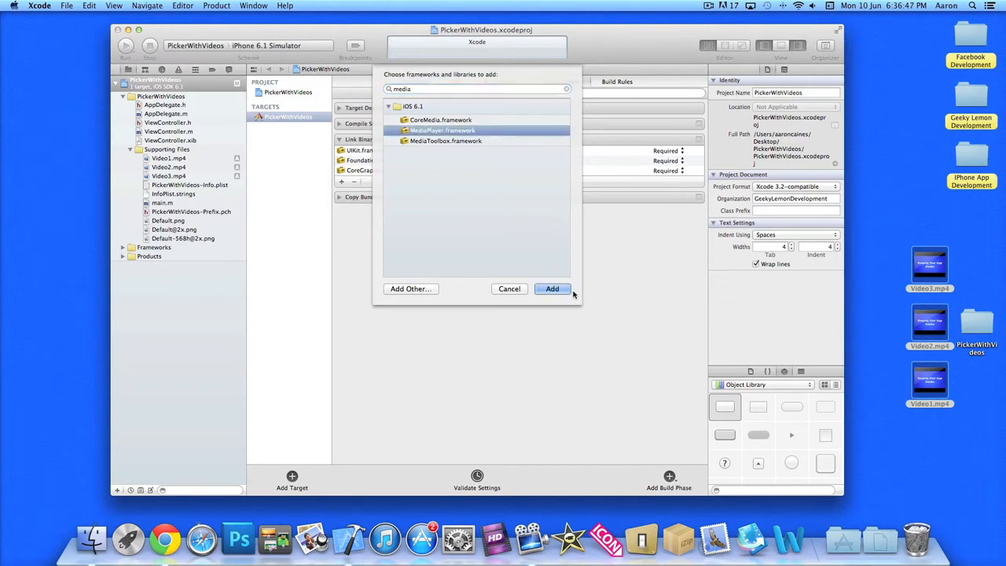
pyautogui.click(552, 288)
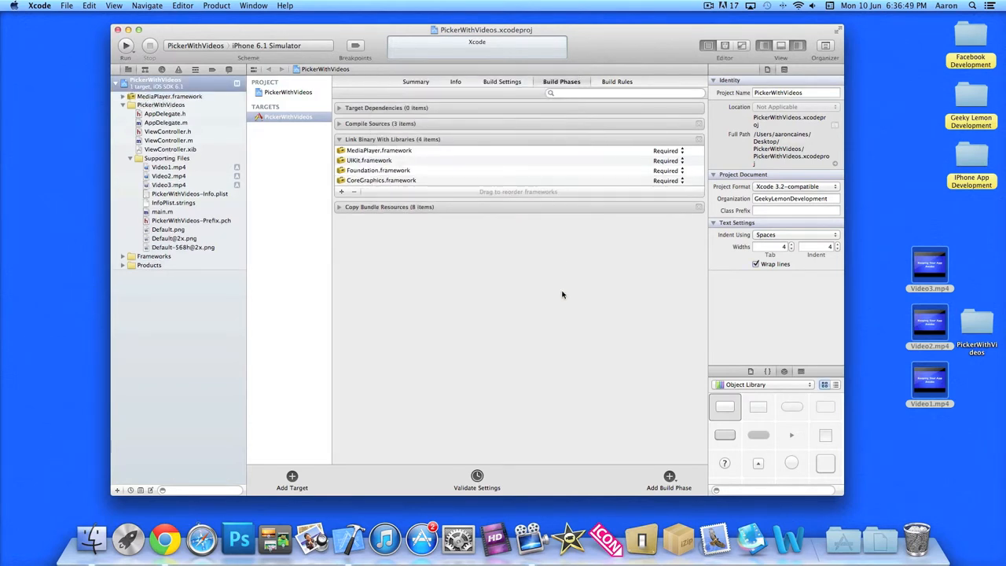
pyautogui.moveTo(310, 220)
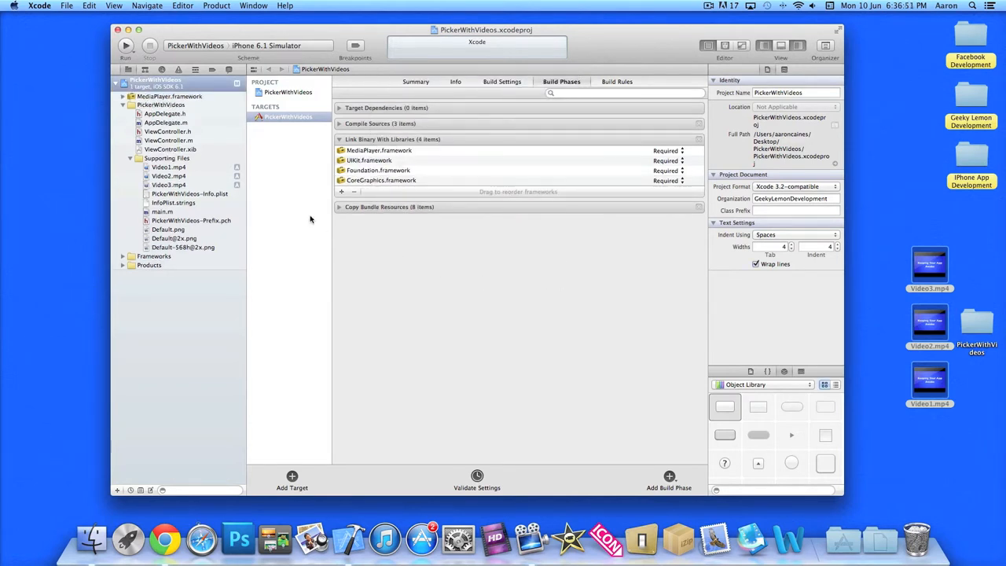
pyautogui.click(168, 131)
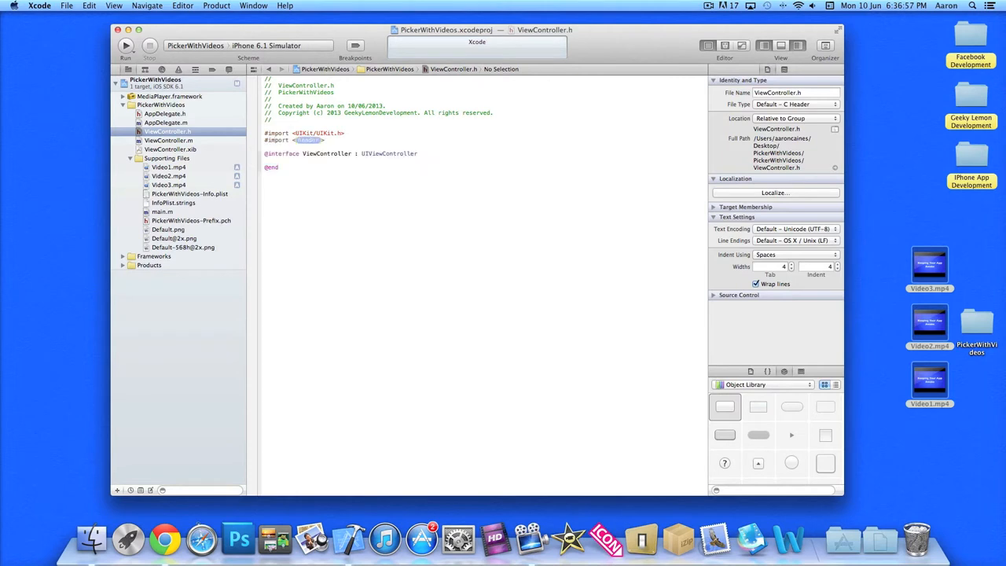
# Import MediaPlayer/MediaPlayer.h and declare 'IBOutlet UIPickerView *Picker;' inside the interface braces
pyautogui.write('MediaPlayer/MediaPlayer.h')
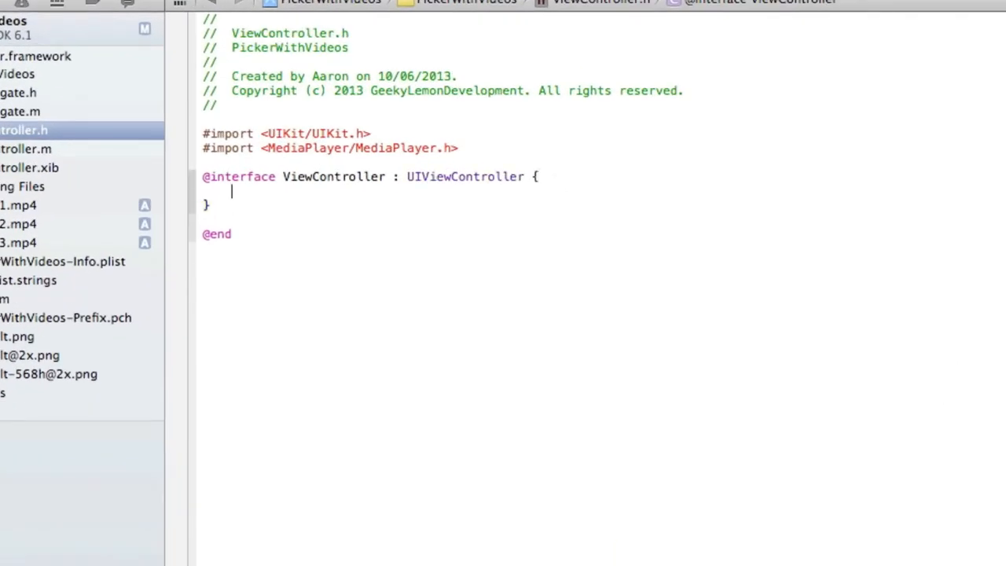
pyautogui.press('Return')
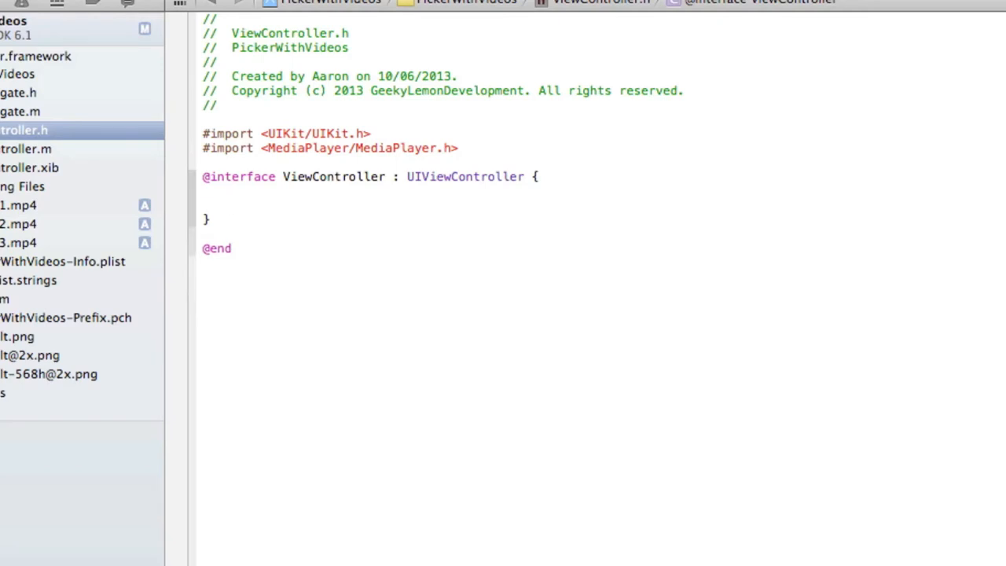
pyautogui.write('i')
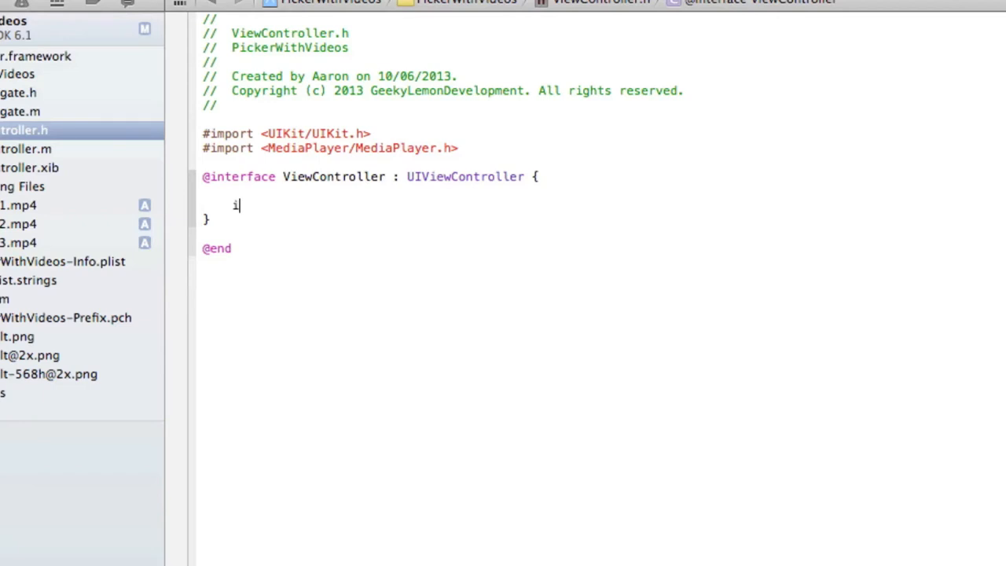
pyautogui.write('BOutlet u')
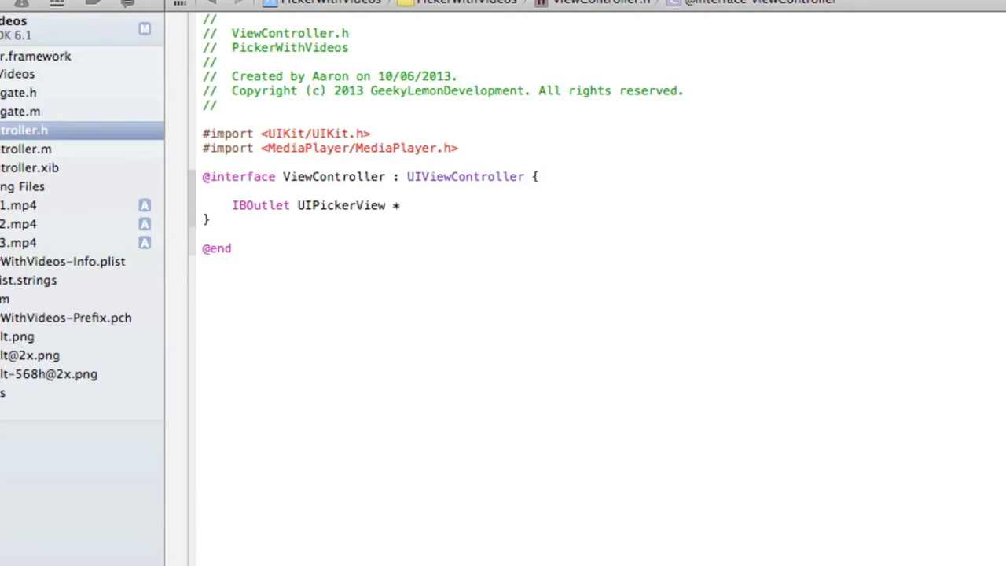
pyautogui.write('Picker')
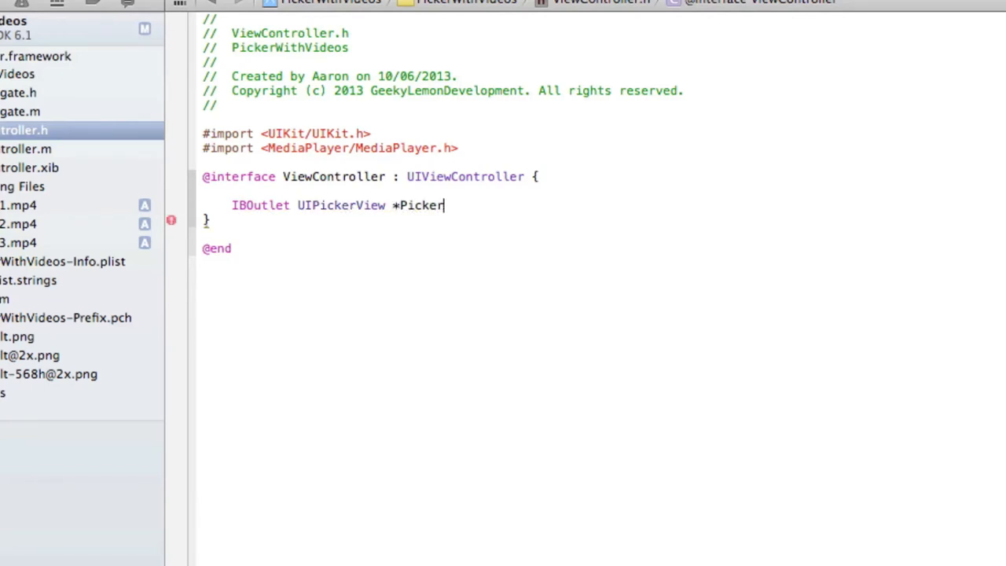
pyautogui.write(';')
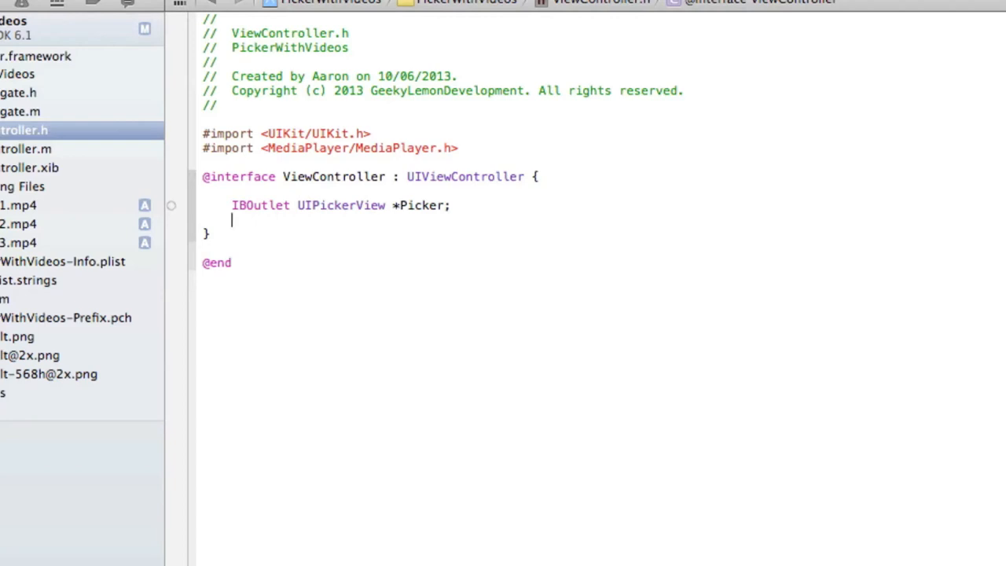
# Declare 'NSArray *PickerData;' below the Picker outlet
pyautogui.write('NSArray')
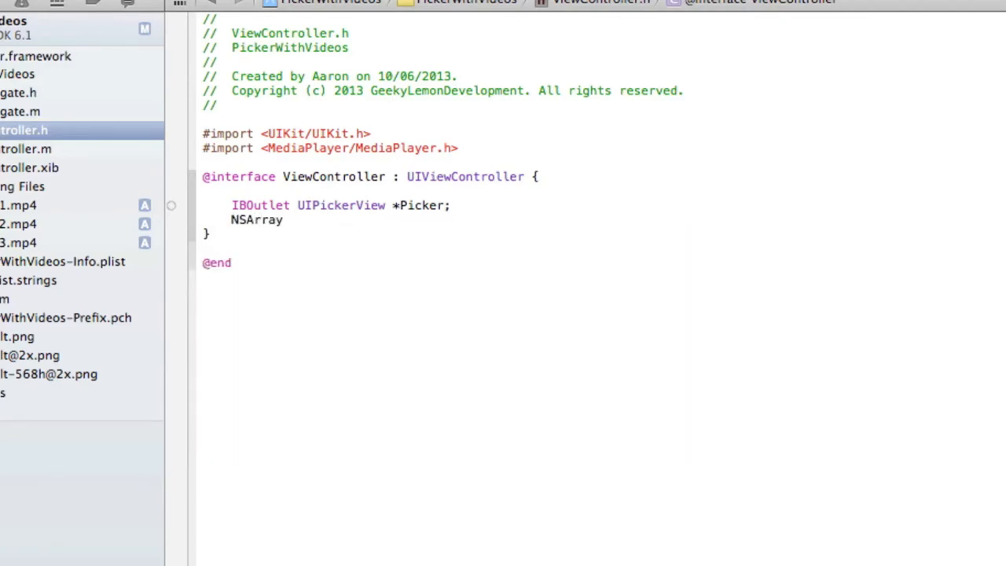
pyautogui.write('*')
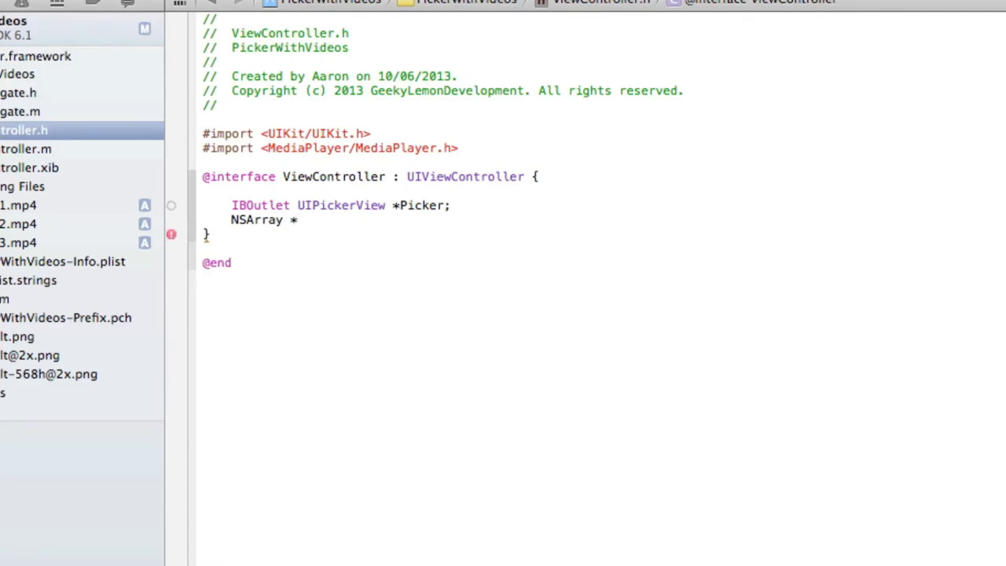
pyautogui.write('Picker')
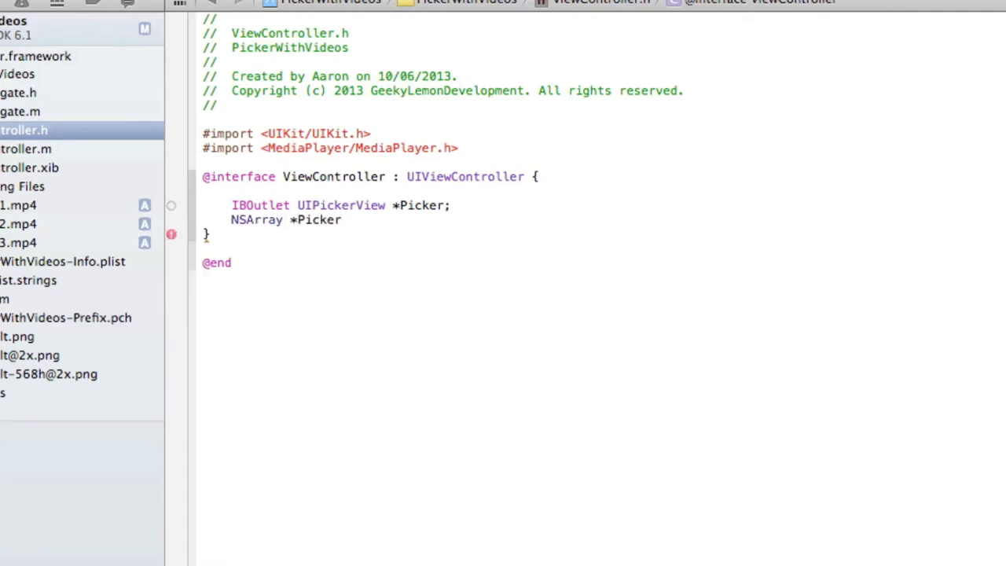
pyautogui.write('Data;')
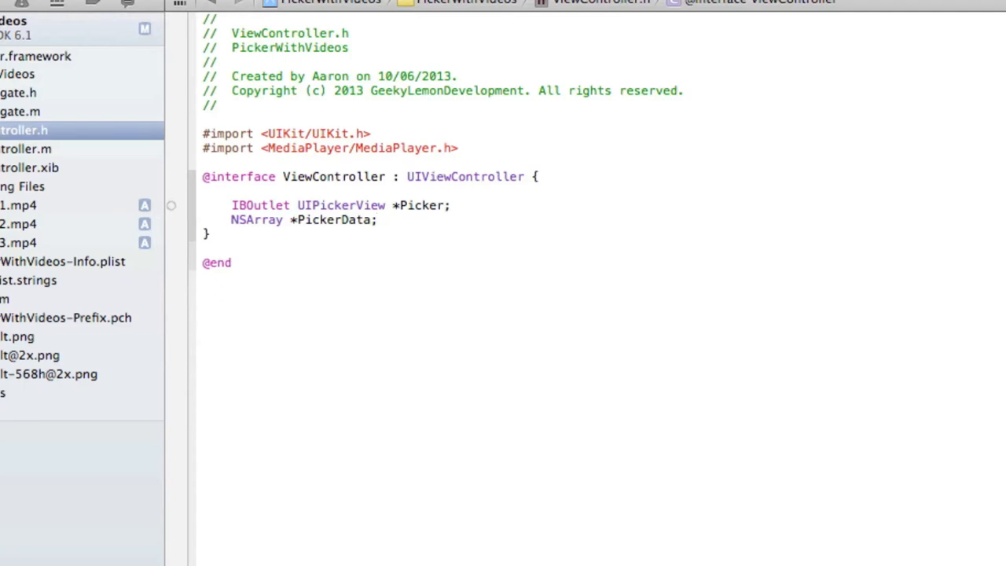
pyautogui.press('Return')
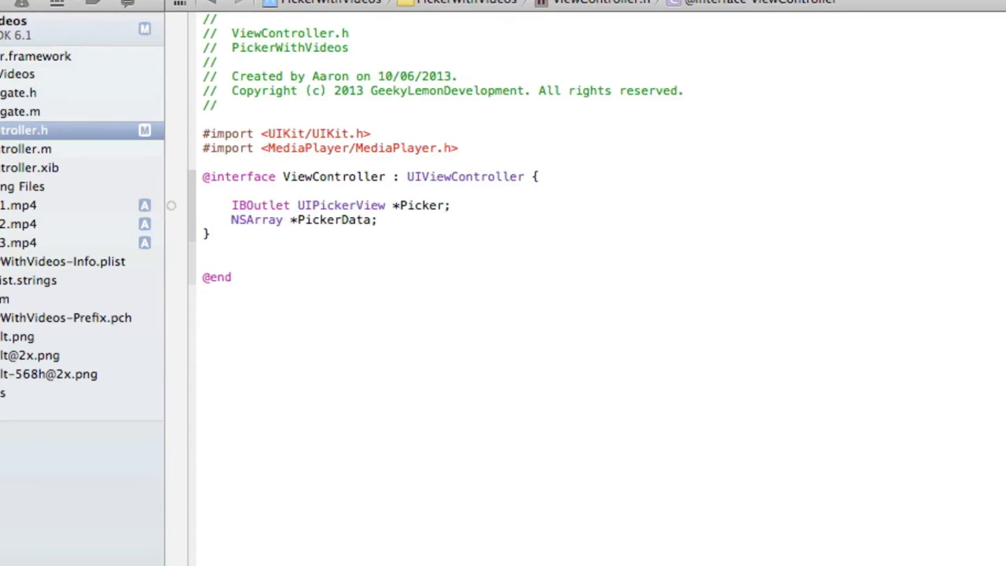
pyautogui.write('@property (')
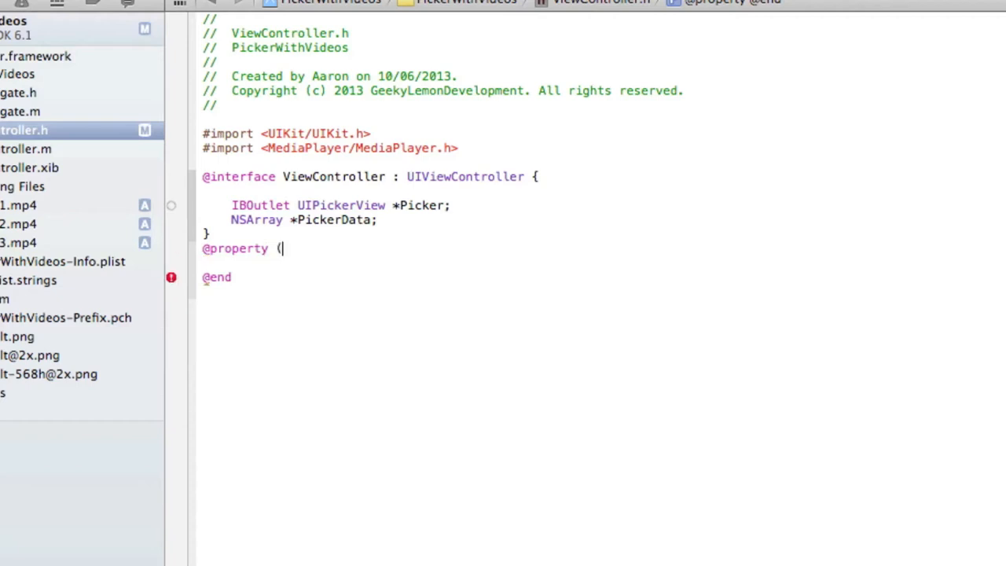
pyautogui.write('retain, )')
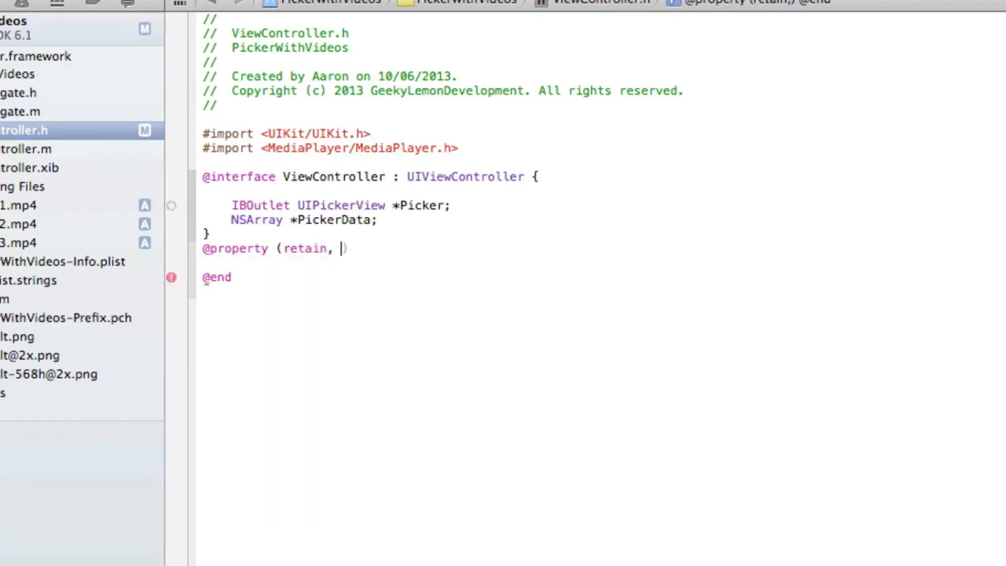
pyautogui.write('nonatomic)')
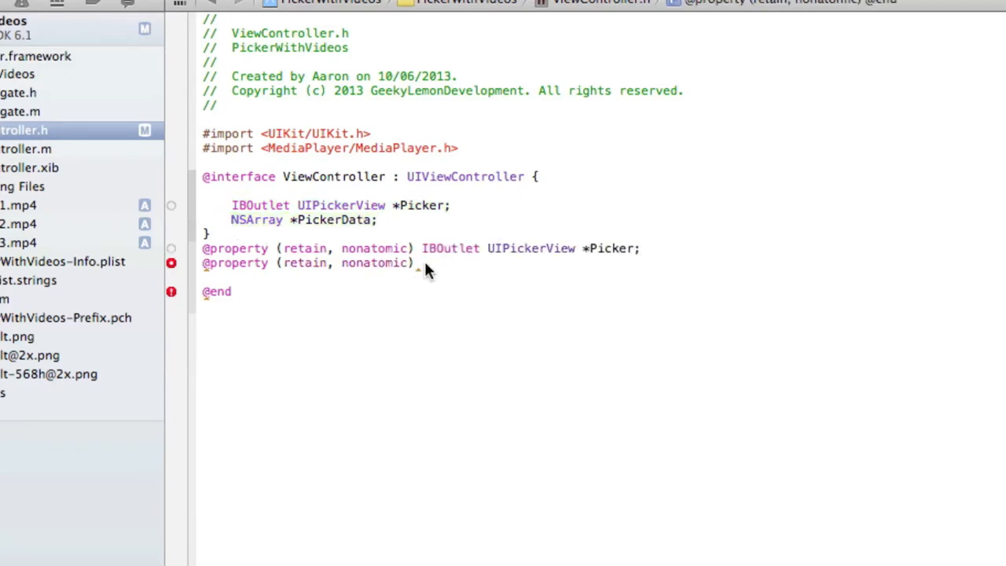
pyautogui.write('NSArray *PickerData;')
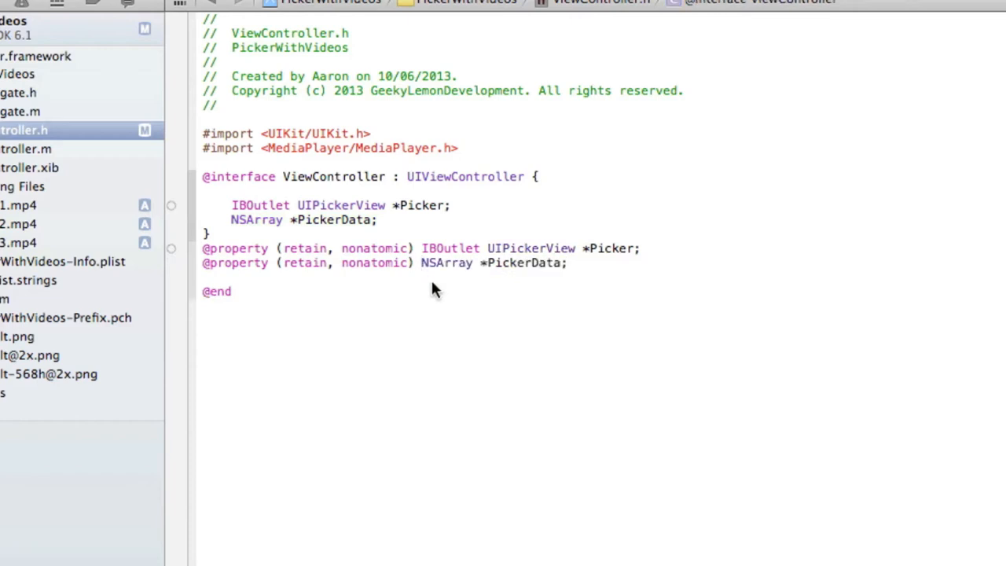
pyautogui.moveTo(549, 295)
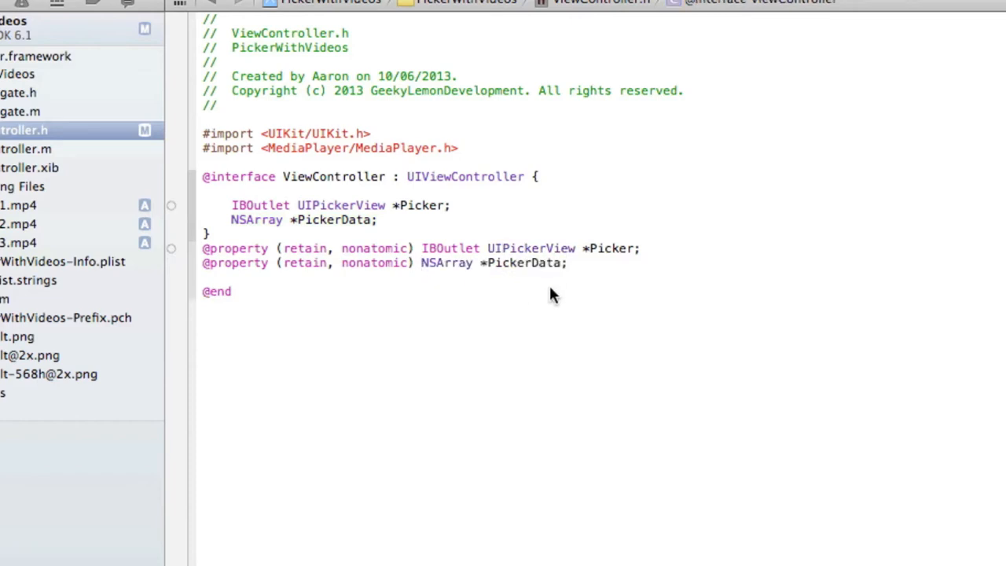
pyautogui.click(567, 262)
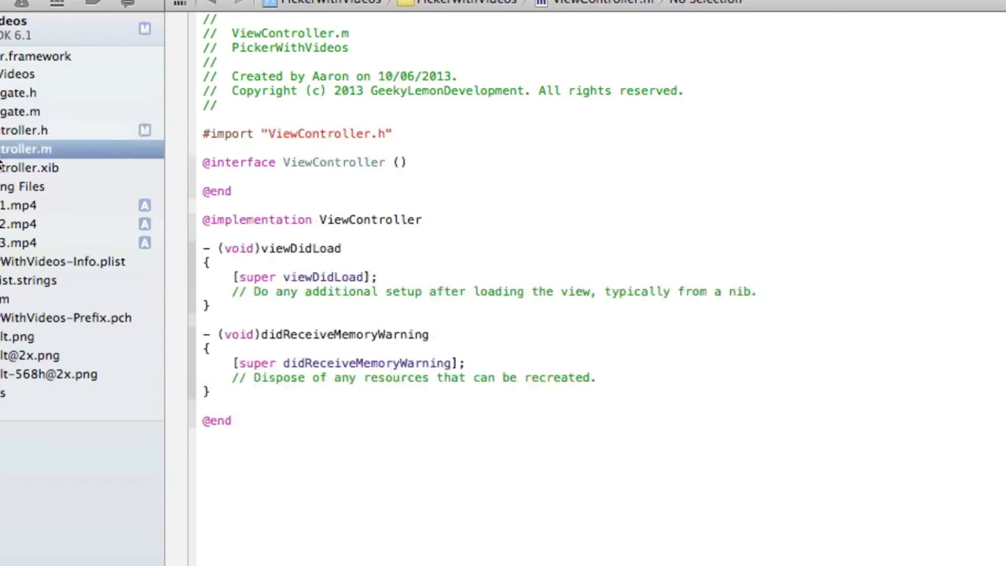
pyautogui.press('Return')
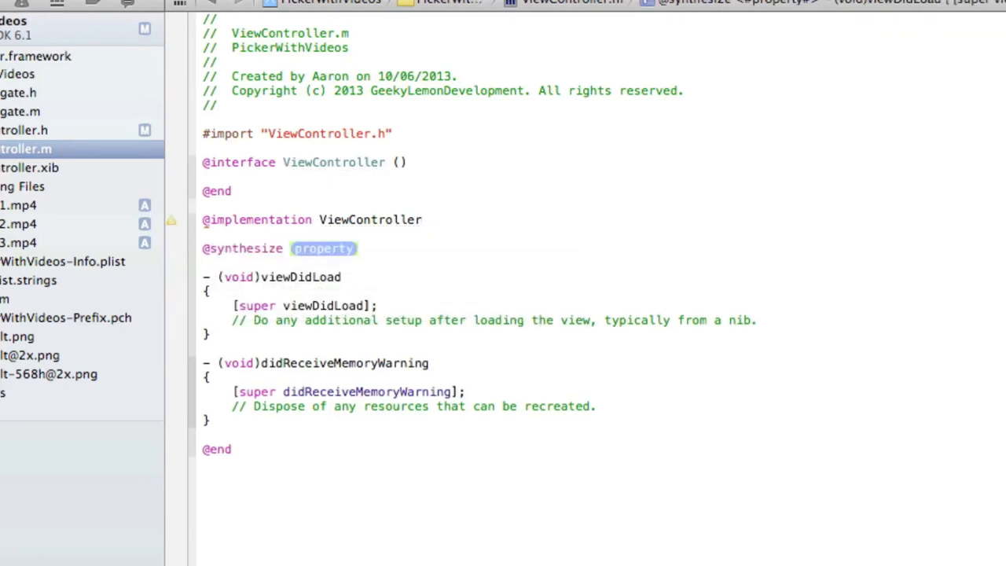
pyautogui.write('Picker')
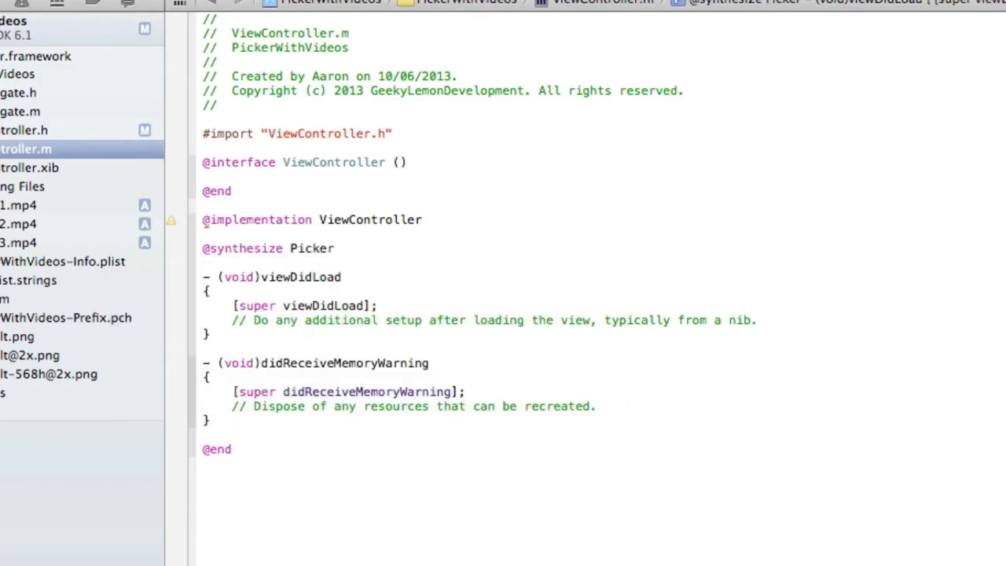
pyautogui.write(',P')
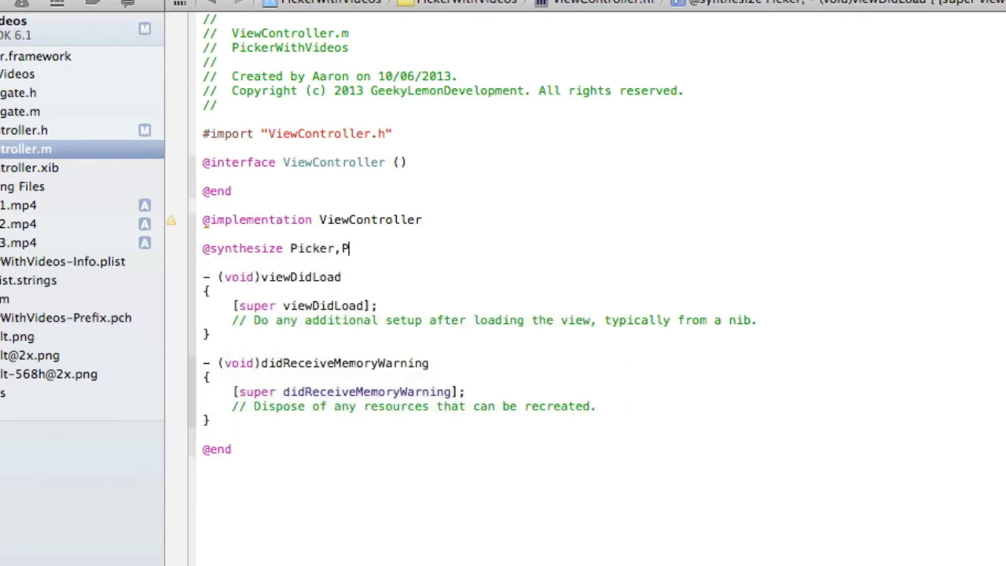
pyautogui.write('ickerData')
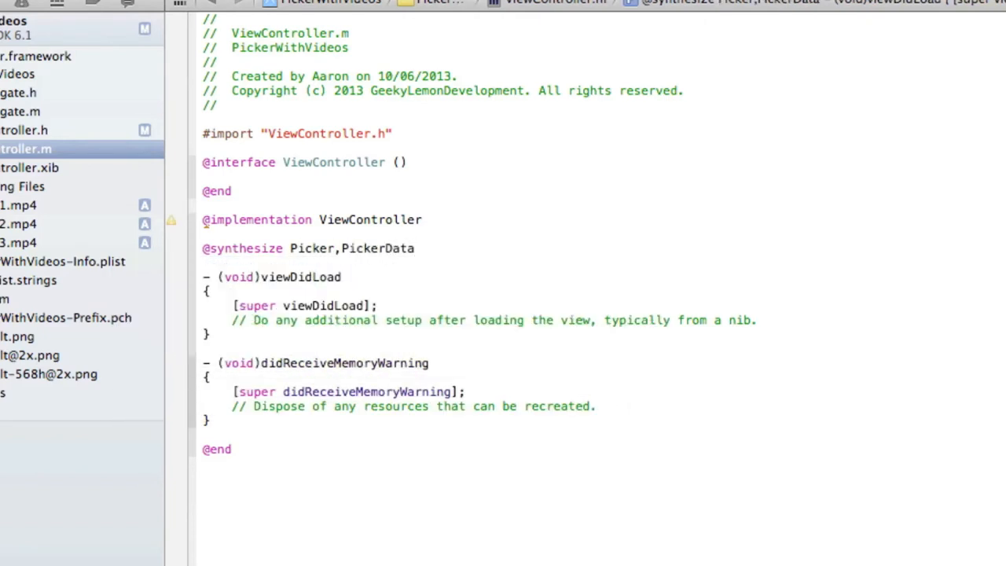
pyautogui.write(';')
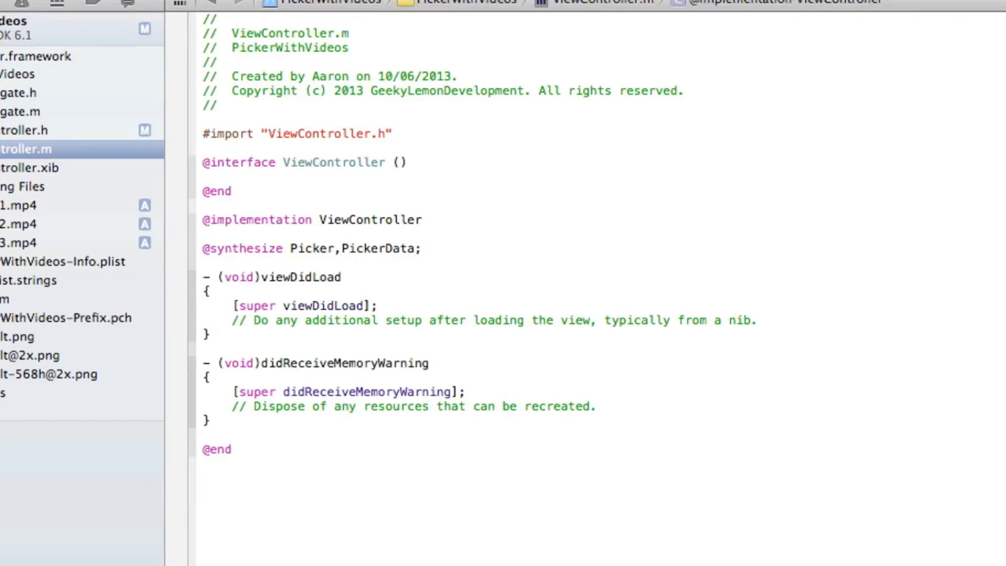
pyautogui.click(422, 249)
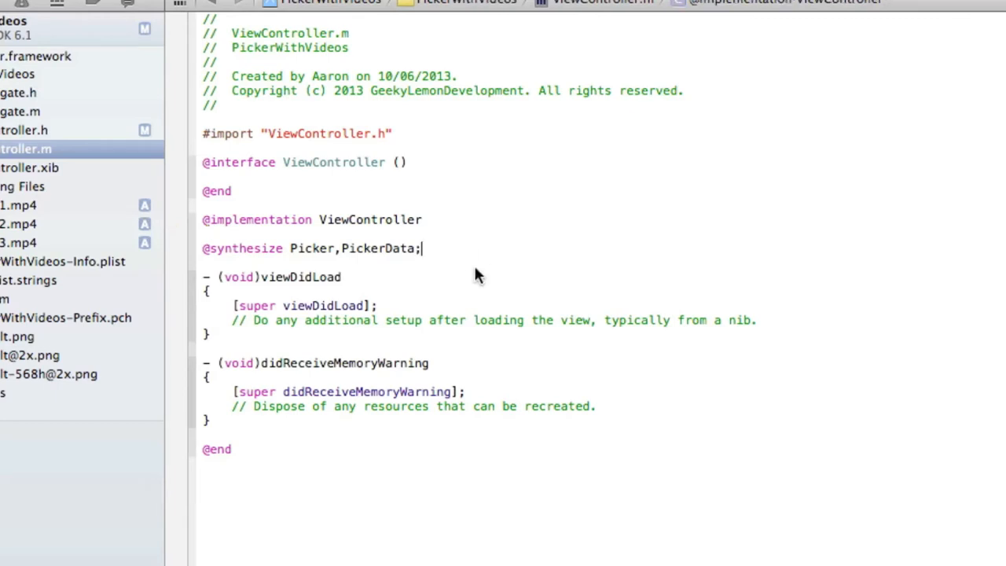
pyautogui.moveTo(461, 346)
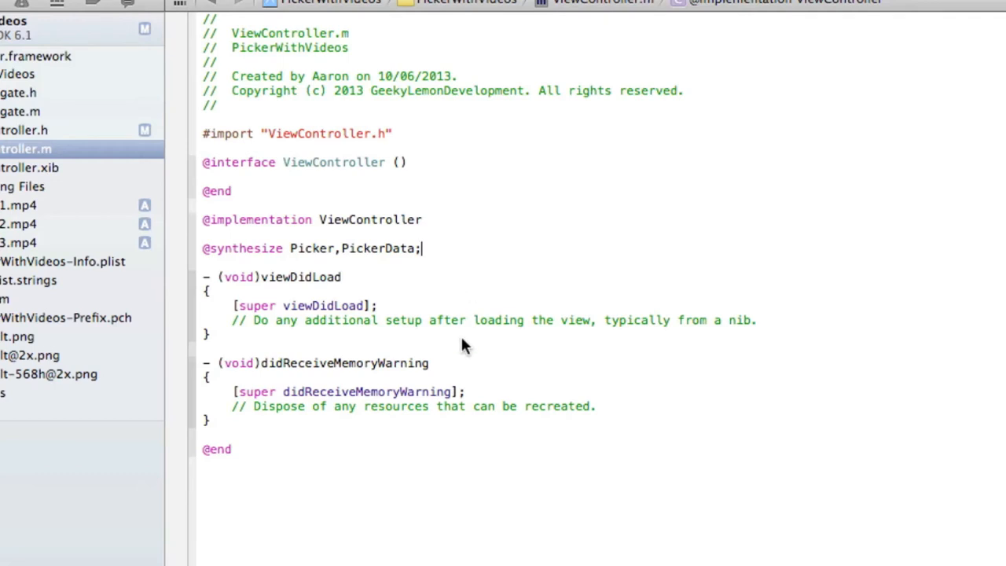
pyautogui.moveTo(479, 398)
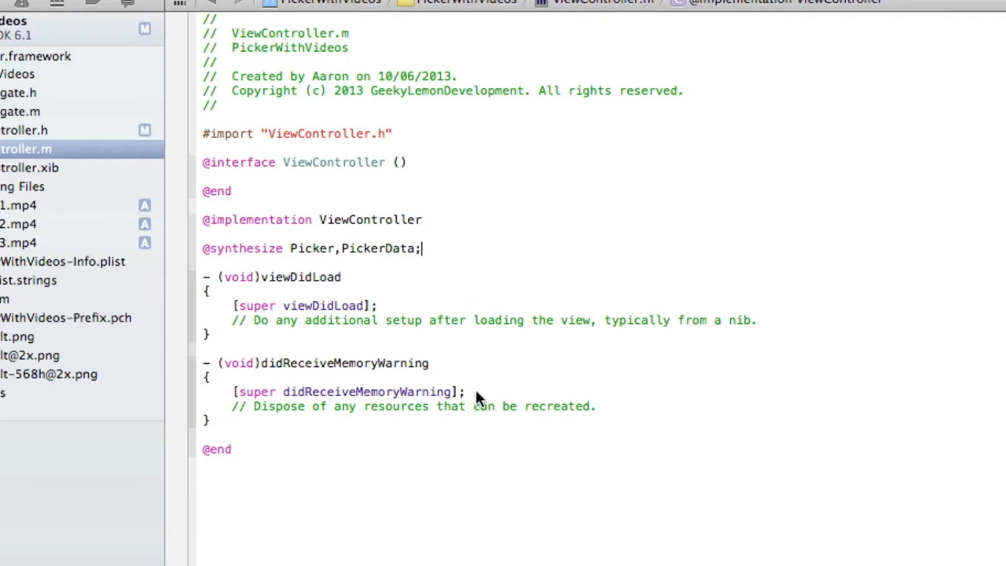
pyautogui.click(757, 320)
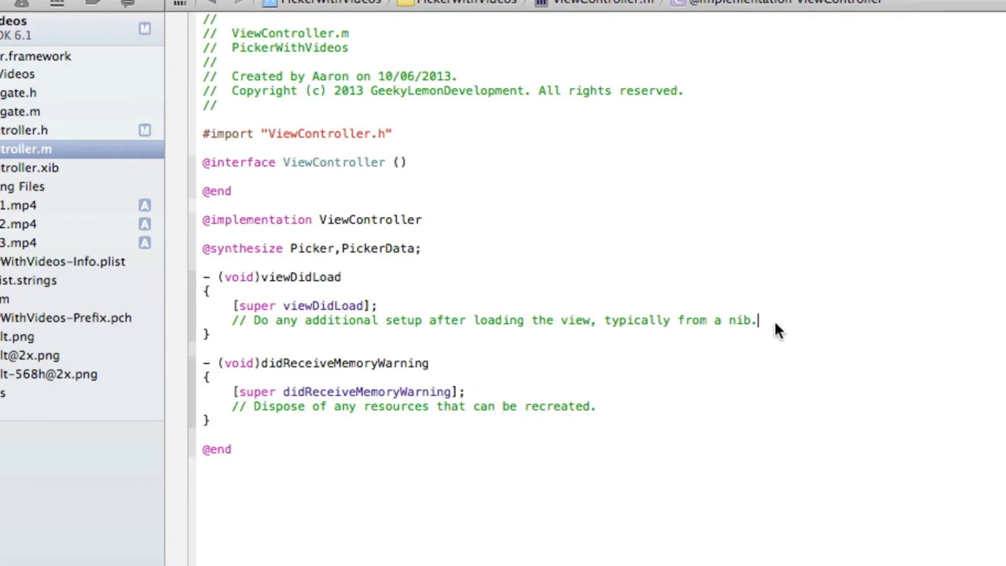
# In viewDidLoad, begin 'NSArray *array = [[NSArray alloc] initWithObjects:' with autocomplete
pyautogui.press('Return')
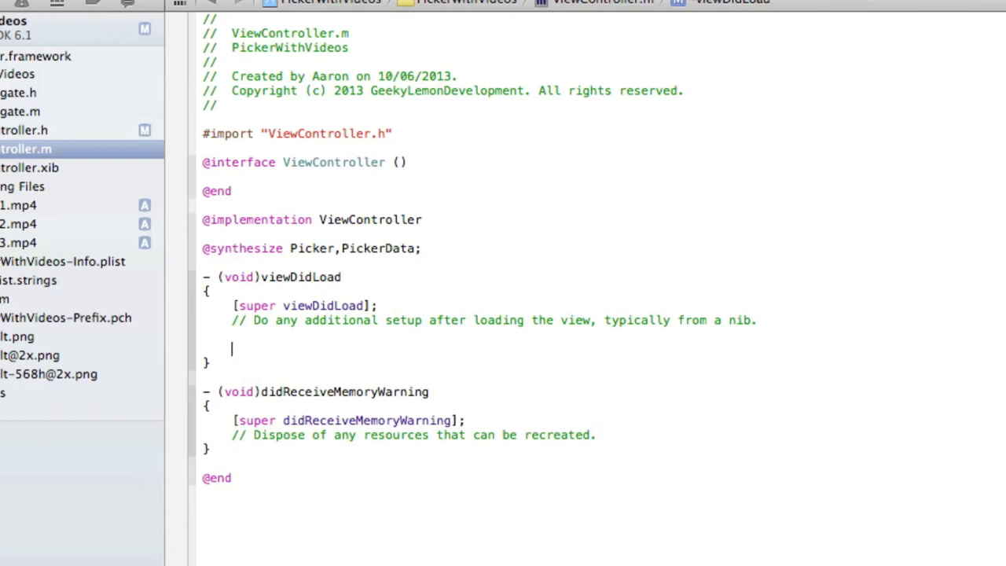
pyautogui.moveTo(232, 348)
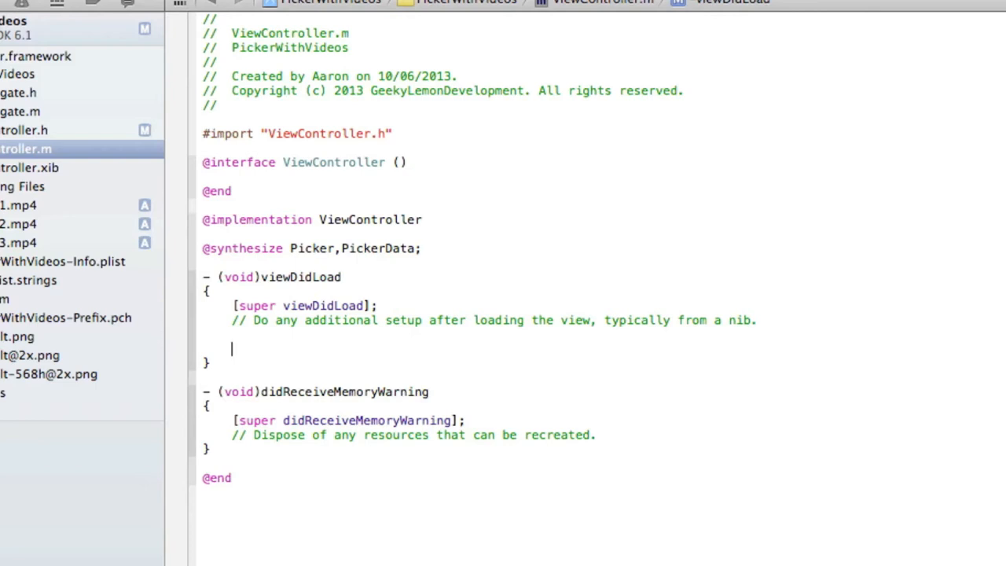
pyautogui.write('NSArray')
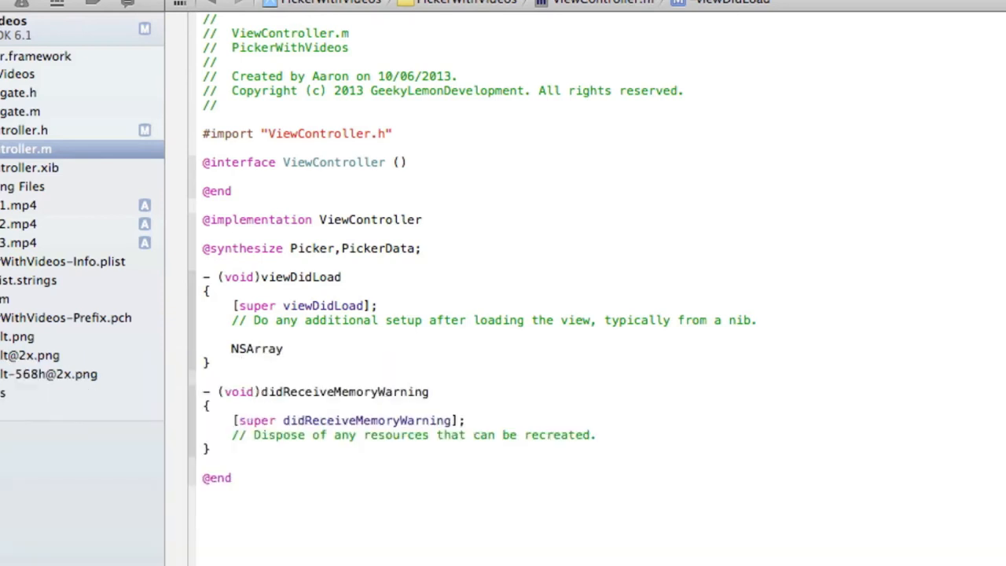
pyautogui.write('*')
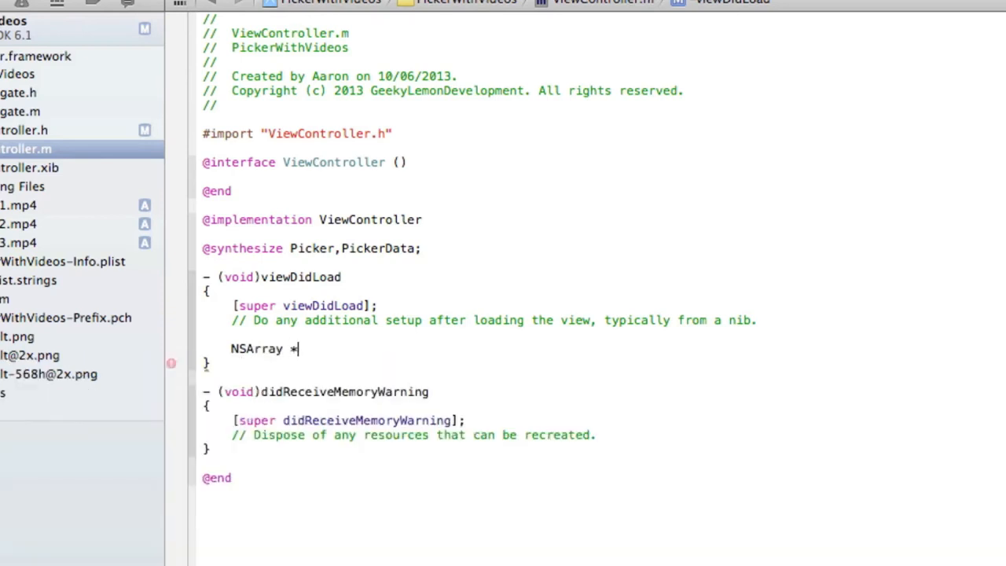
pyautogui.write('array')
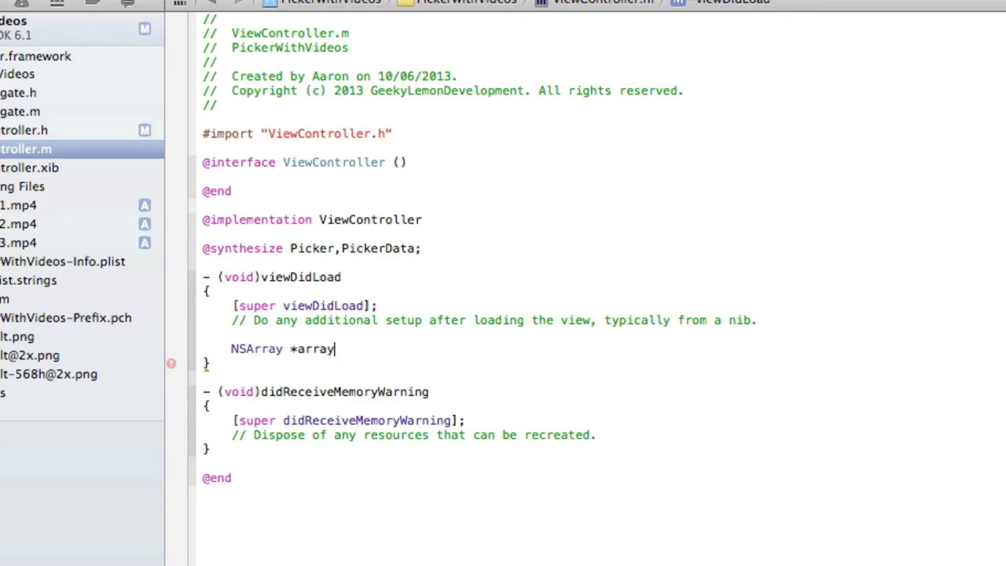
pyautogui.write('= [[NSA')
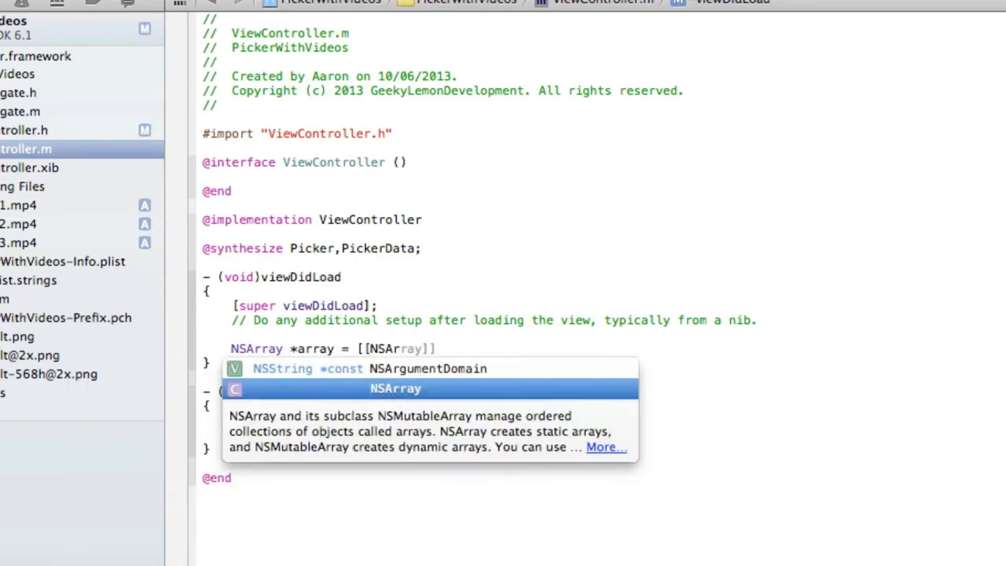
pyautogui.write('al')
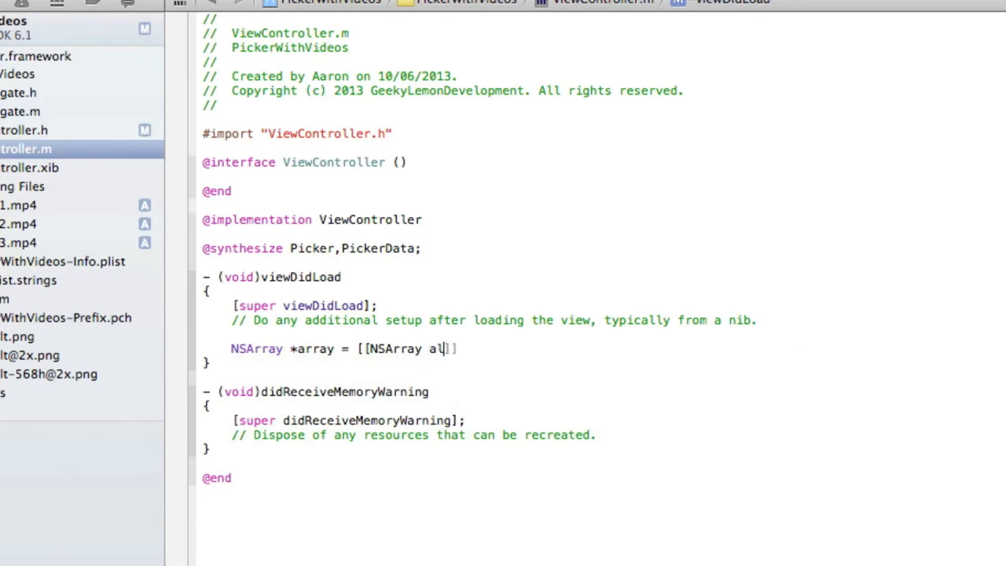
pyautogui.write('loc')
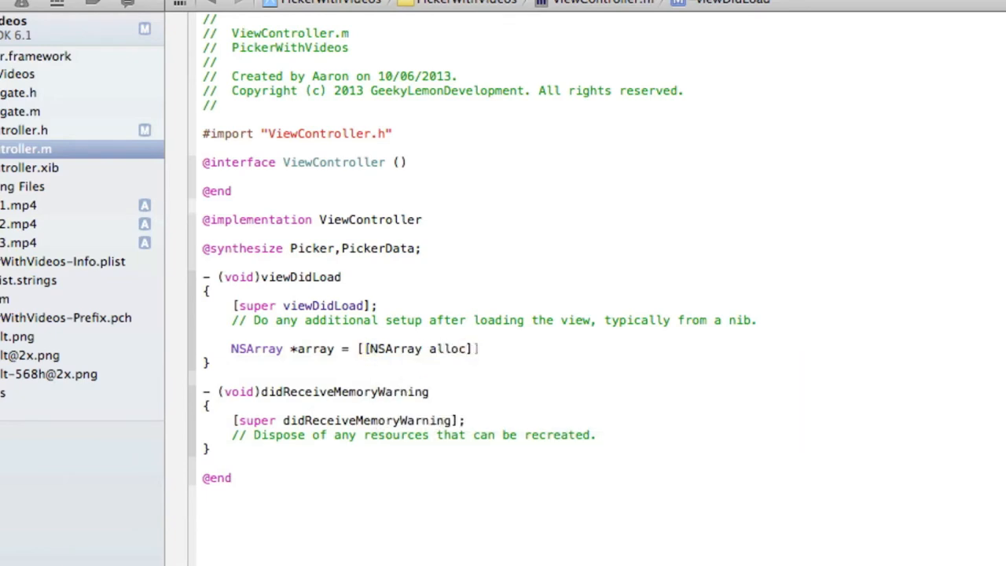
pyautogui.write('initWithObjects:(id), ..., nil')
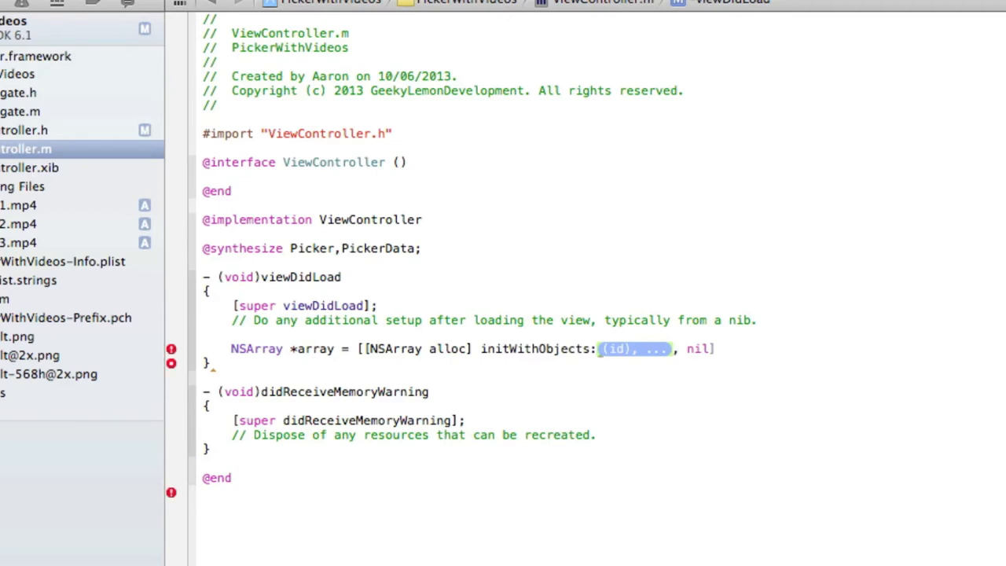
# Fill in the array objects @"Video1", @"Video2" and @"Video3", ending with nil
pyautogui.write('@"')
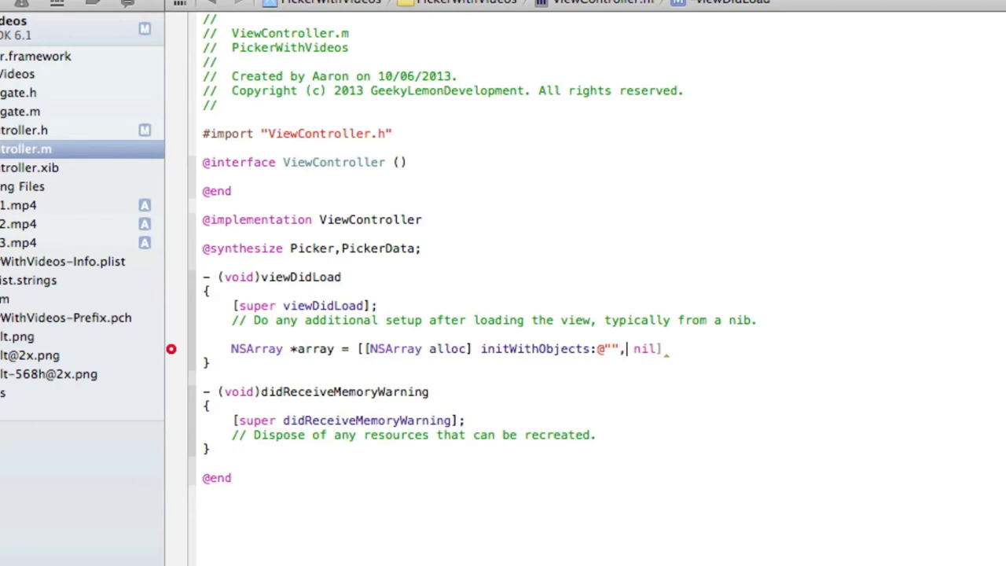
pyautogui.write('@')
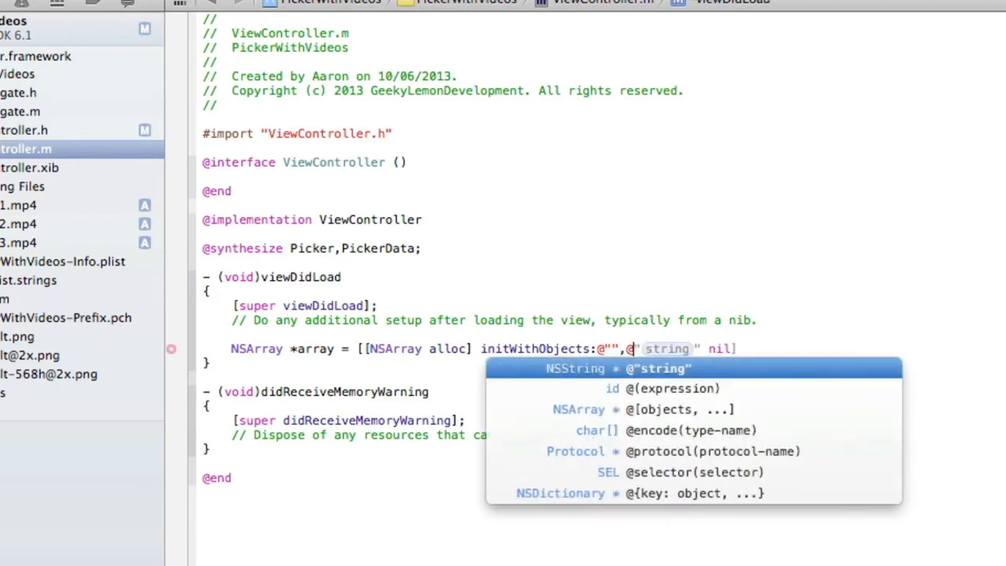
pyautogui.press('Escape')
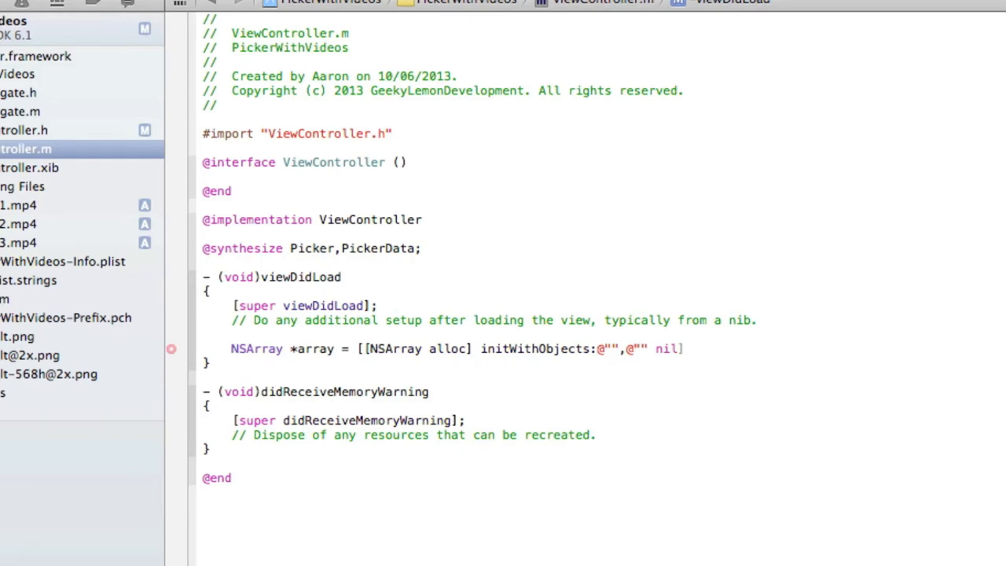
pyautogui.write(',@""')
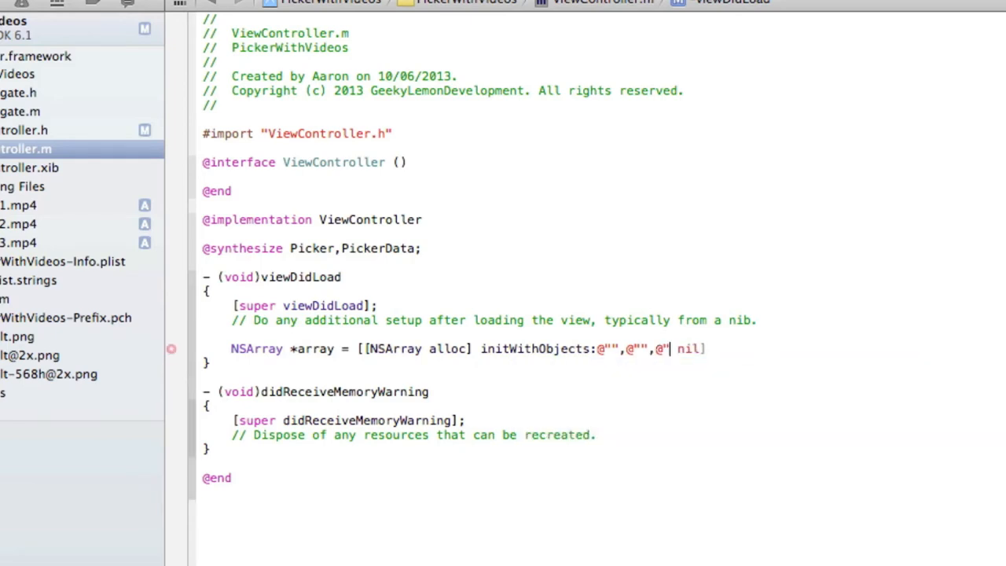
pyautogui.write('",')
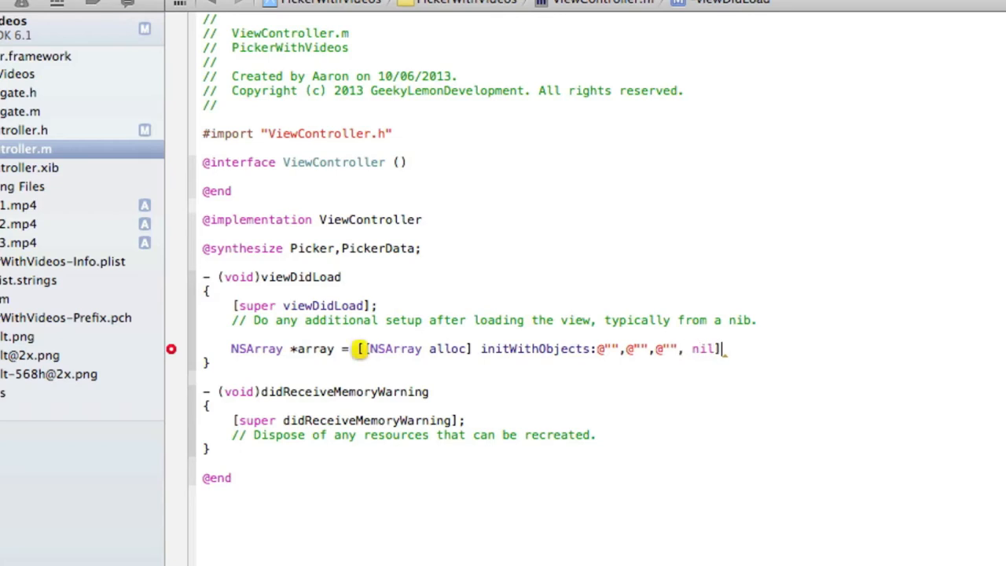
pyautogui.write('[')
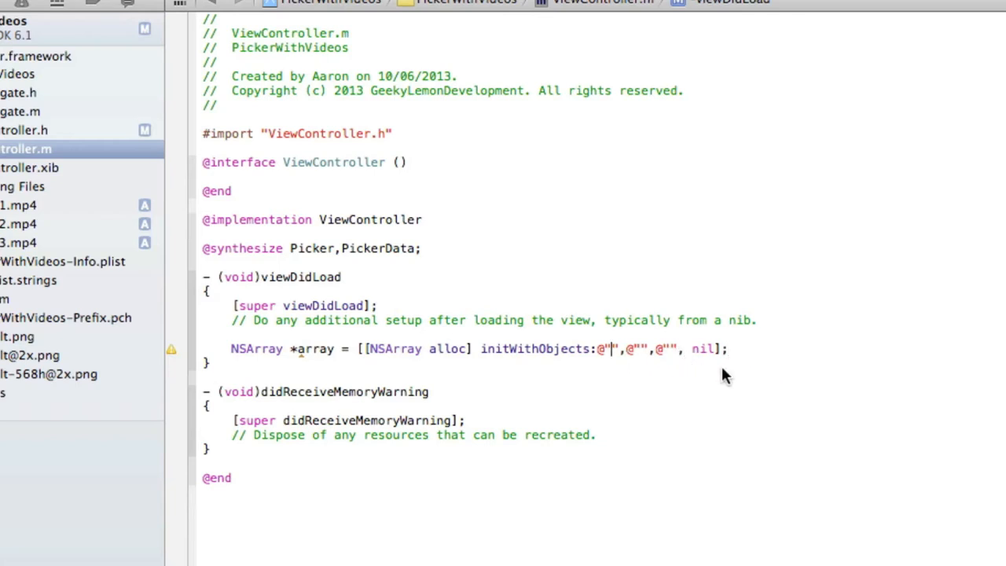
pyautogui.write('Video1')
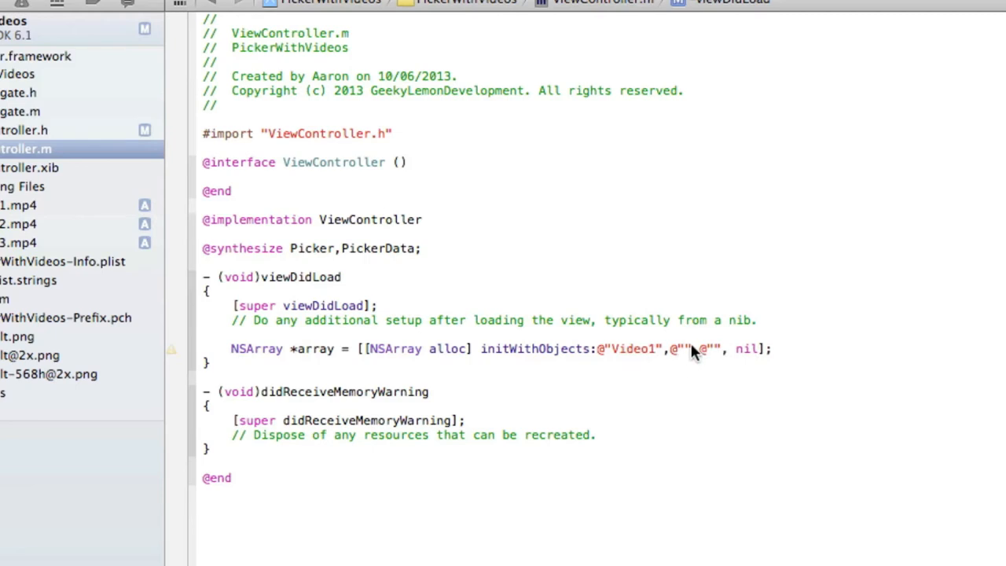
pyautogui.write('Vide')
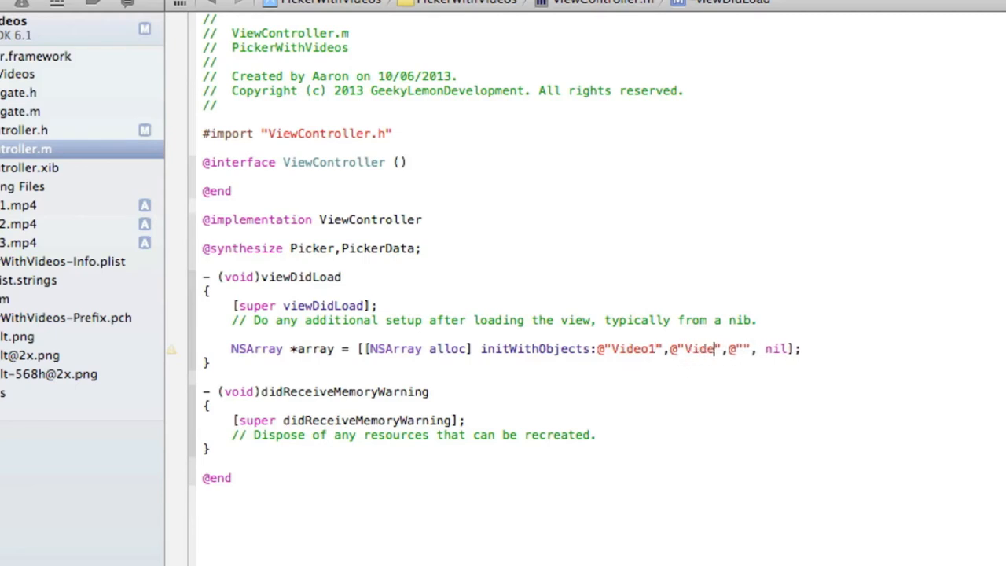
pyautogui.write('2')
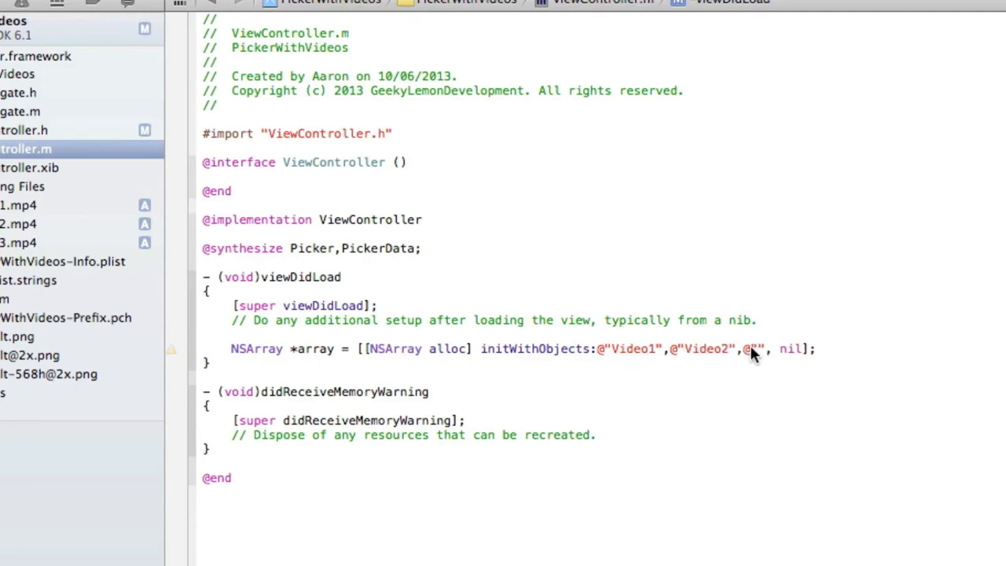
pyautogui.write('V')
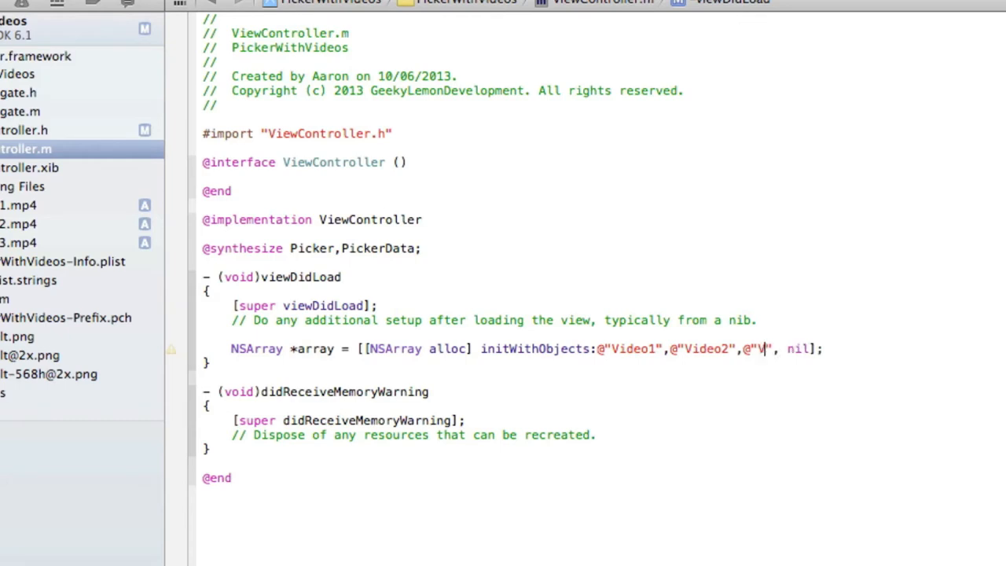
pyautogui.write('ideo3')
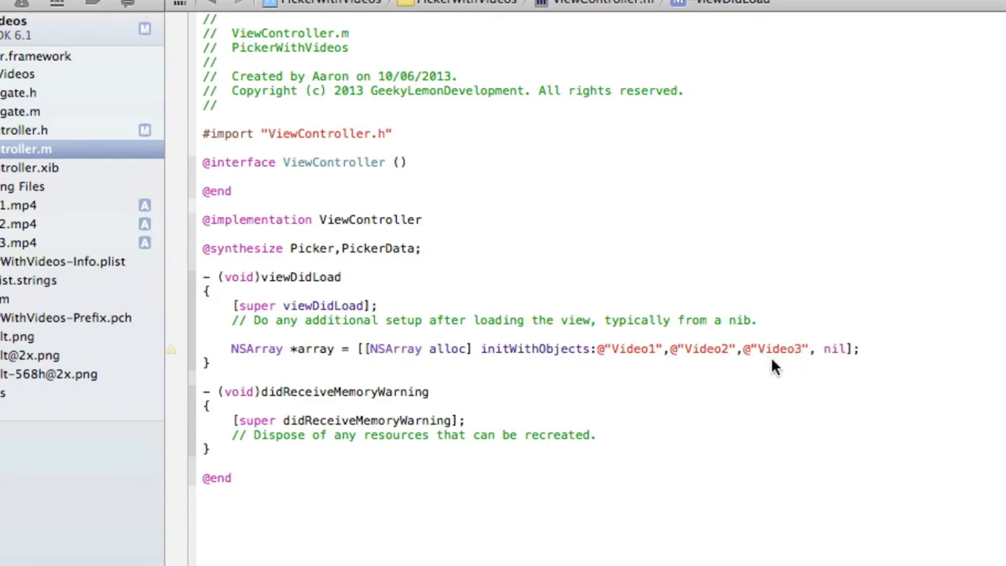
pyautogui.moveTo(746, 374)
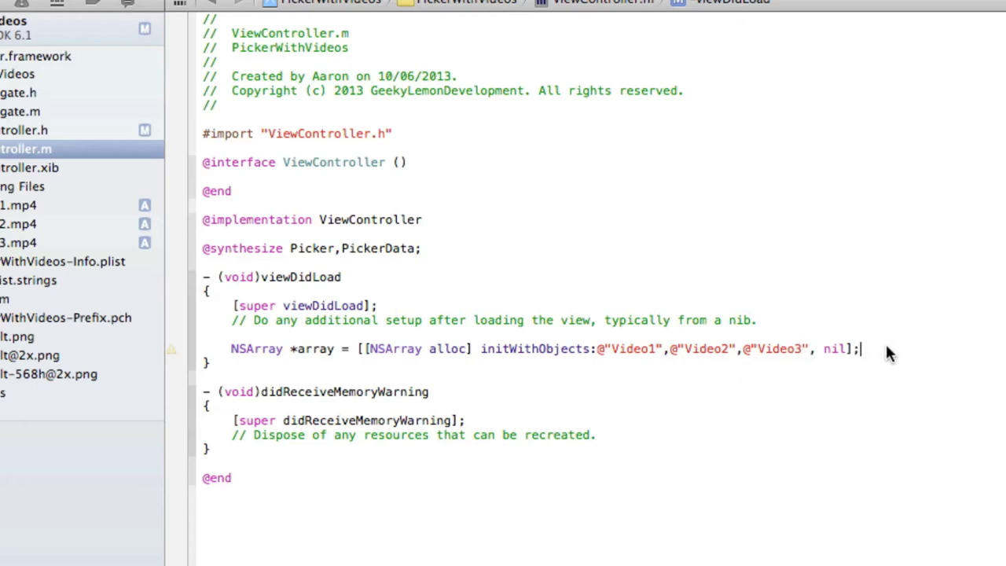
# Type 'self.PickerData = array;' below the array line, accepting the PickerData suggestion
pyautogui.write('self.Pi')
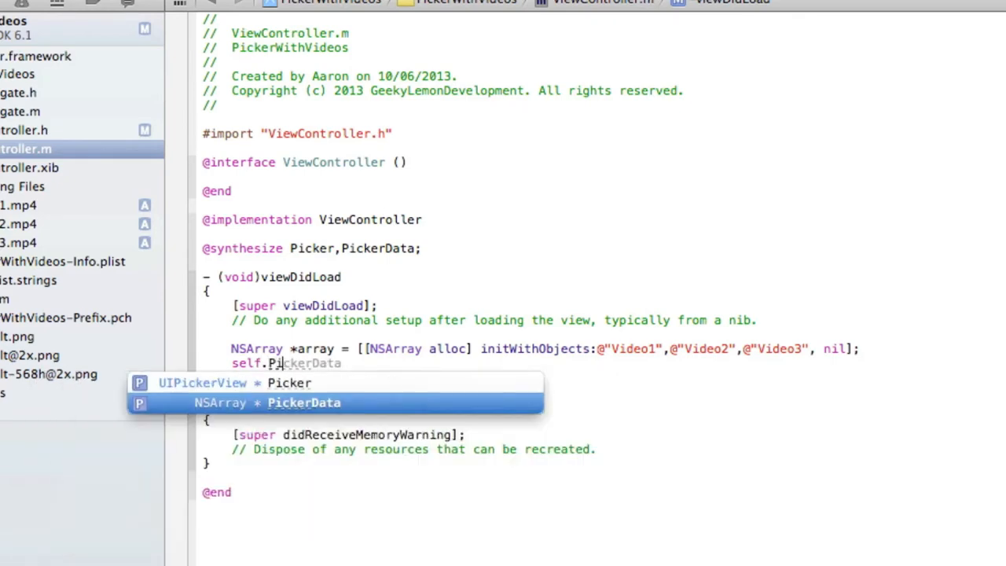
pyautogui.press('Return')
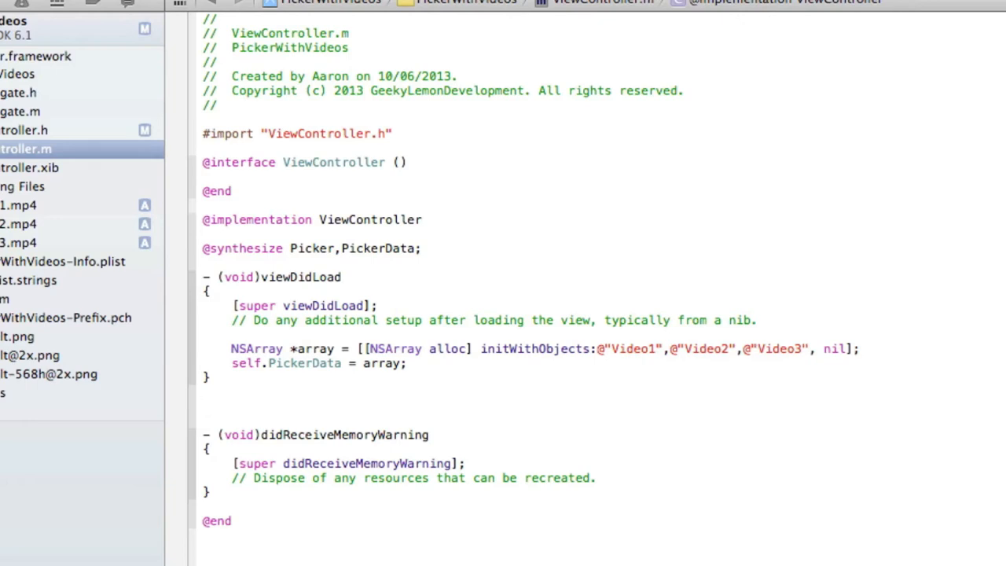
# Below viewDidLoad, write the method name '-(NSInteger)numberOfComponentsInPickerView:'
pyautogui.write('-(')
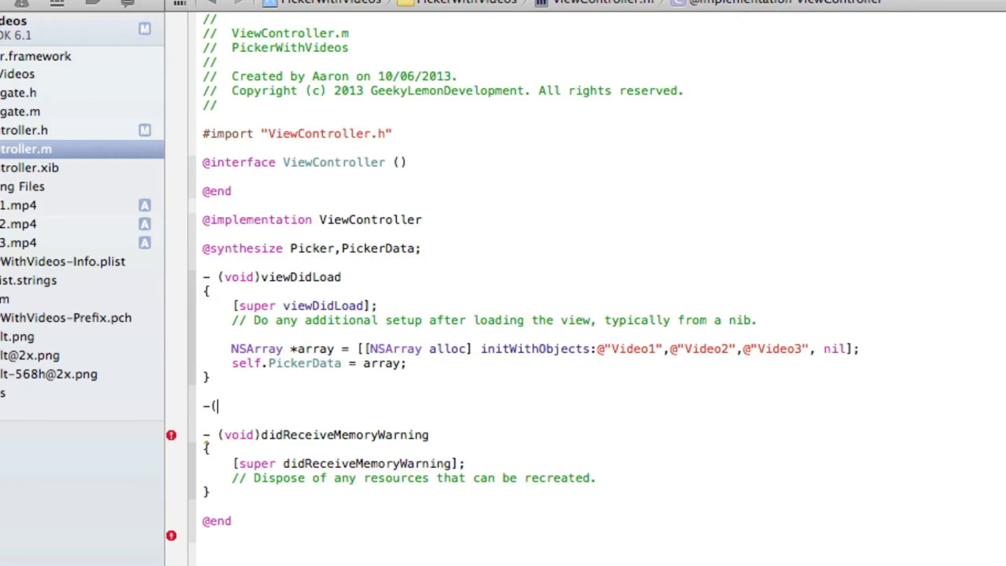
pyautogui.write('NSString')
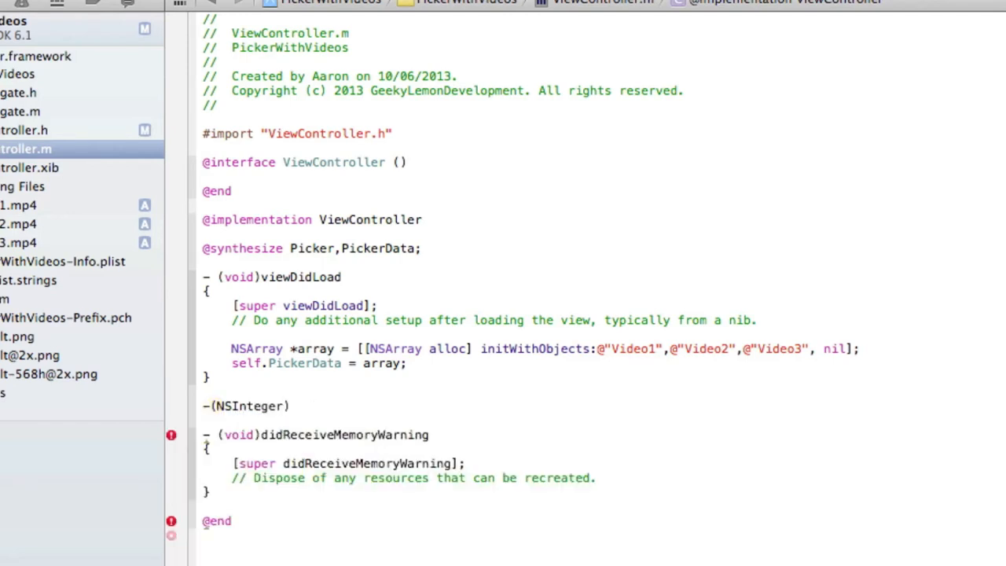
pyautogui.write('number')
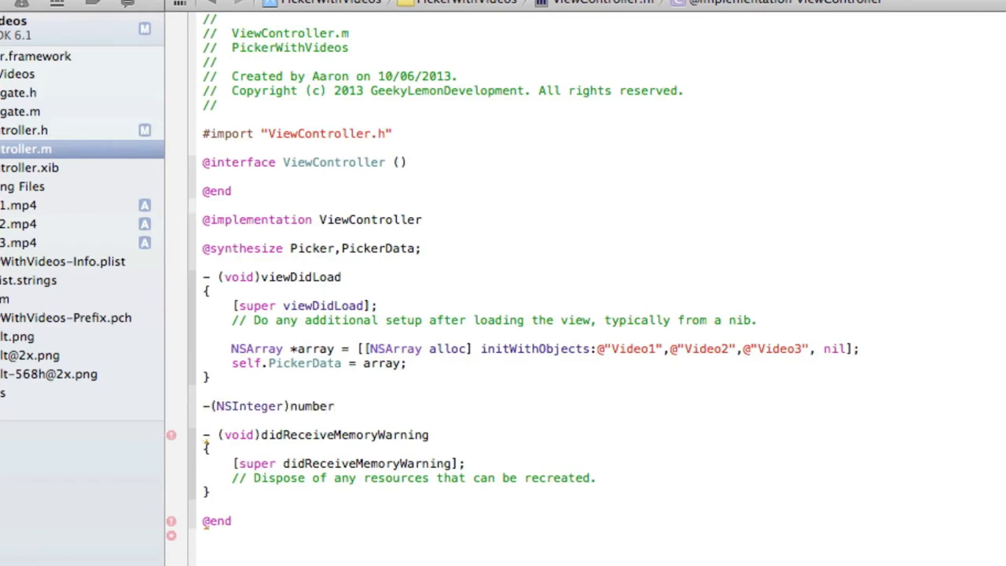
pyautogui.write('Of')
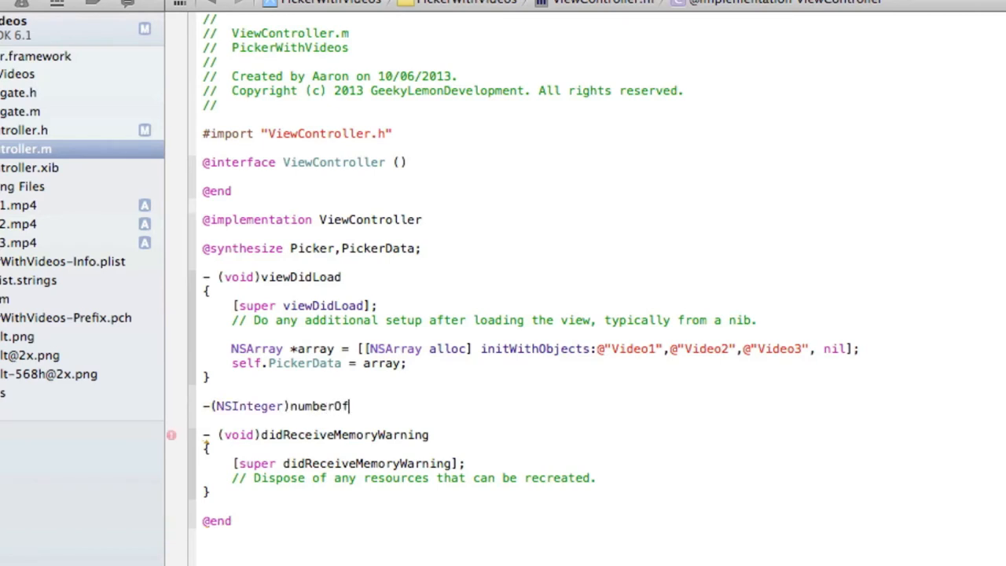
pyautogui.write('Comp')
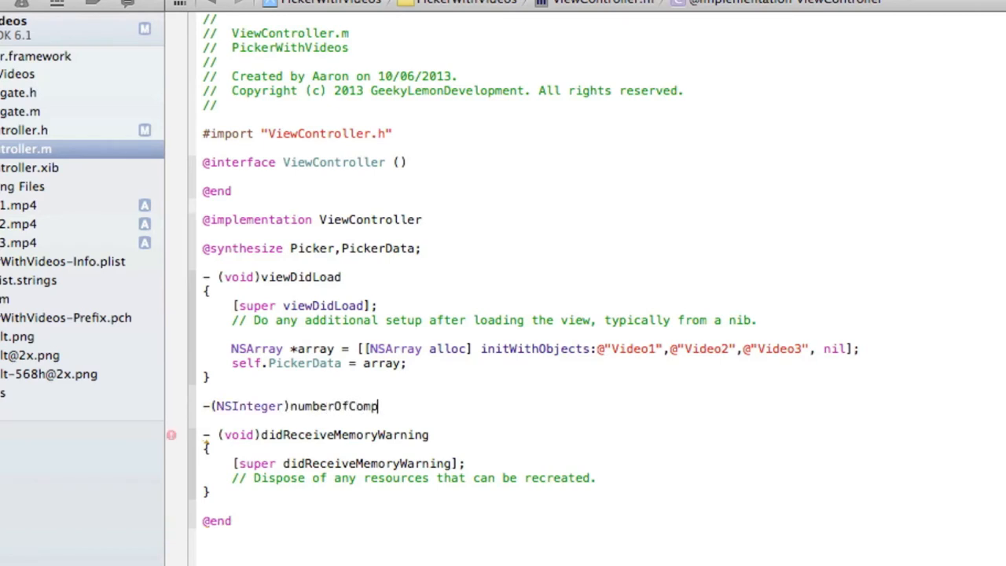
pyautogui.write('on')
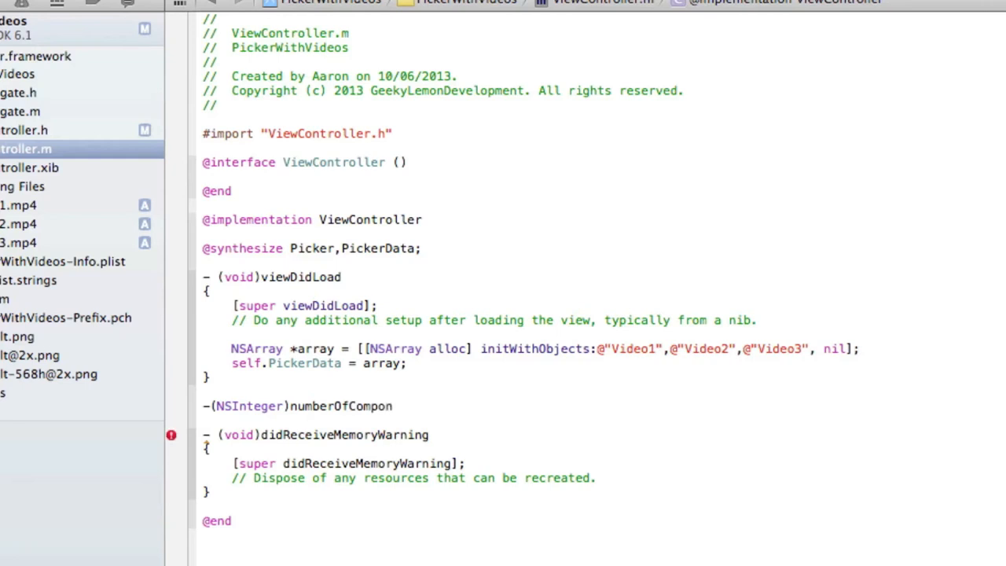
pyautogui.write('ents')
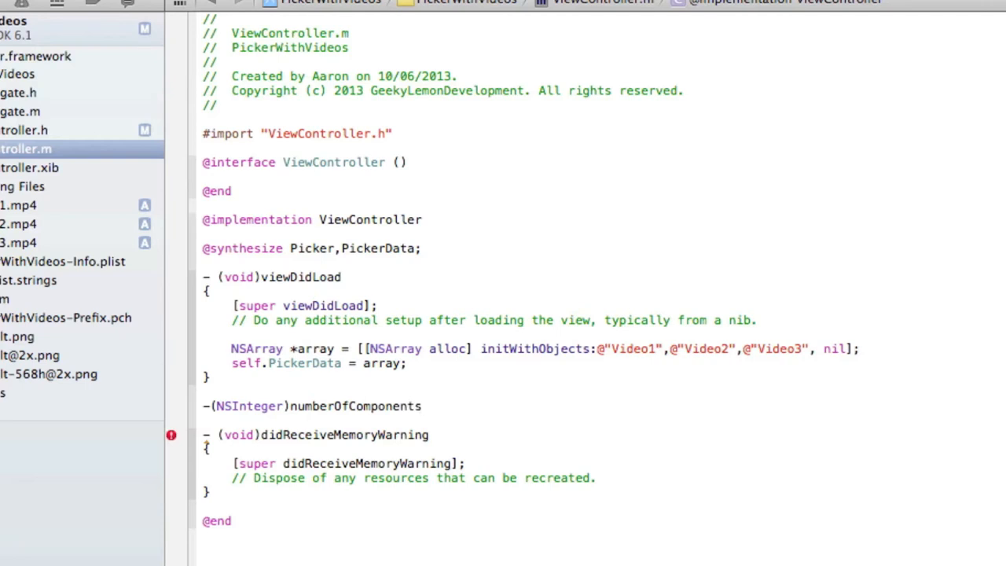
pyautogui.write('In')
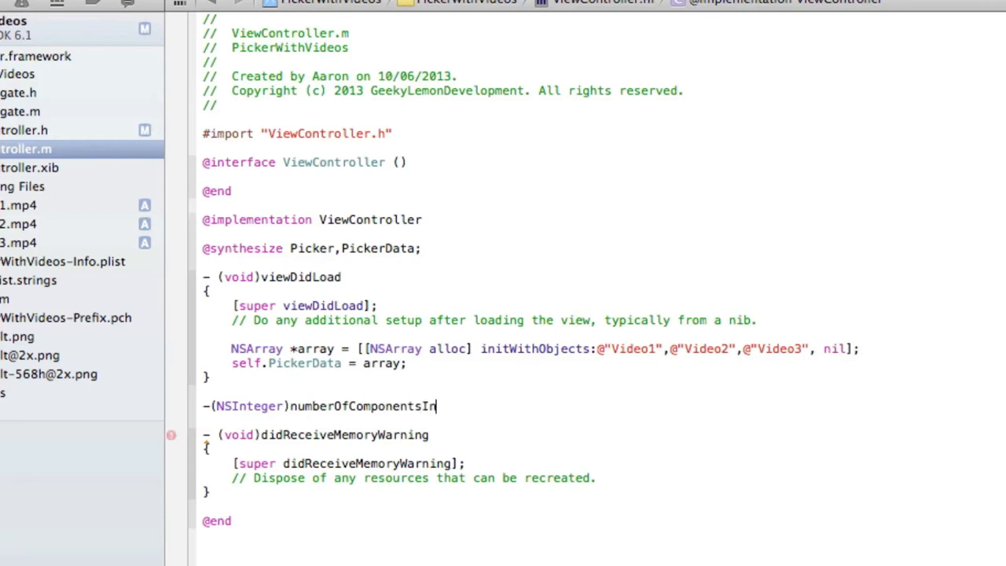
pyautogui.write('Picker')
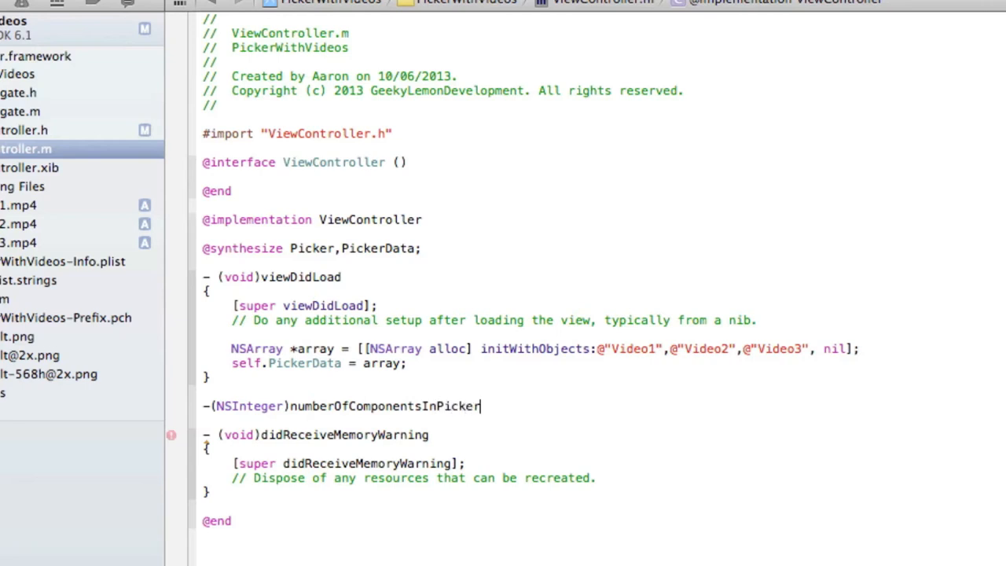
pyautogui.write('Vie')
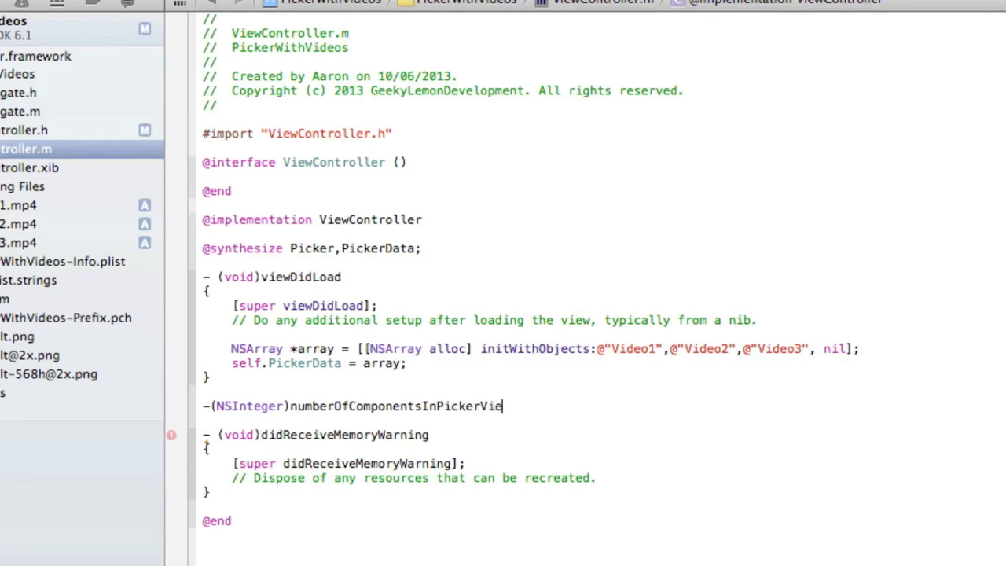
pyautogui.write('w:')
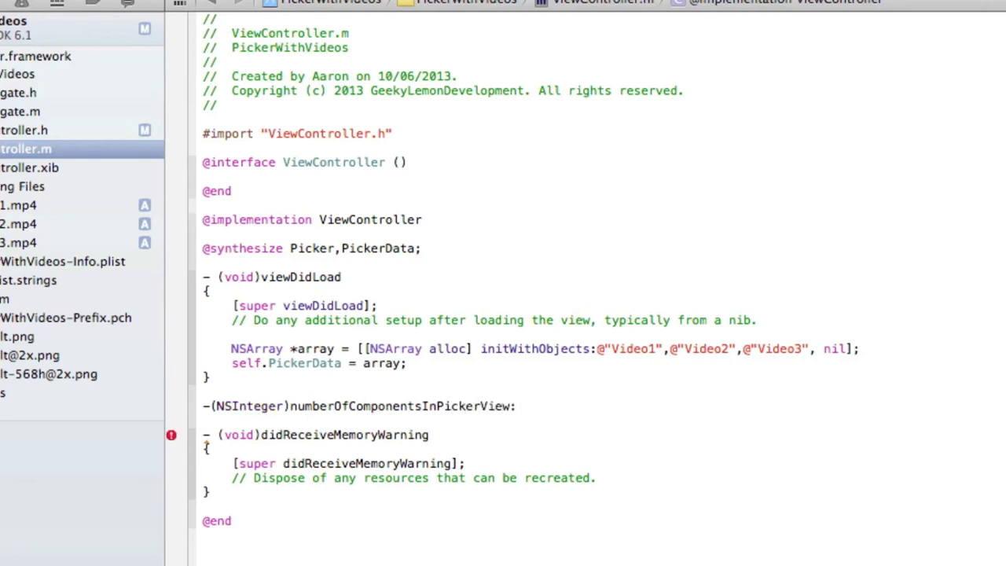
# Give it a (UIPickerView *)pickerView parameter and a body returning 1
pyautogui.write('(')
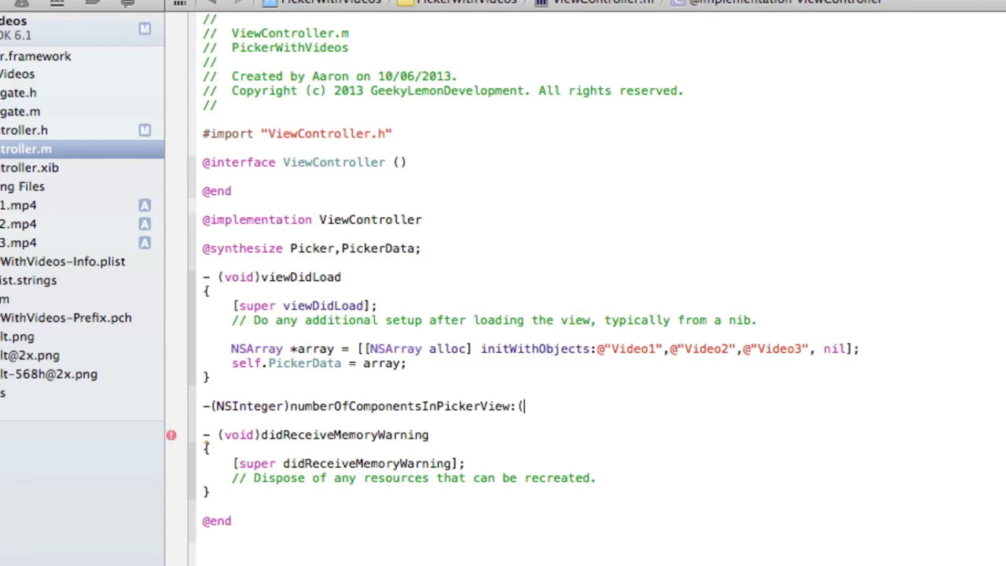
pyautogui.write('UIPickerView')
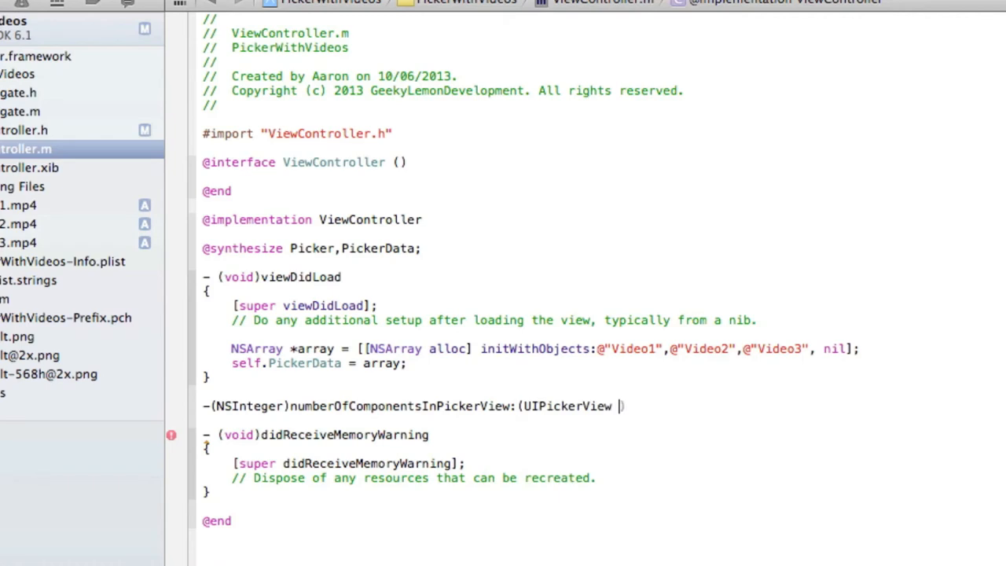
pyautogui.write('*')
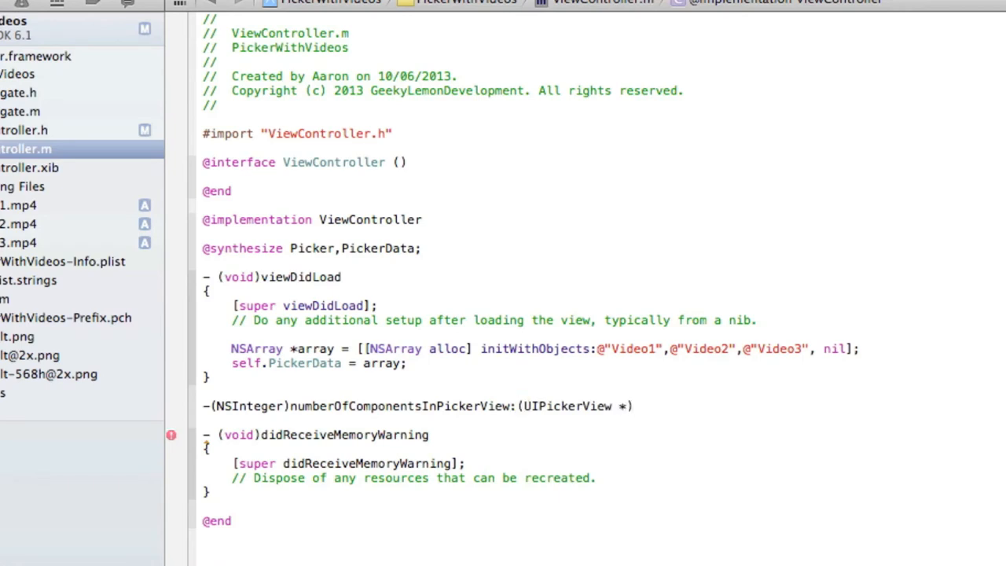
pyautogui.write('pickerView')
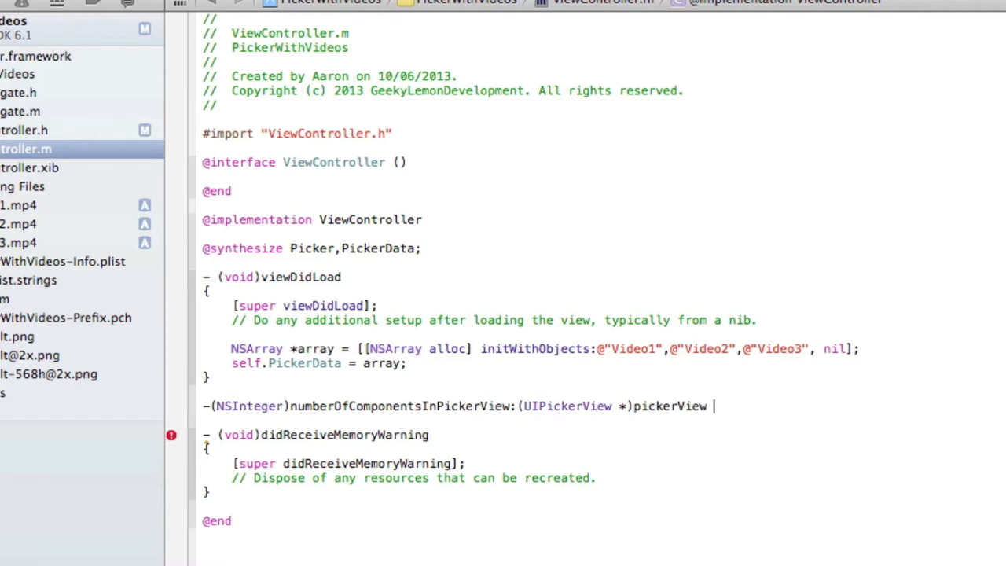
pyautogui.write('{')
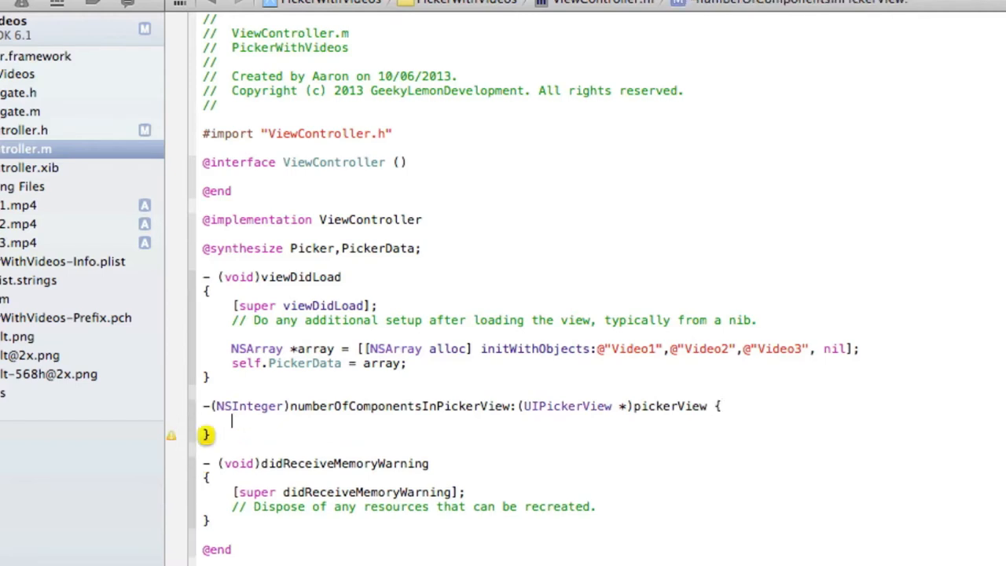
pyautogui.write('r')
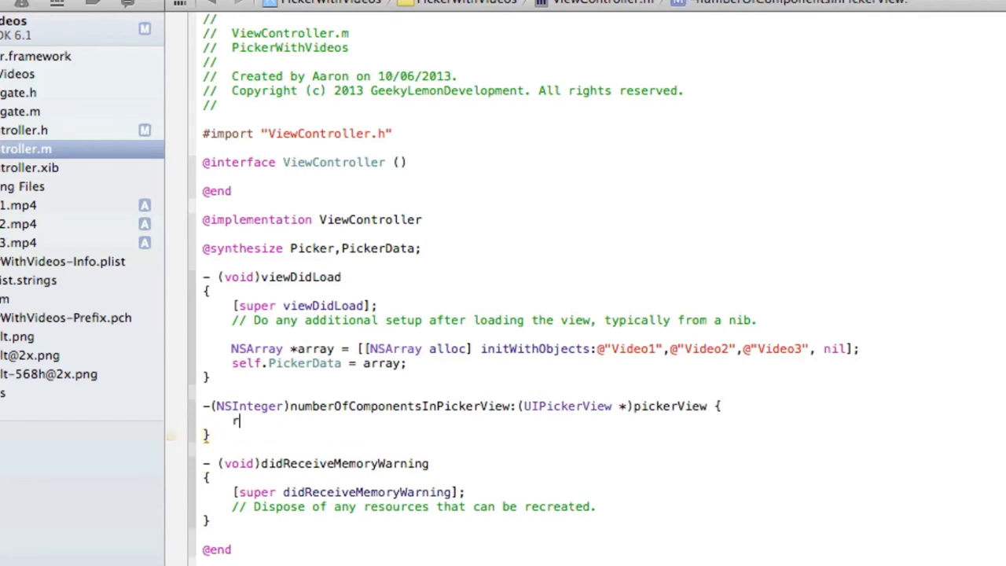
pyautogui.write('return')
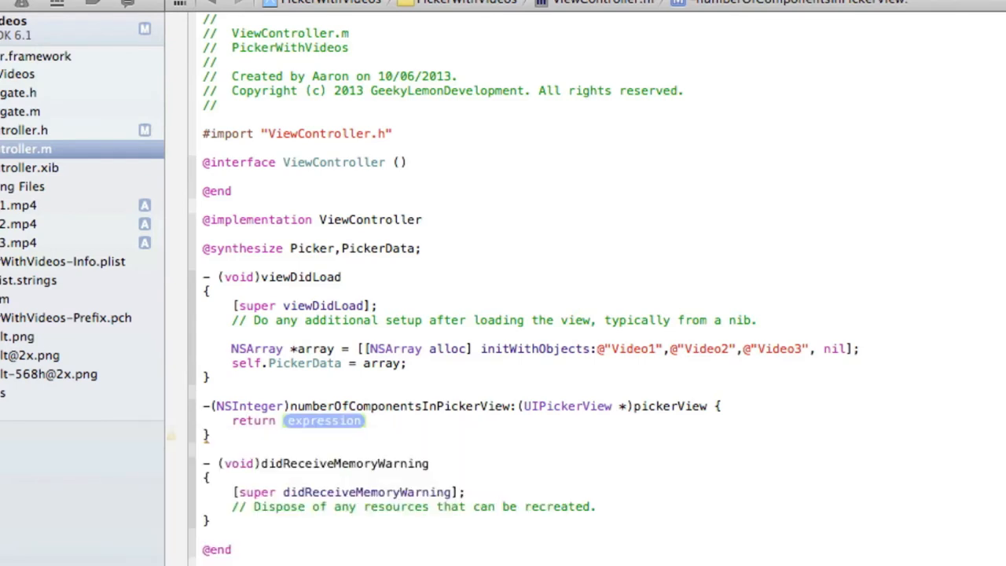
pyautogui.write('1;')
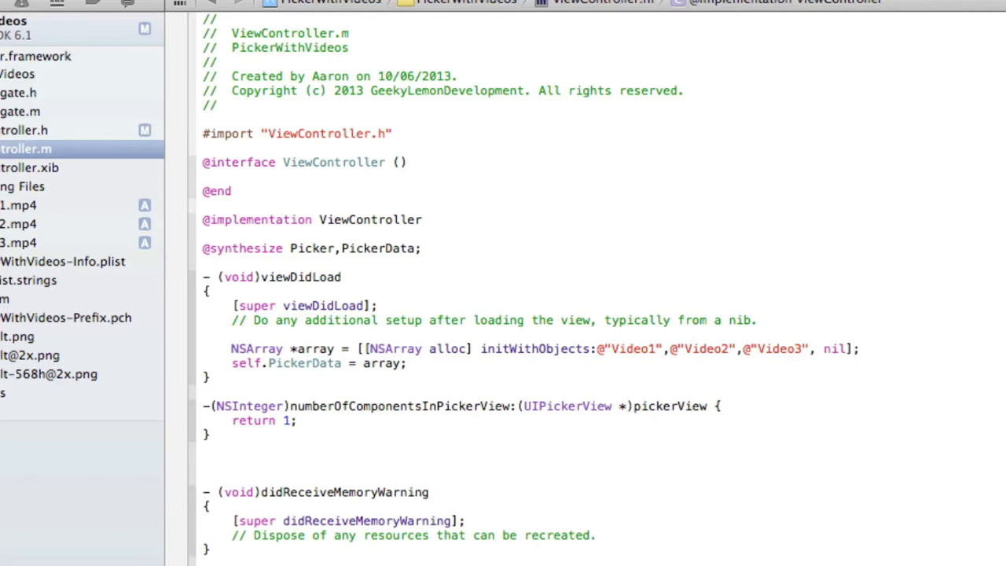
# Start a new method below, typing '-(NSInteger)pickerView:'
pyautogui.click(202, 463)
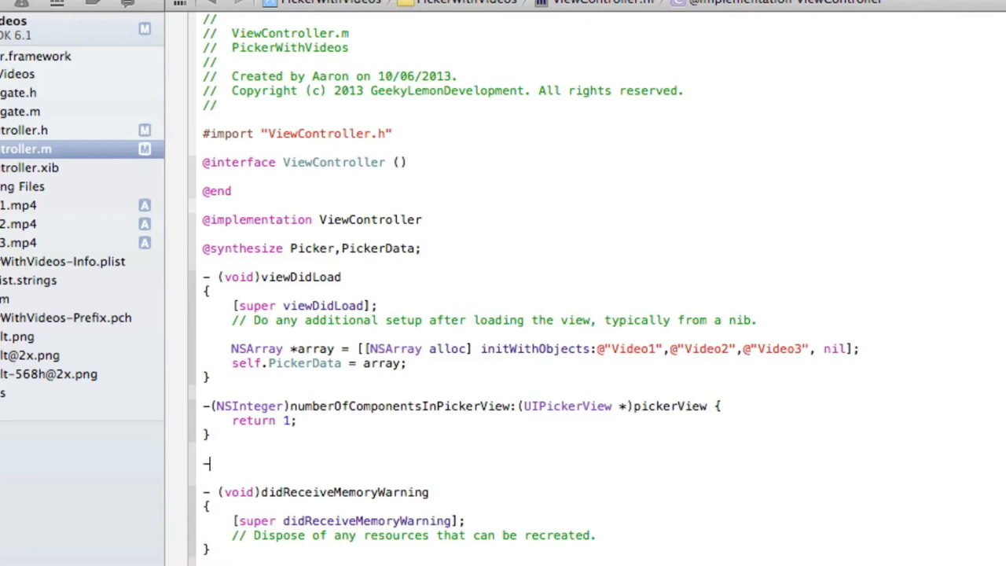
pyautogui.write('(')
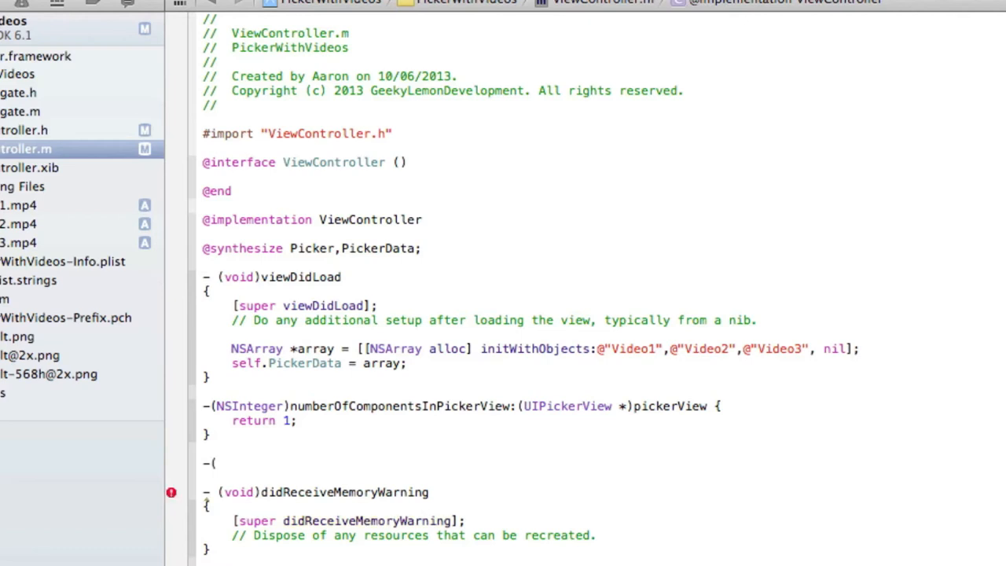
pyautogui.write('NSInteger')
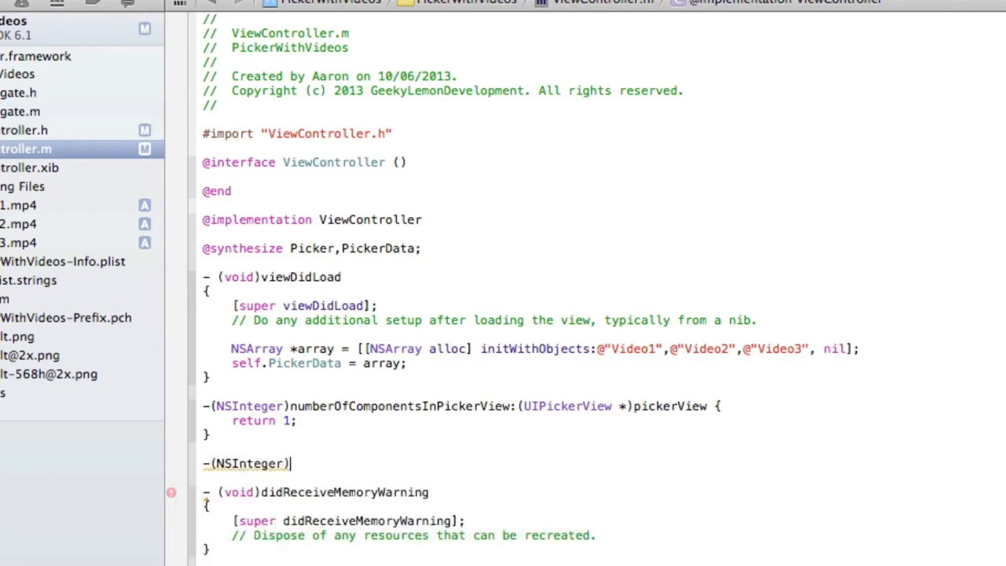
pyautogui.write('nu')
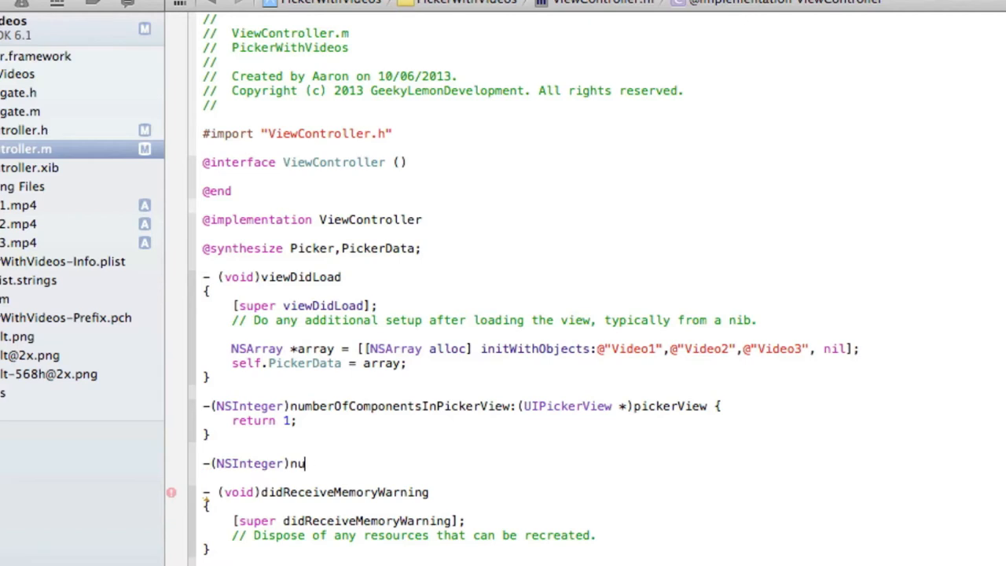
pyautogui.write('pi')
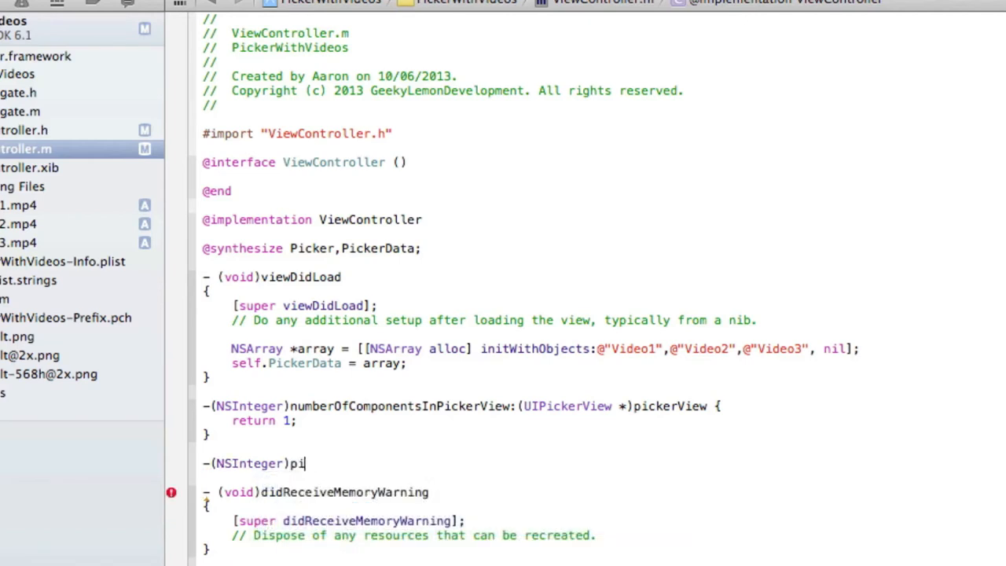
pyautogui.write('ckerv')
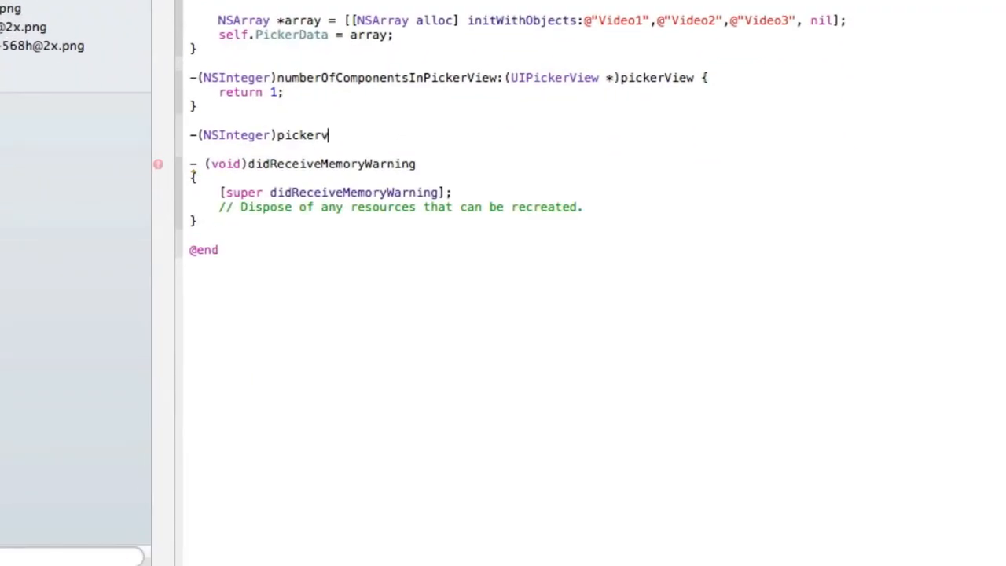
pyautogui.write('iew')
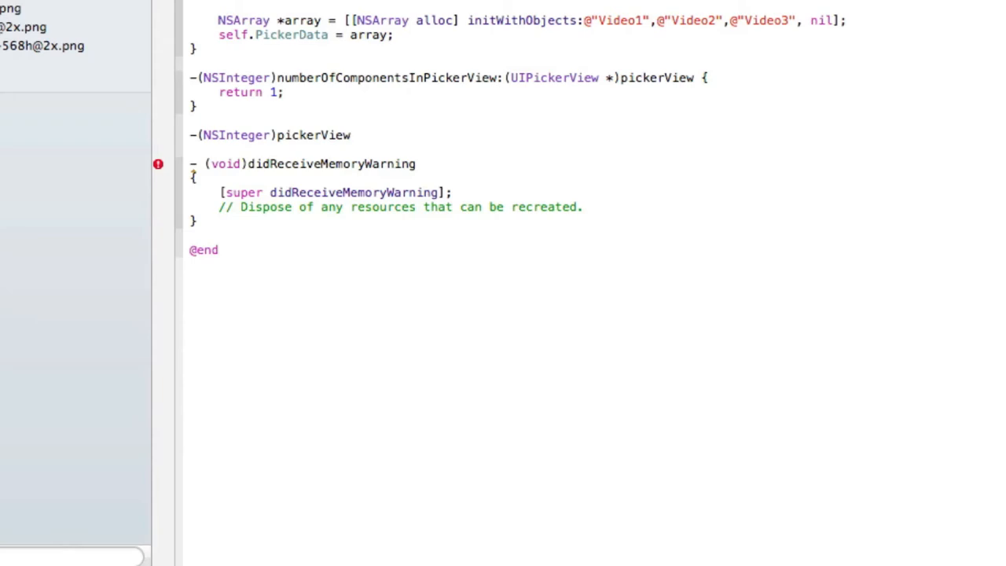
pyautogui.write(':')
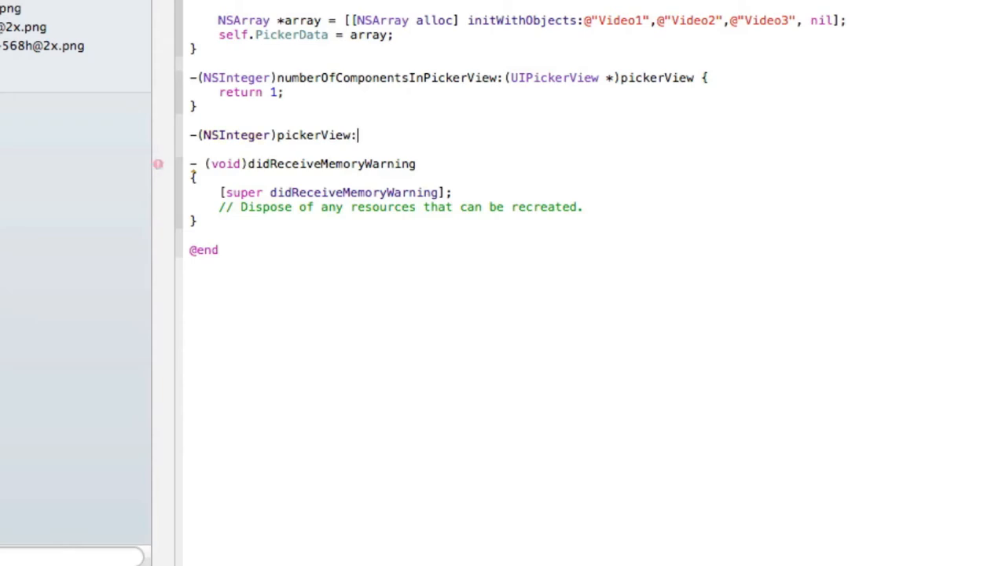
# Complete the pickerView:numberOfRowsInComponent: signature and return [PickerData count]
pyautogui.write('(')
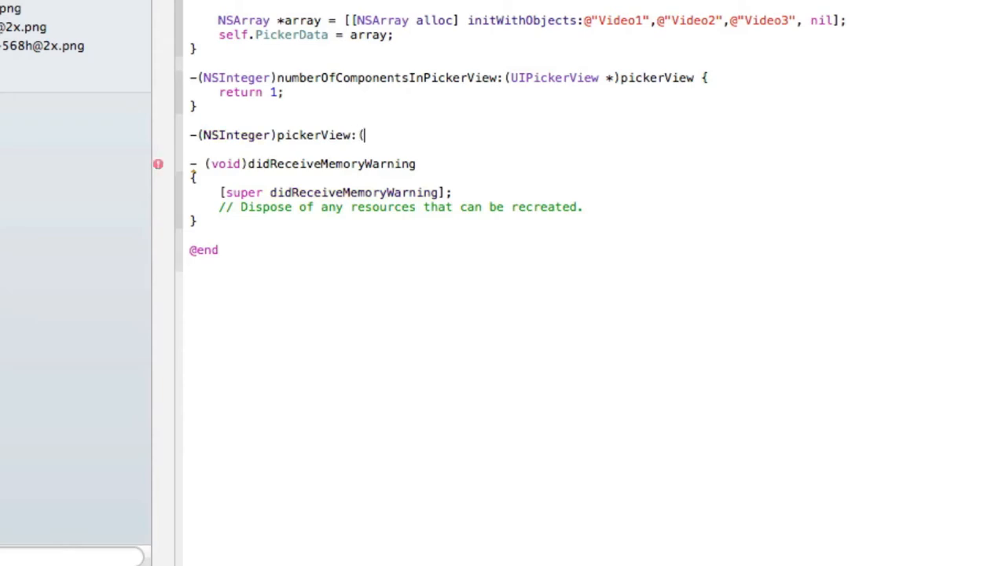
pyautogui.write('UIPickerView *')
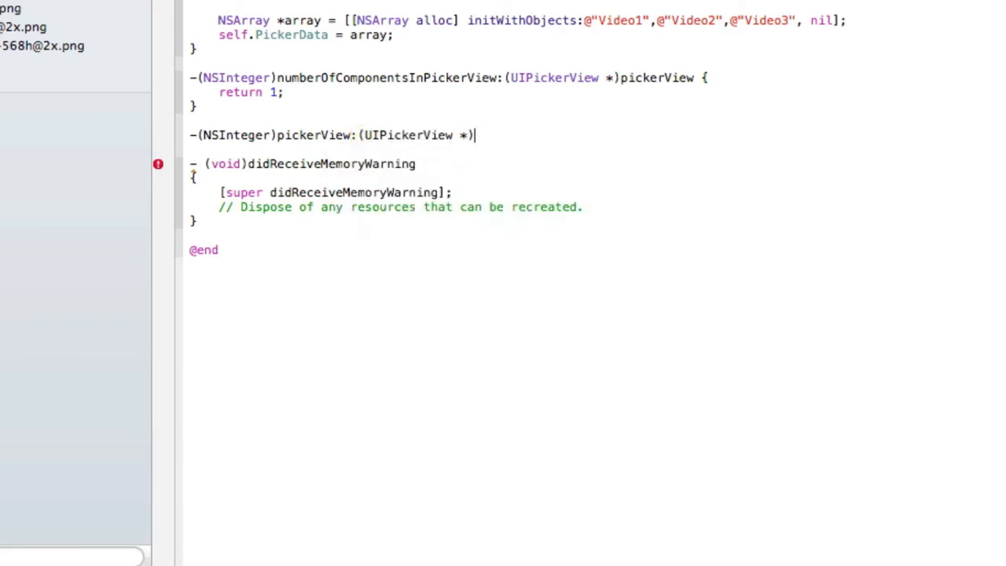
pyautogui.write('pickerView')
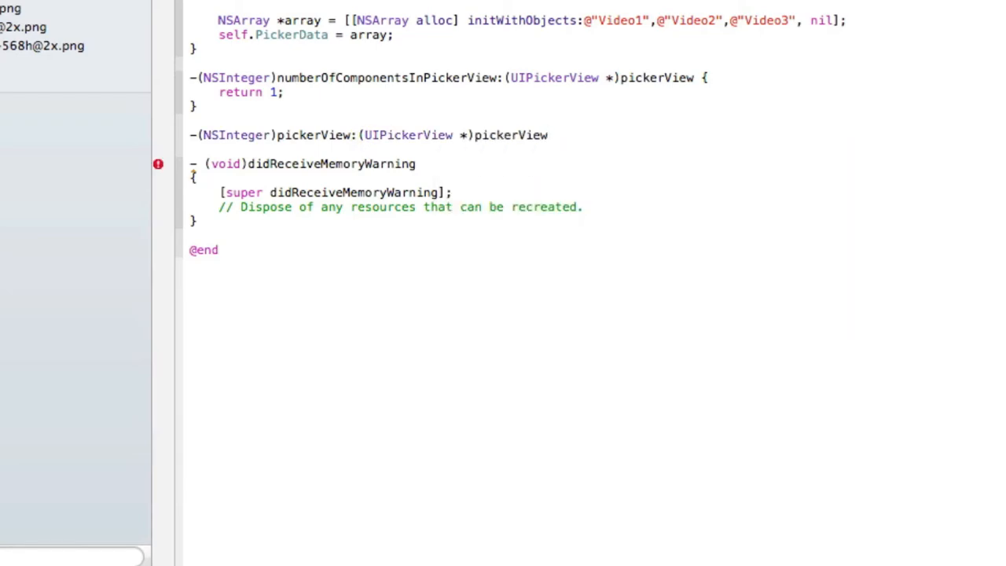
pyautogui.write('num')
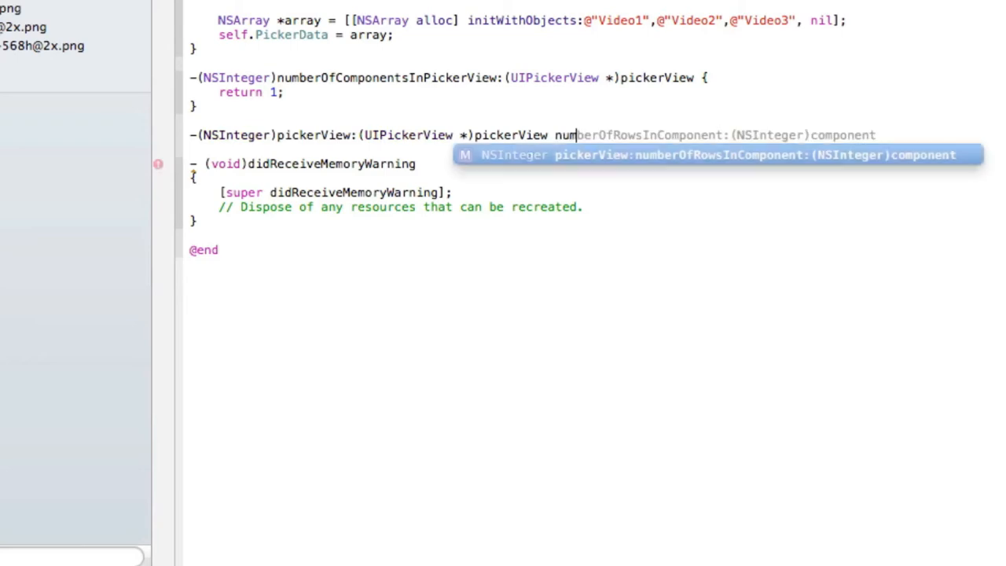
pyautogui.press('Return')
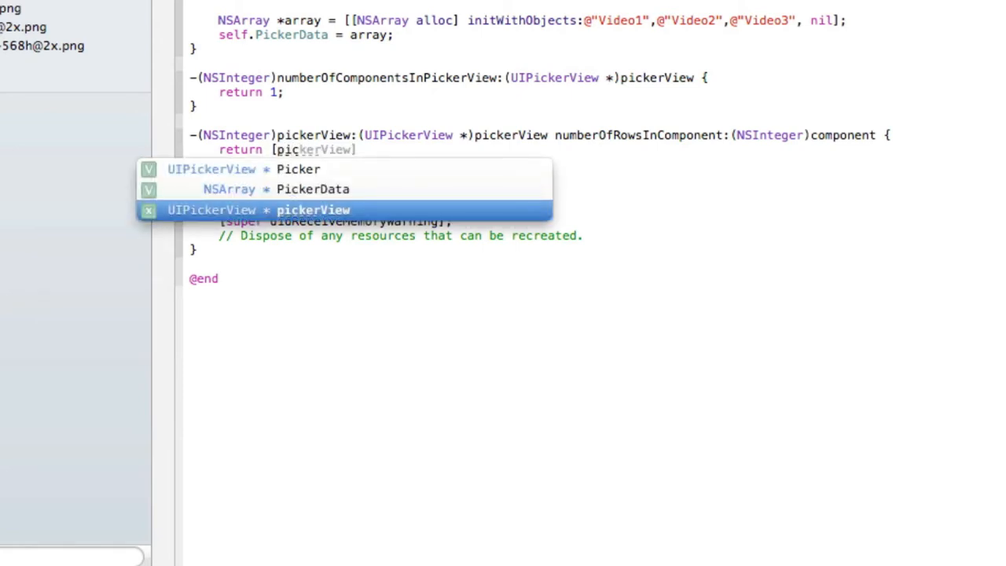
pyautogui.write('PickerData co')
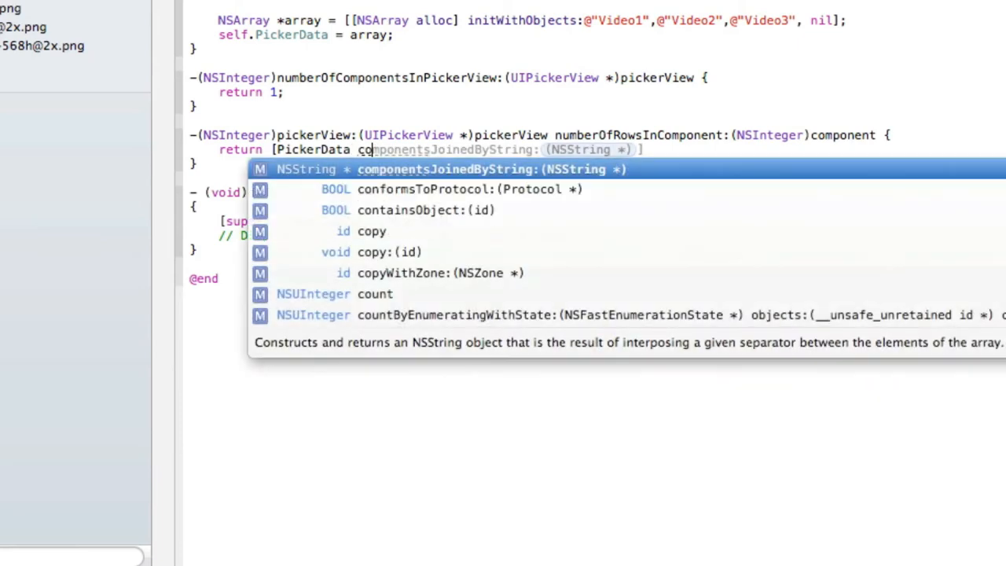
pyautogui.click(371, 293)
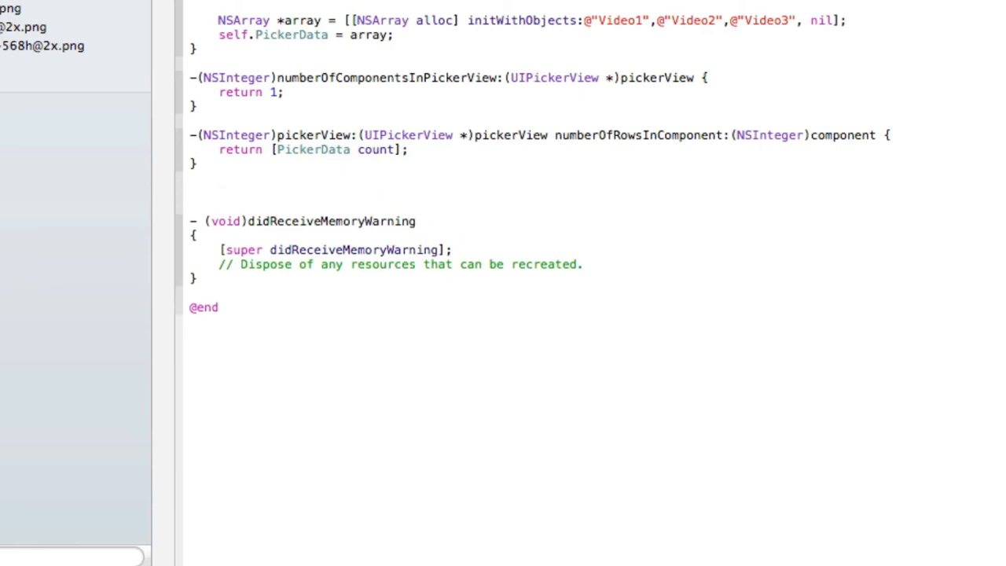
# Declare the -(NSString *)pickerView:titleForRow:forComponent: method using autocomplete
pyautogui.write('-(')
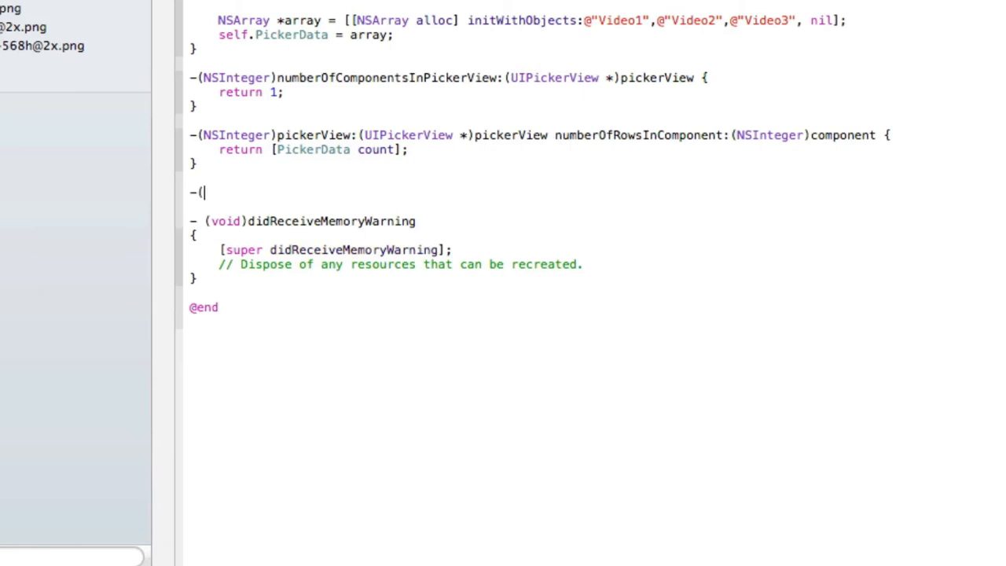
pyautogui.write('NSString)')
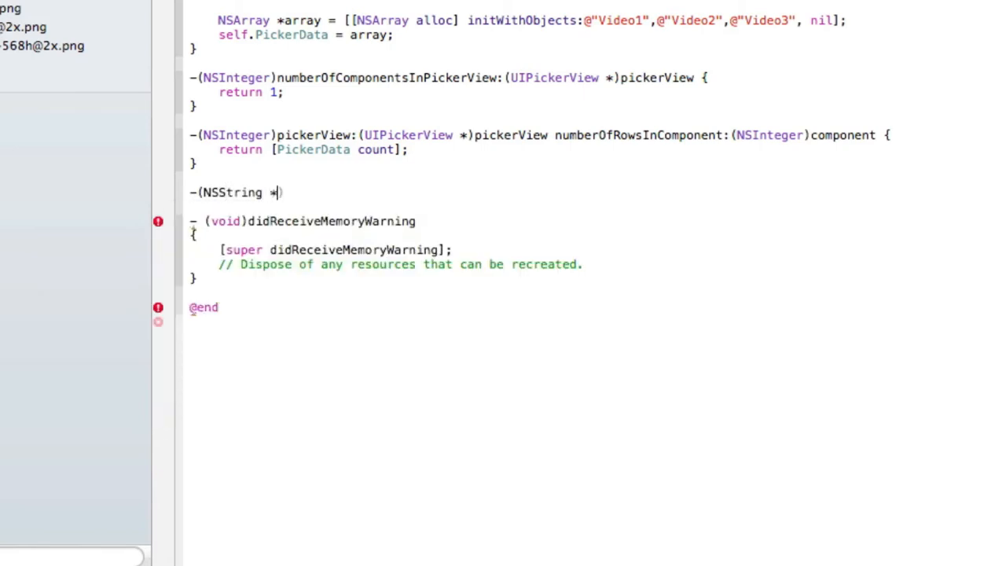
pyautogui.write(')p')
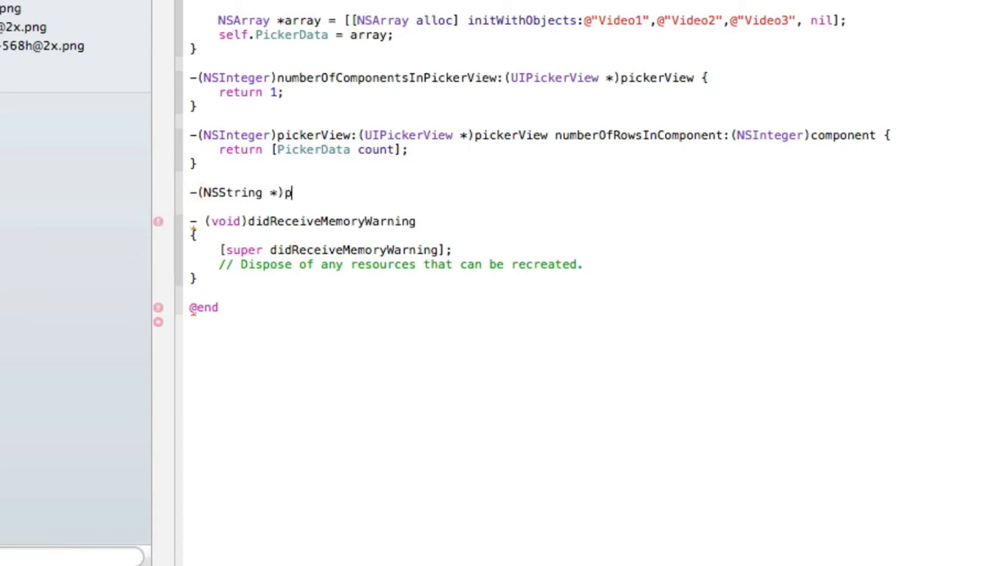
pyautogui.write('ickervi')
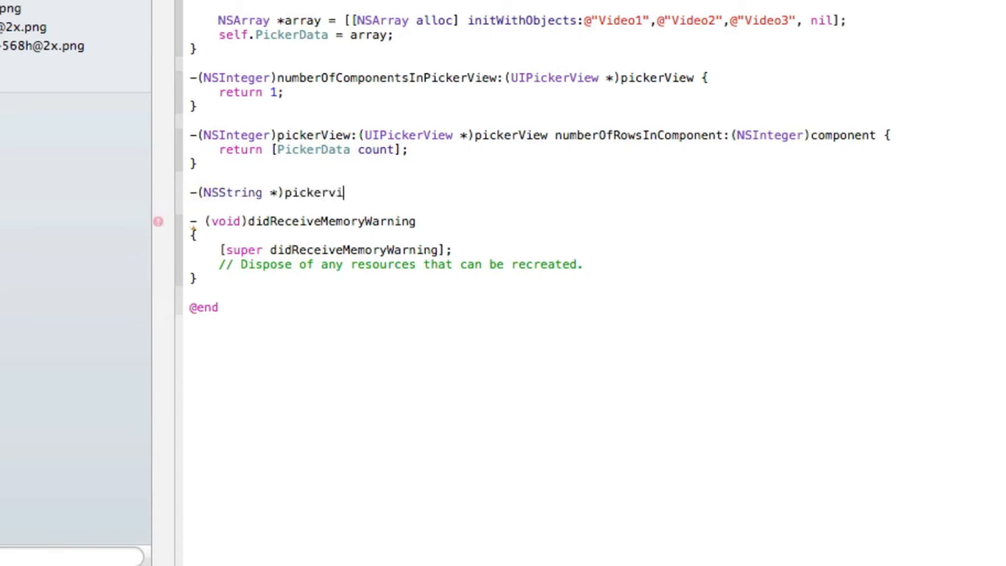
pyautogui.press('BackSpace')
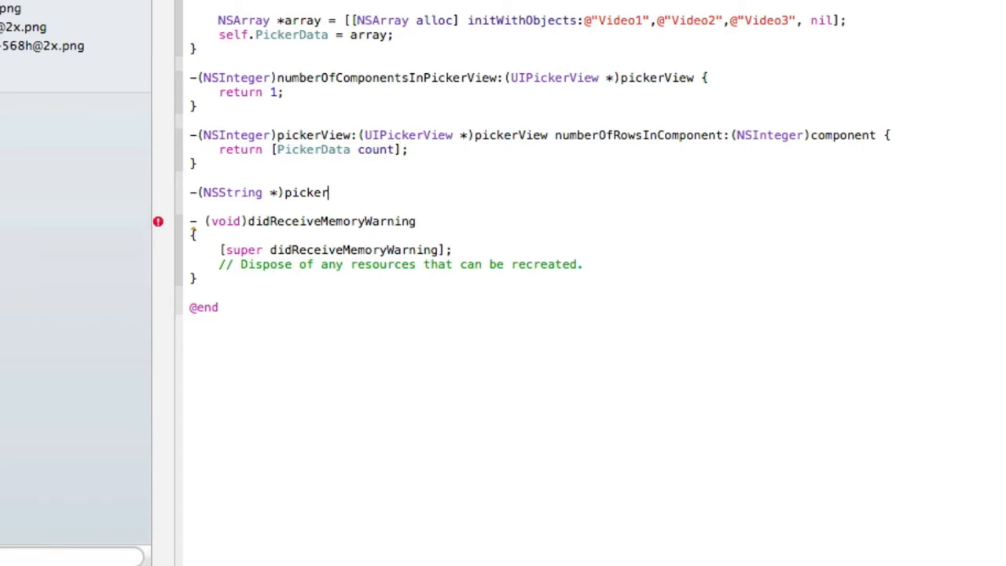
pyautogui.write('View')
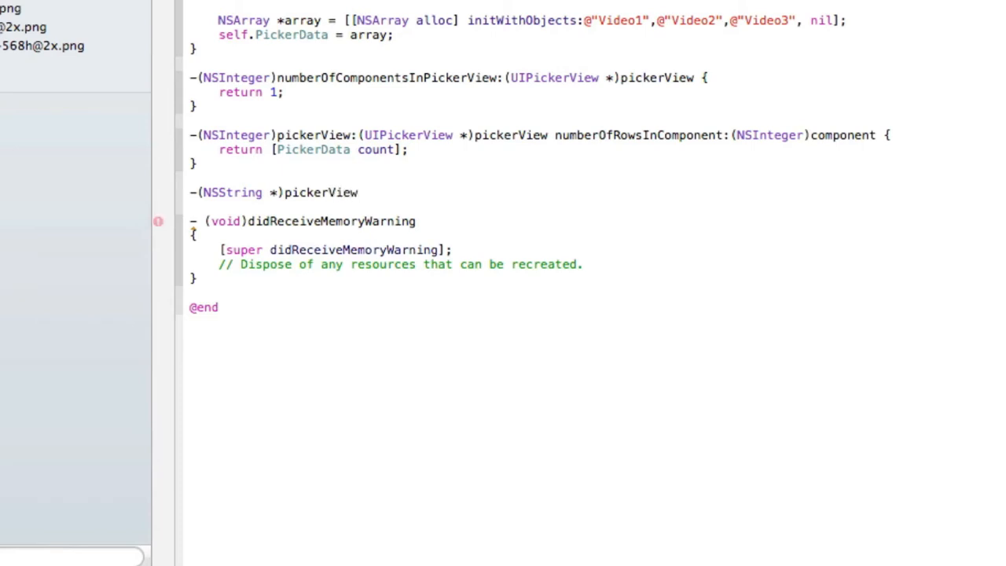
pyautogui.write(';')
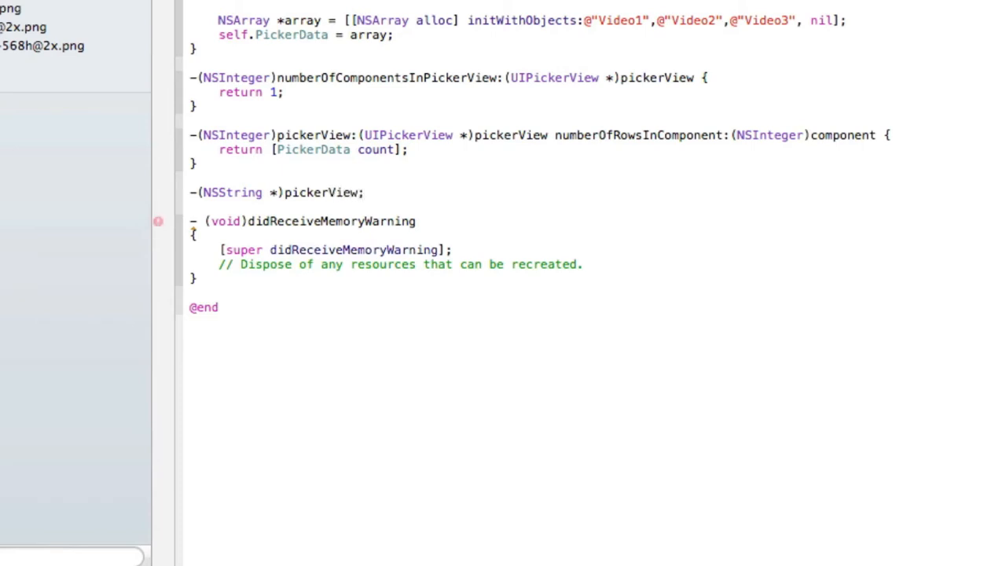
pyautogui.write(':')
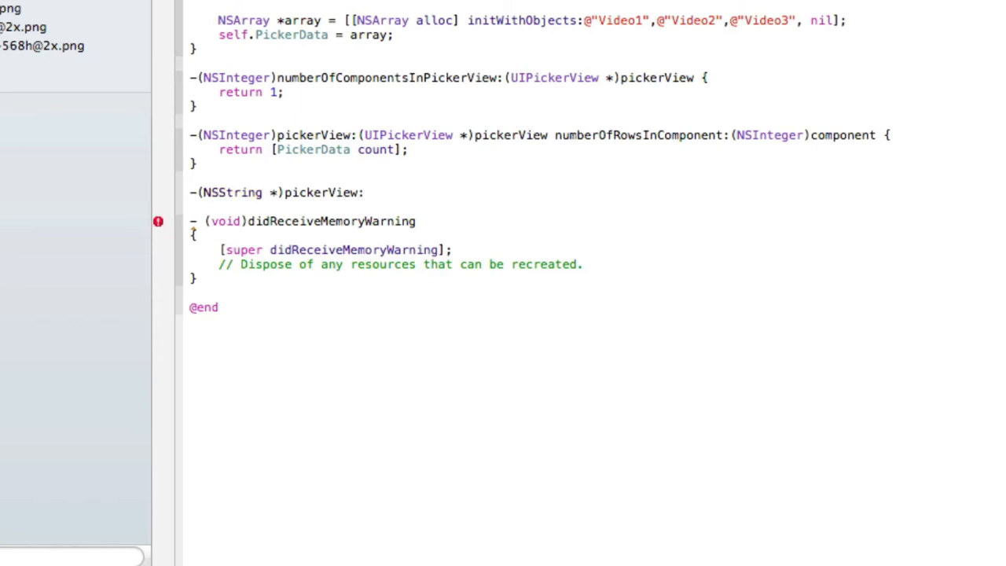
pyautogui.write('(')
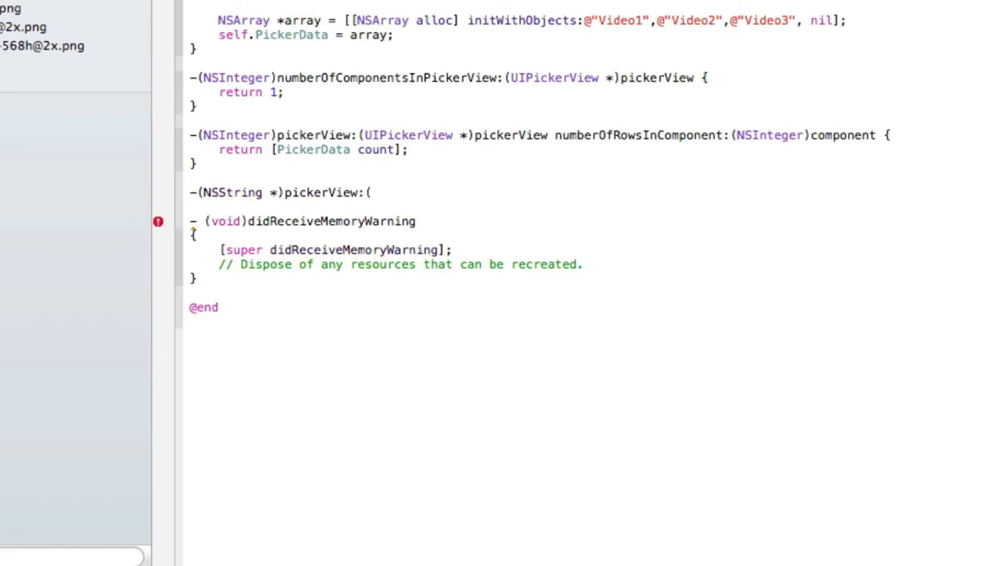
pyautogui.write('UIPickerView')
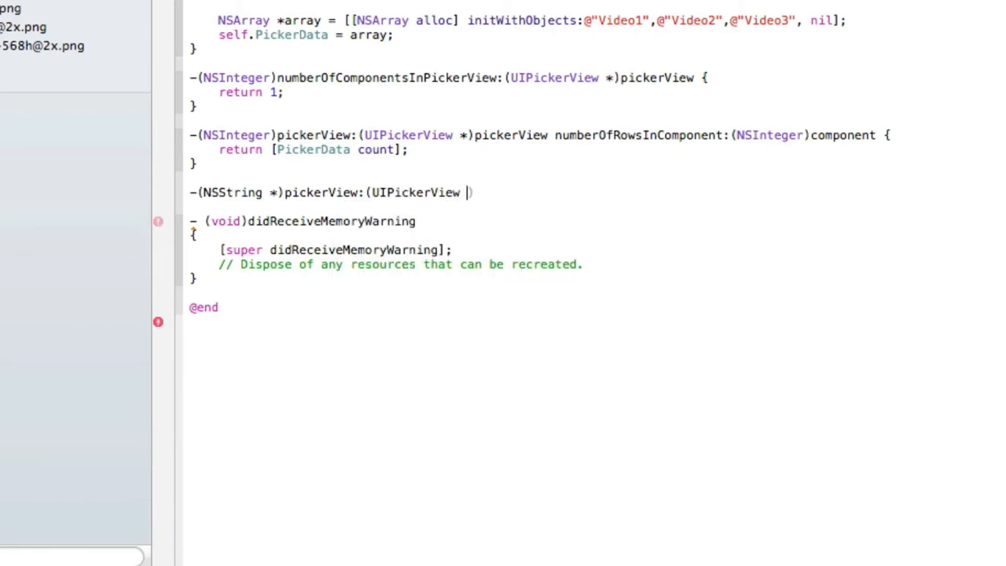
pyautogui.write('pickerView')
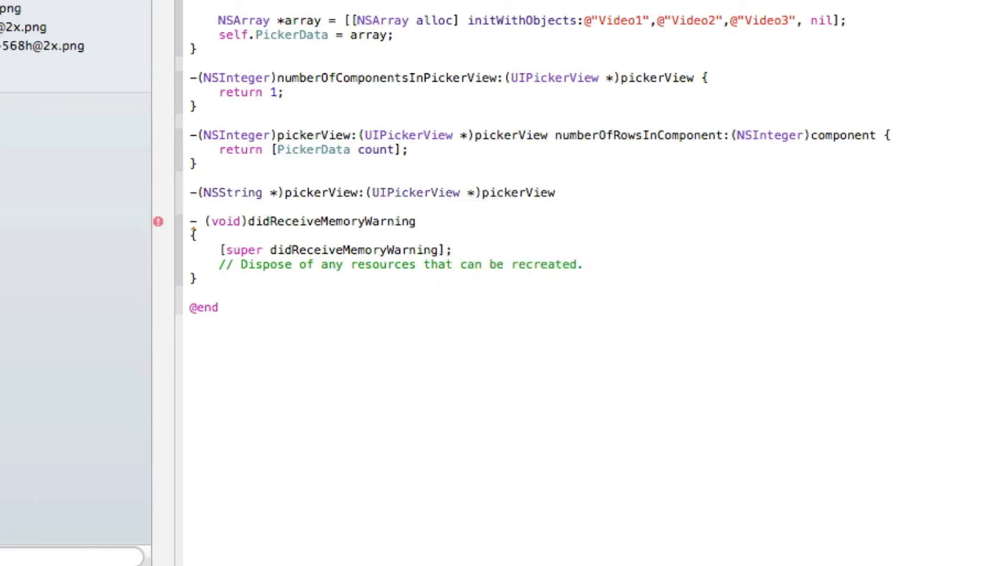
pyautogui.write('tit')
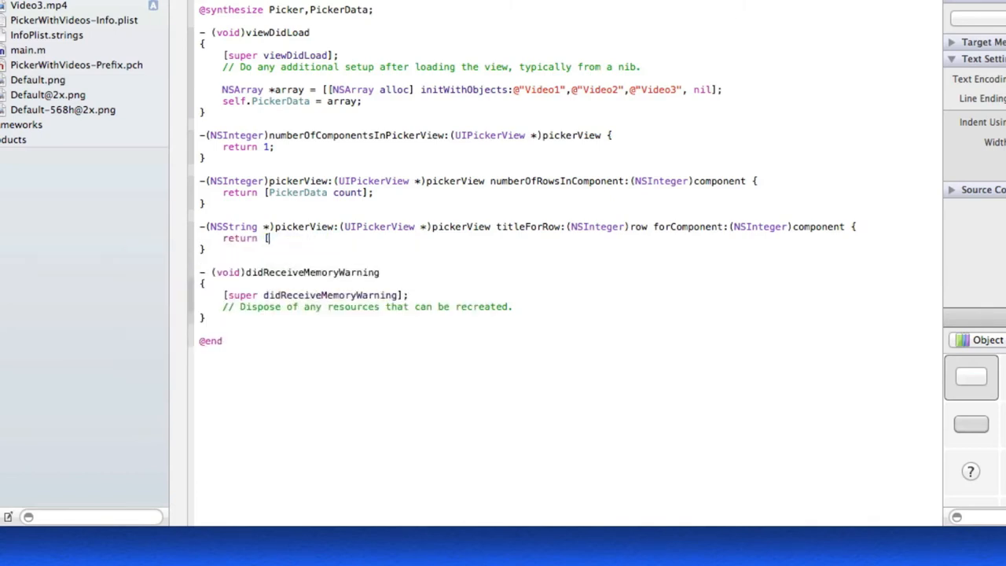
# Return [self.PickerData objectAtIndex:row] as each row's title
pyautogui.write('self')
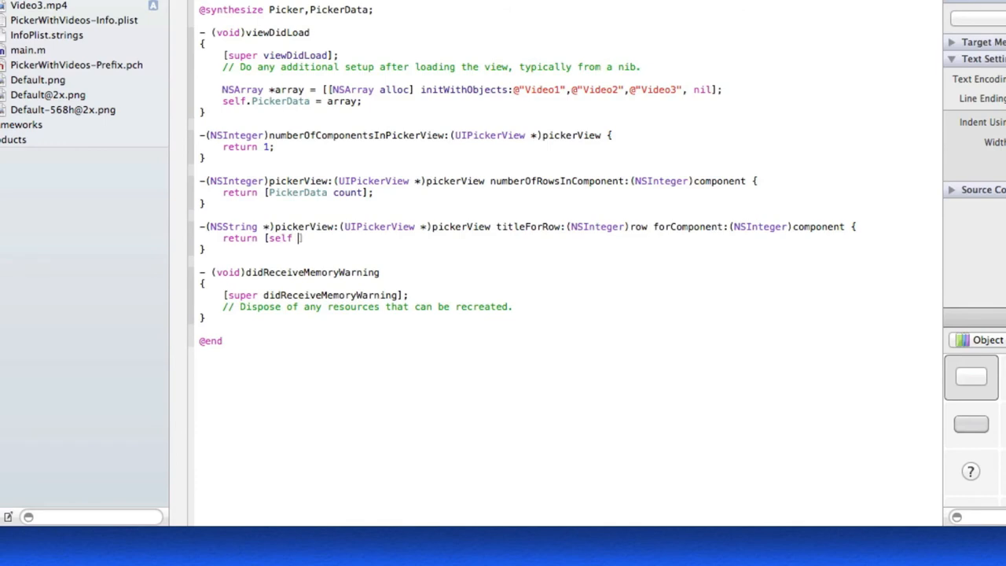
pyautogui.write('.PickerData]')
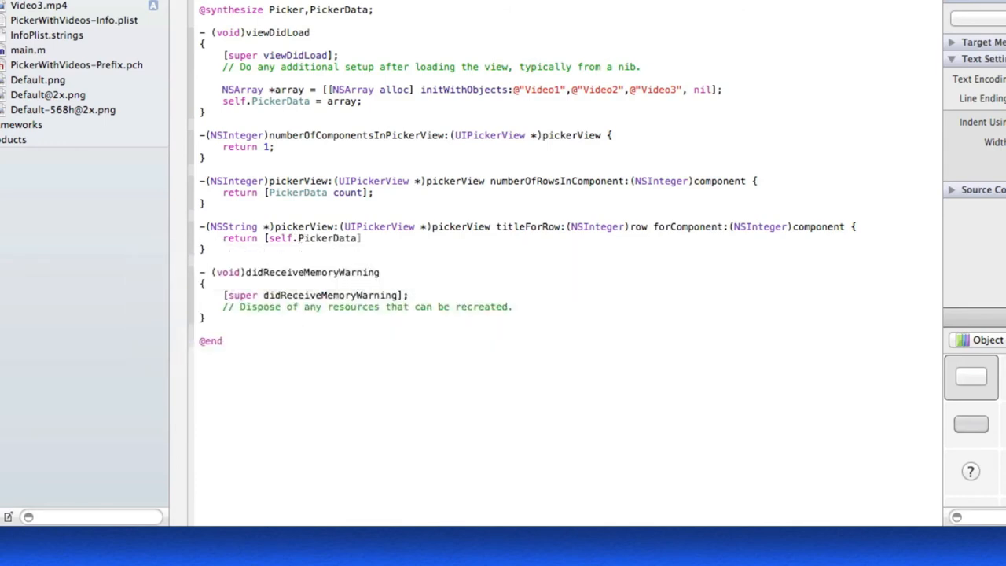
pyautogui.write('o')
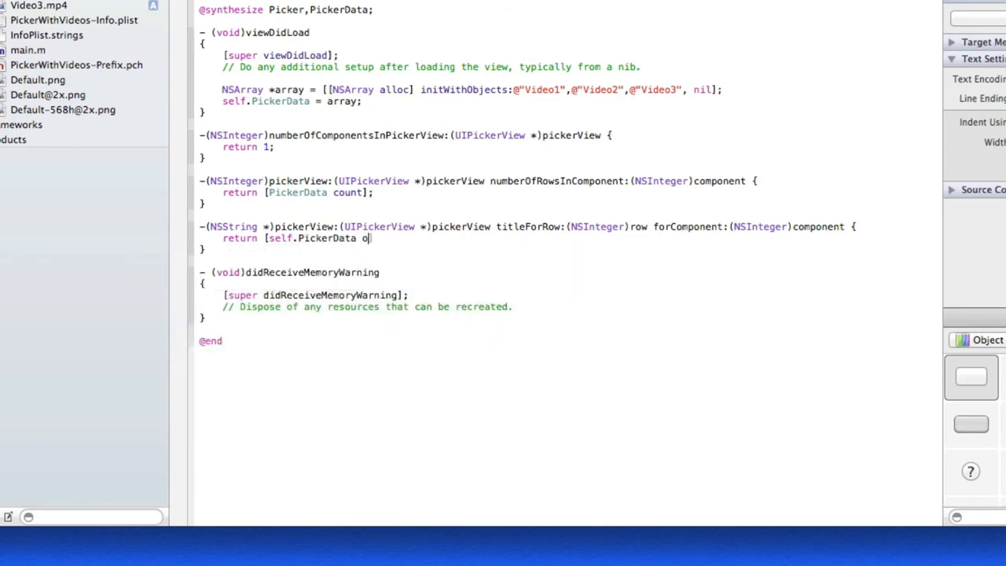
pyautogui.write('ow]')
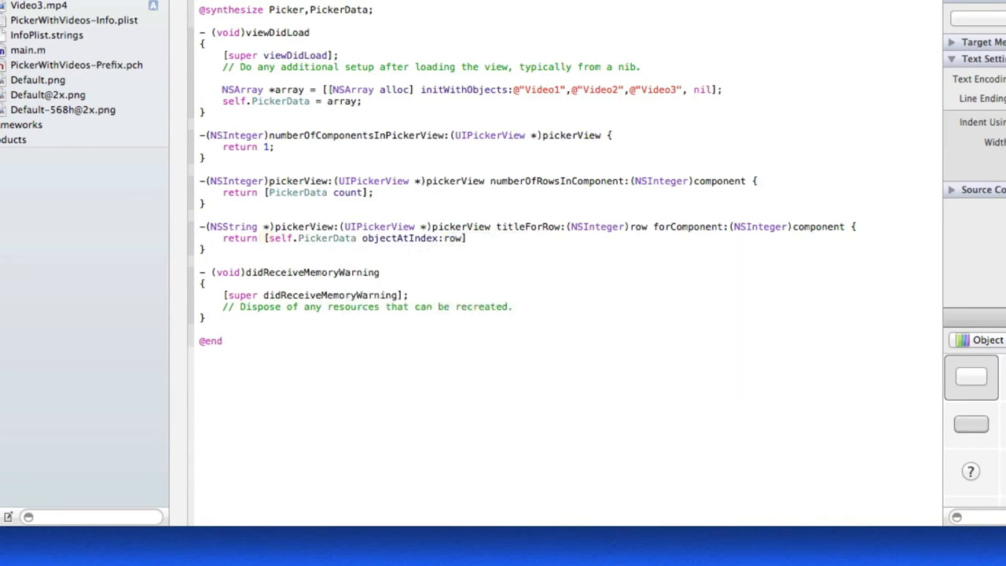
pyautogui.write(';')
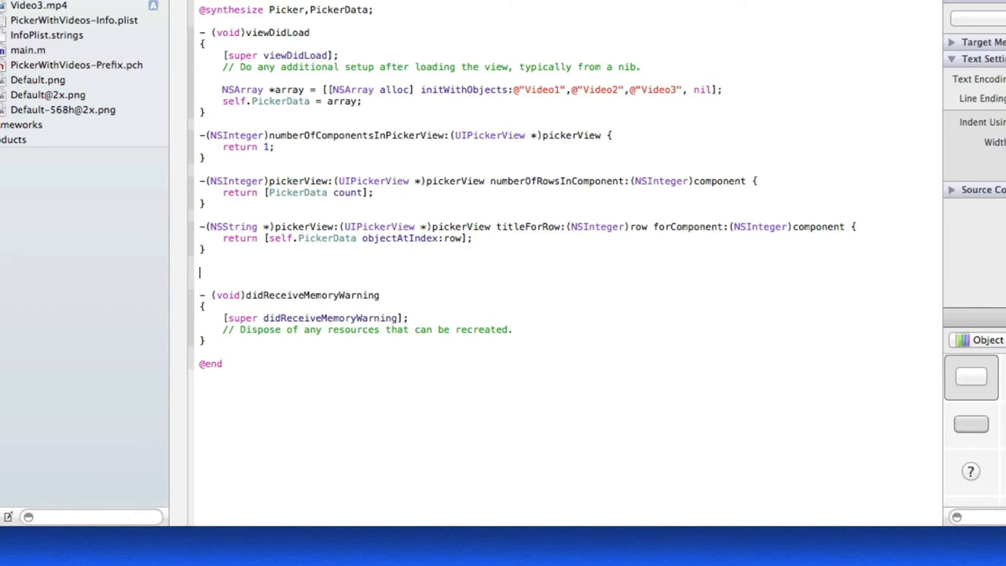
# Declare an empty -(void)pickerView:didSelectRow:inComponent: method with its braces closed
pyautogui.write('-(void)')
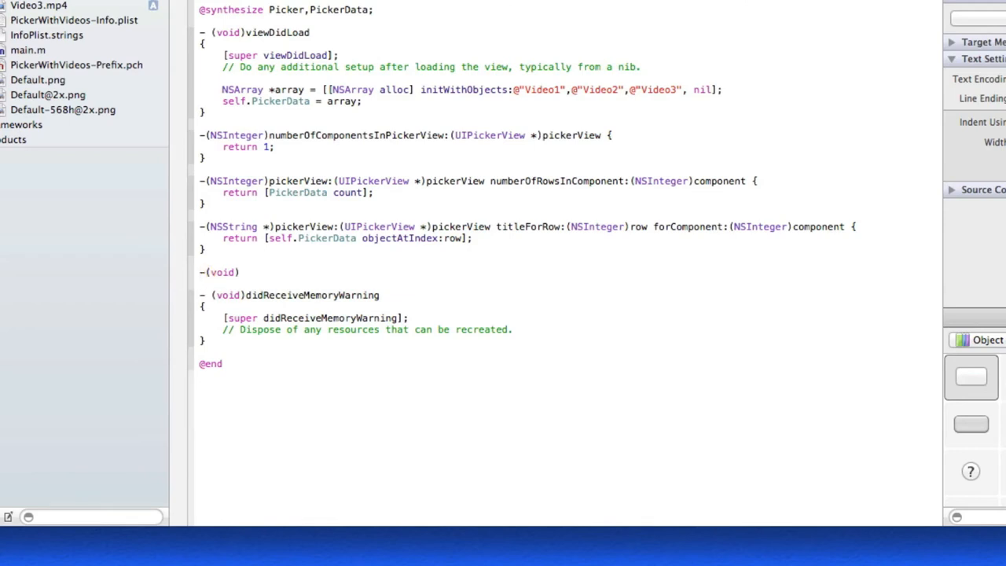
pyautogui.write('pick')
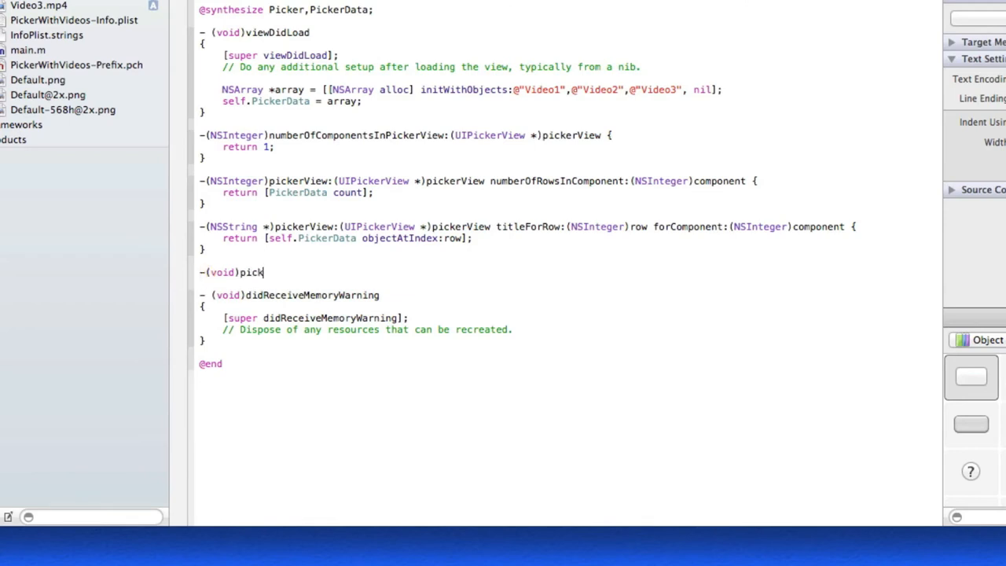
pyautogui.write('erView')
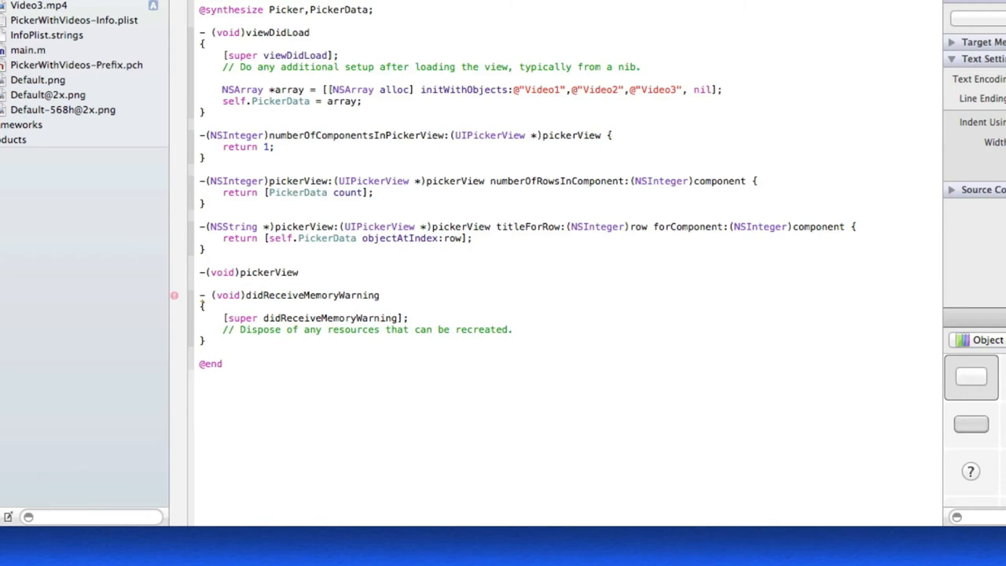
pyautogui.write(':')
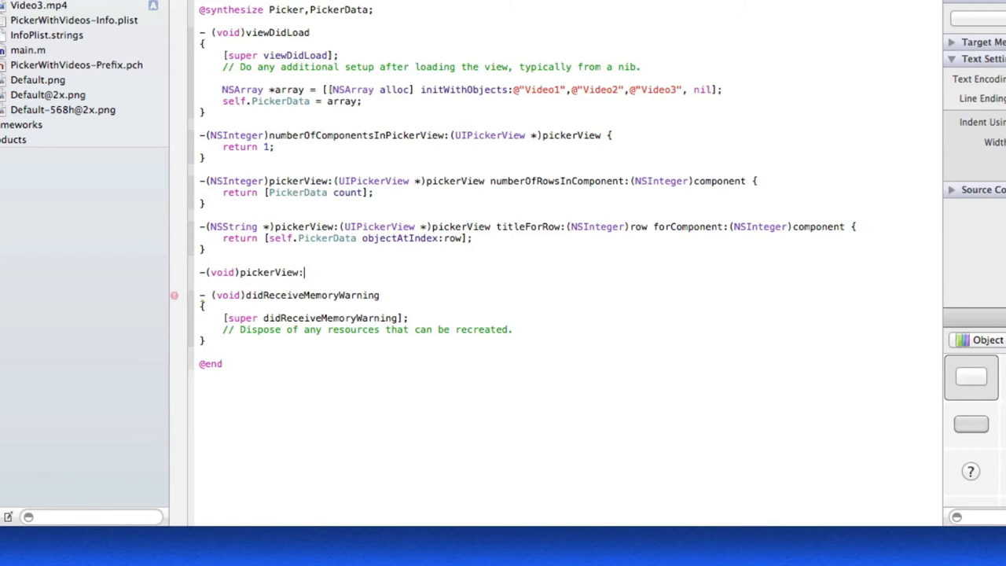
pyautogui.write('(')
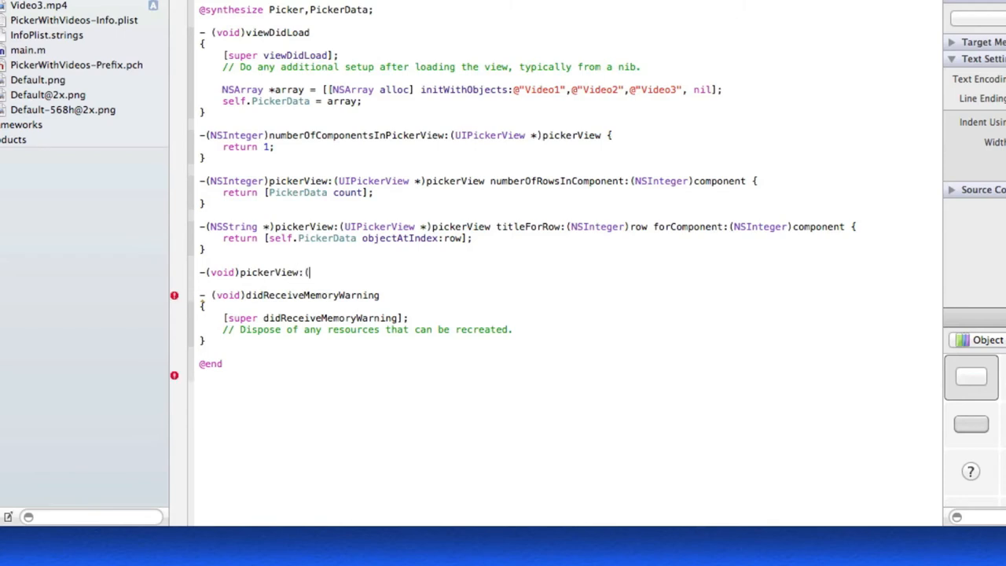
pyautogui.write('ui')
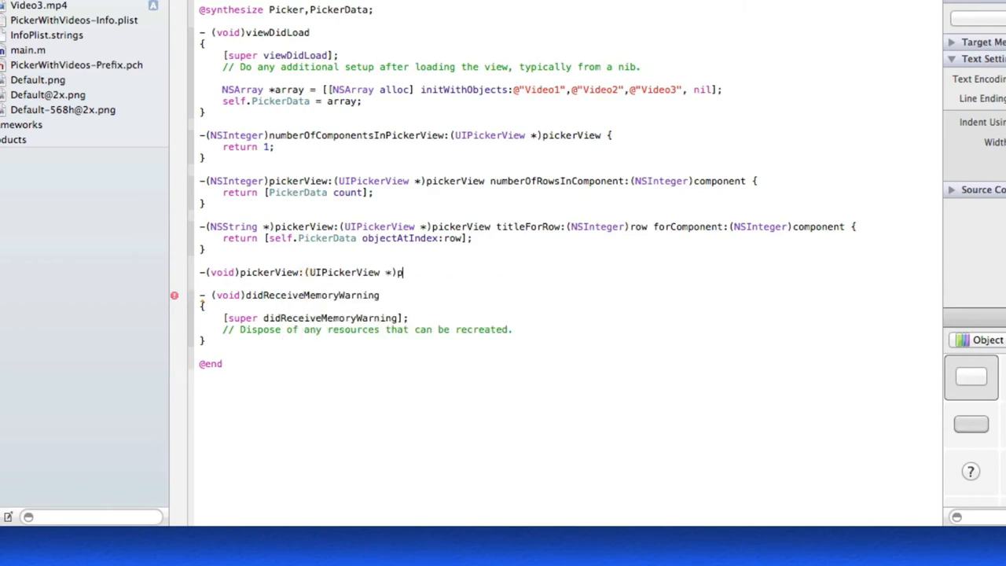
pyautogui.write('ickerView')
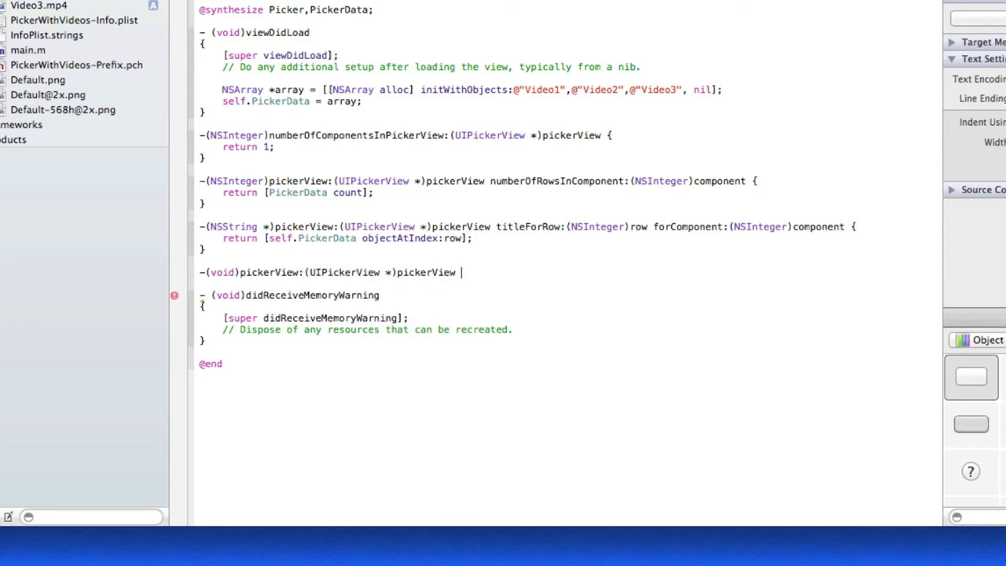
pyautogui.write('didSelectRow:(NSInteger)row inComponent:(NSInteger)component')
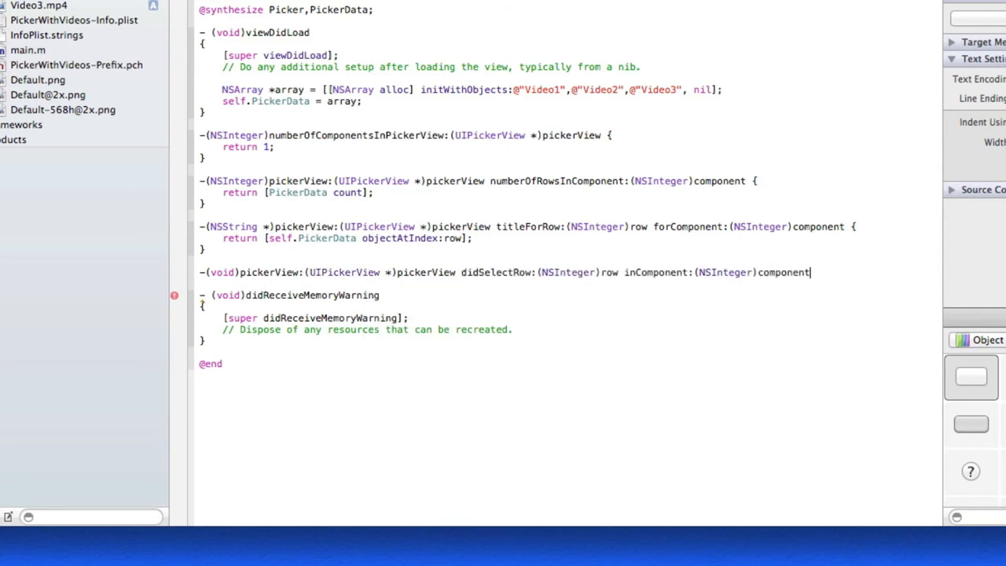
pyautogui.write('{')
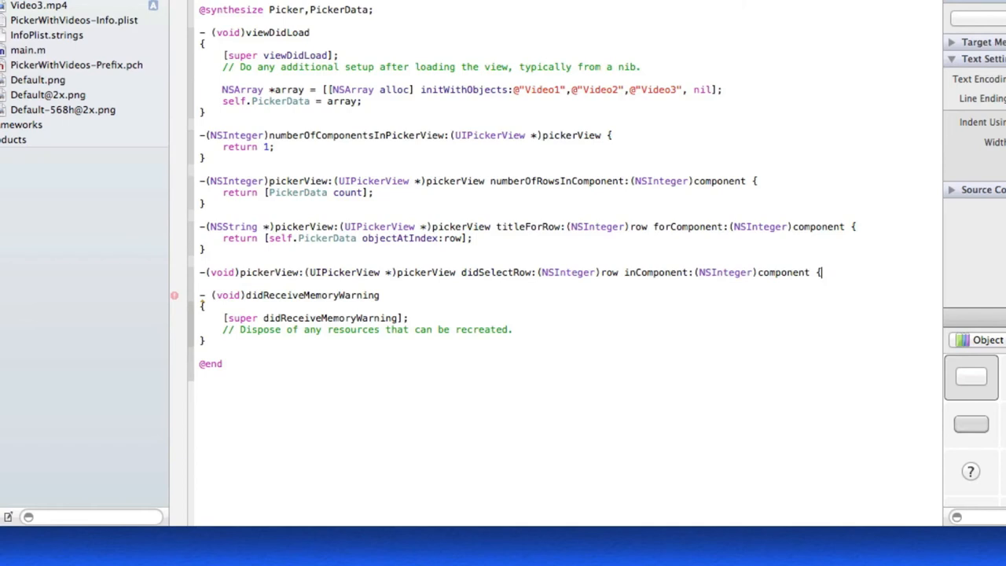
pyautogui.press('Return')
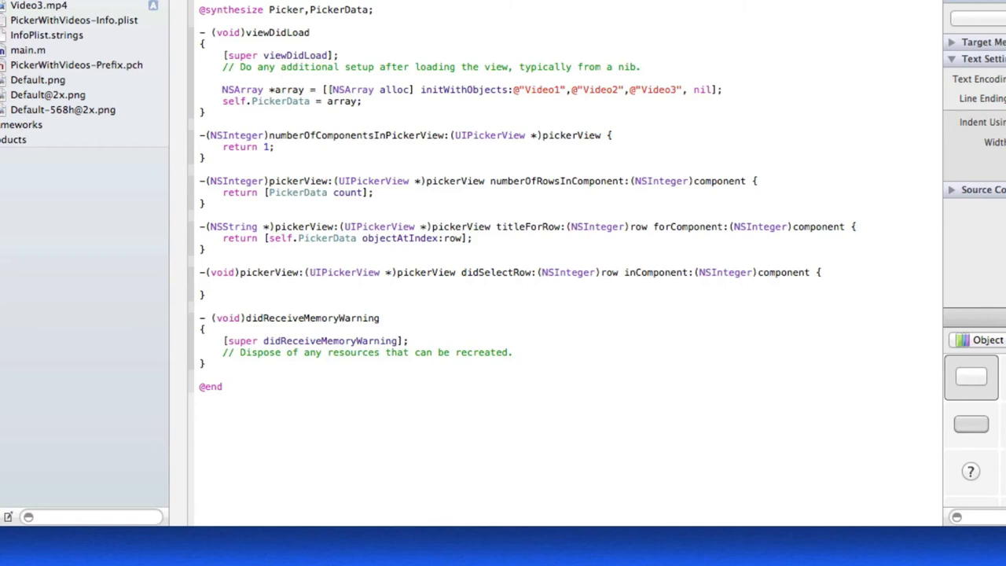
pyautogui.click(223, 284)
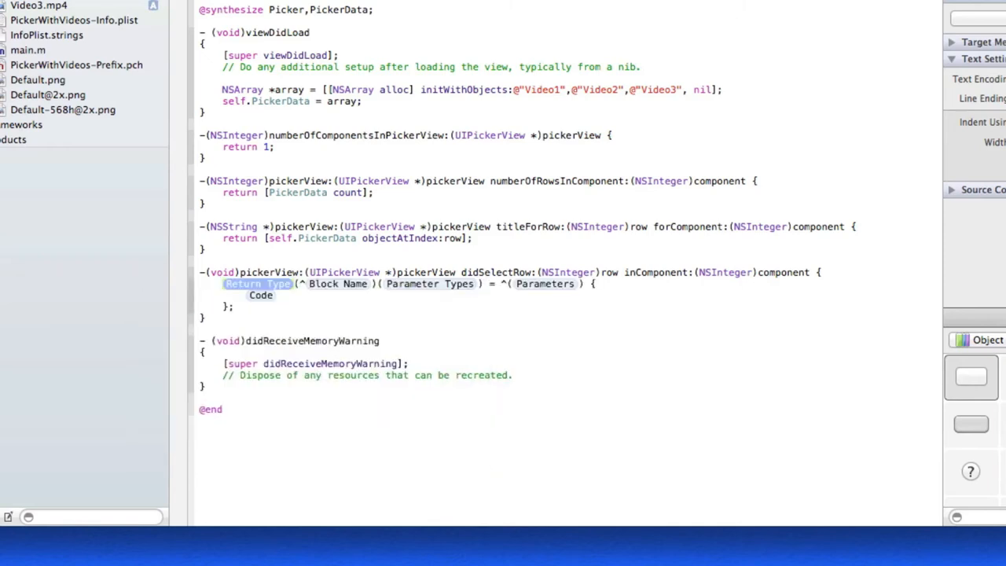
# Store the selected row in 'int select = row;' inside didSelectRow
pyautogui.write('int sel')
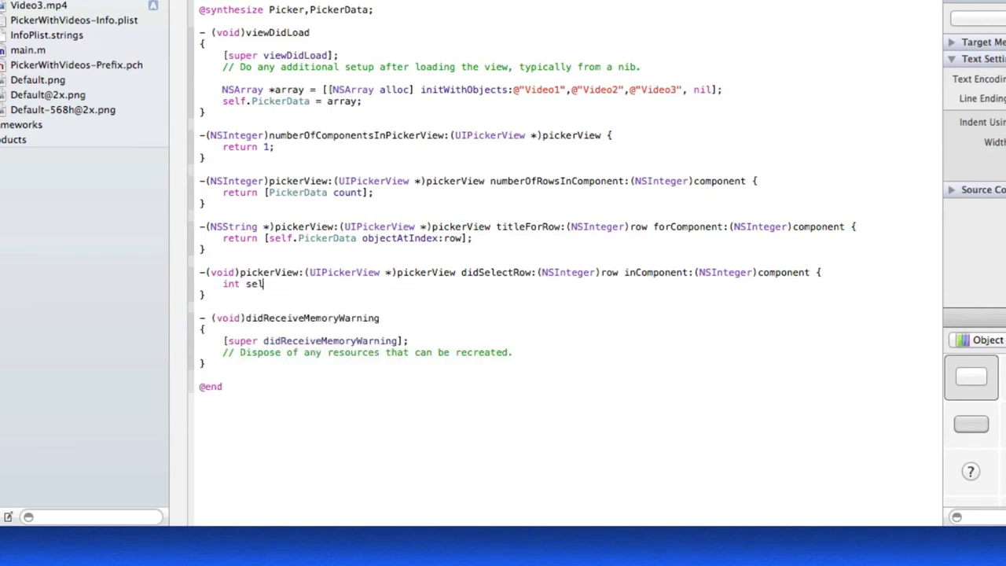
pyautogui.write('ect')
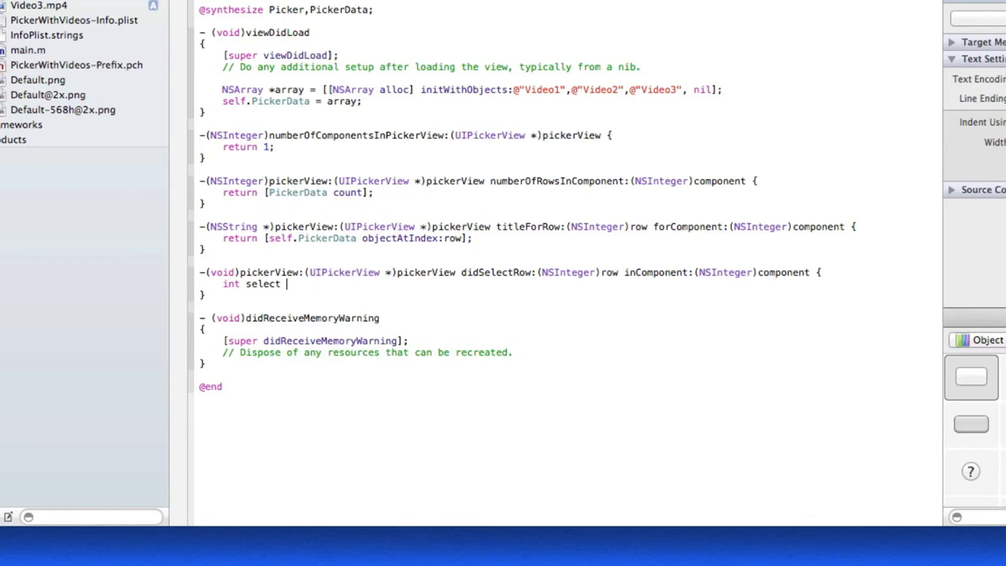
pyautogui.write('= row')
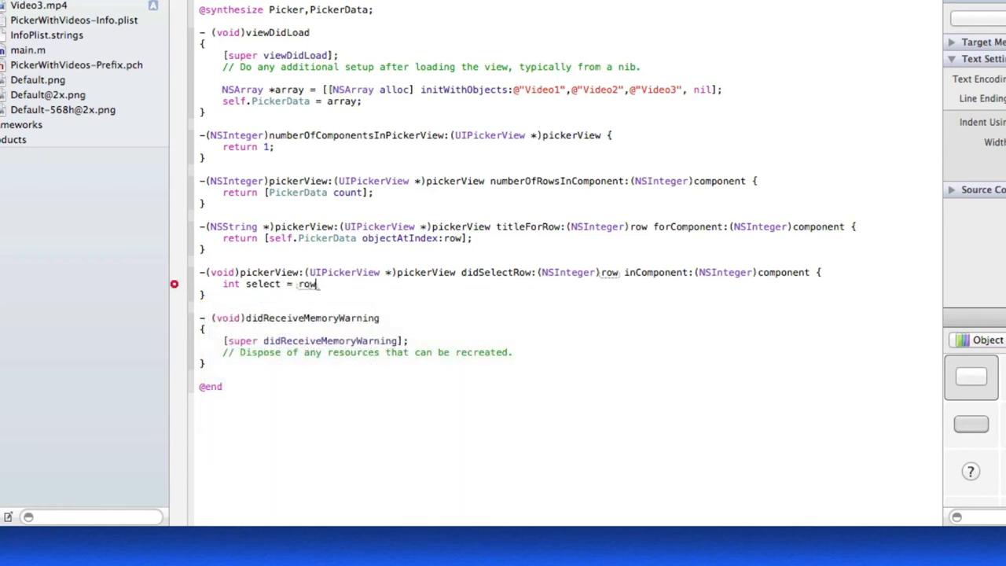
pyautogui.write(';')
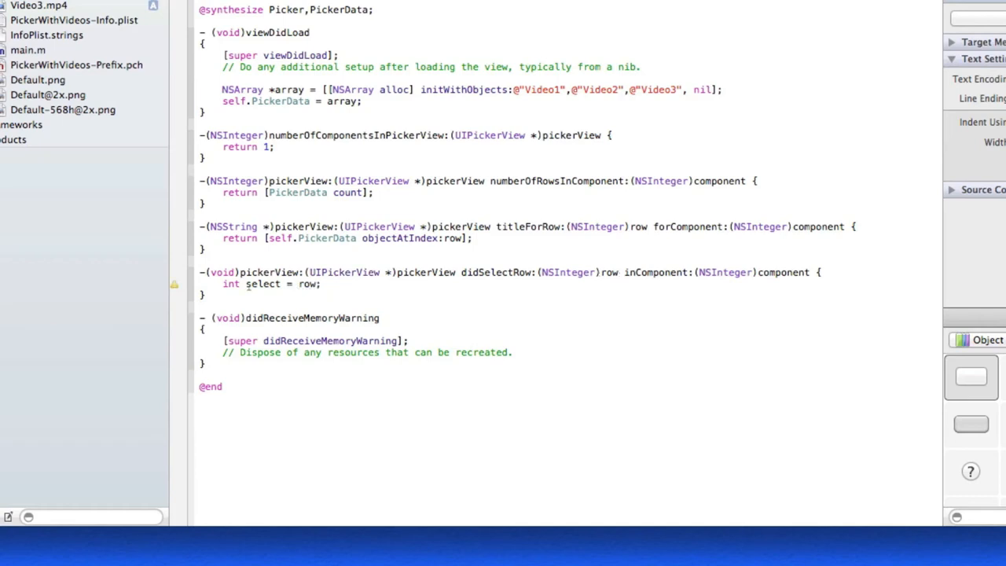
pyautogui.click(320, 284)
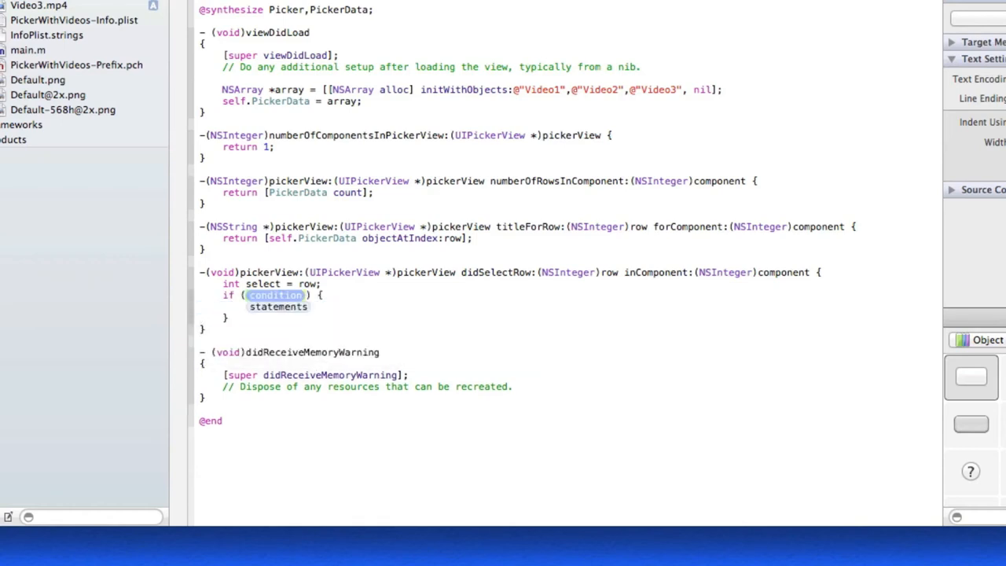
# Add an if (select == 0) block followed by an else-if branch
pyautogui.write('select')
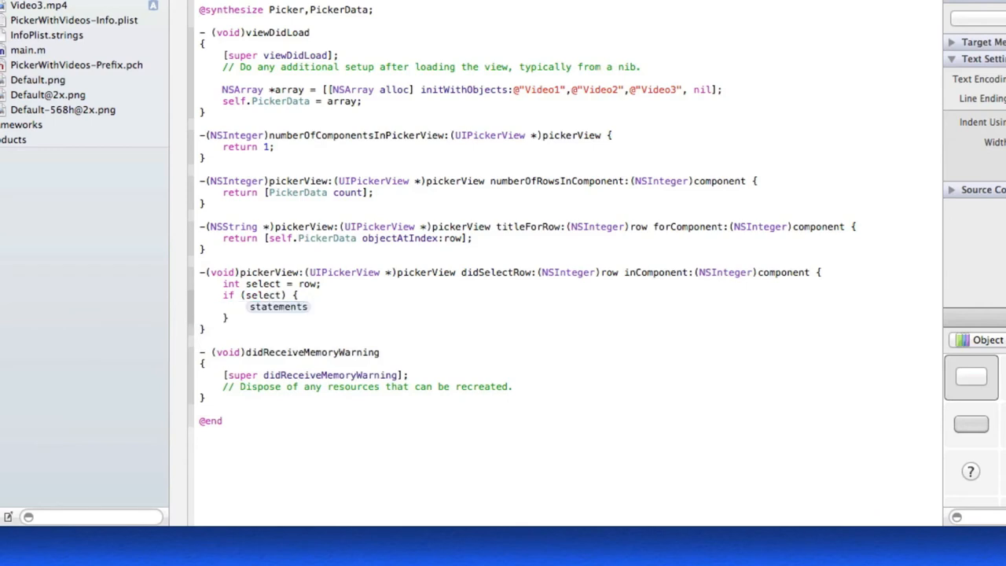
pyautogui.write('=')
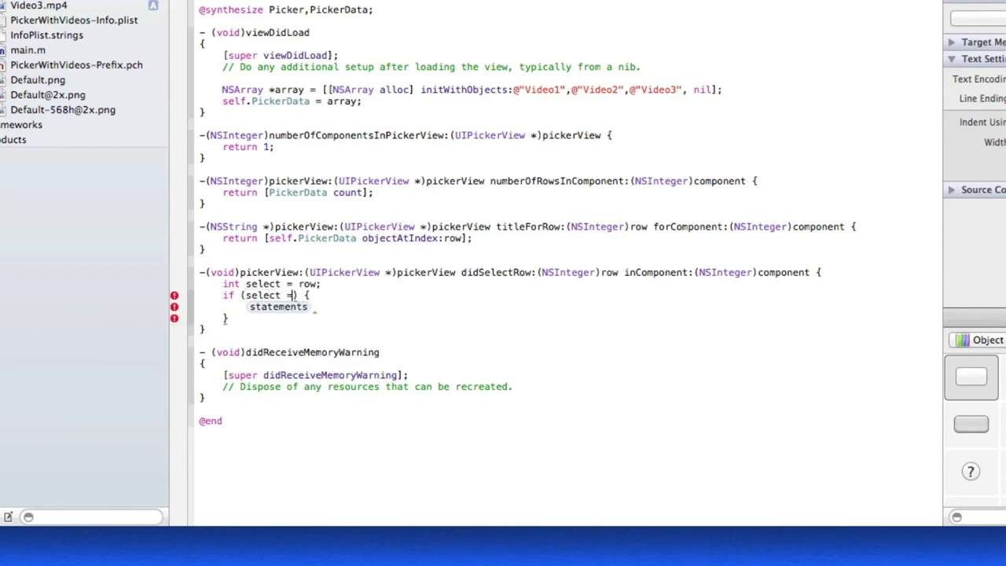
pyautogui.write('= 0')
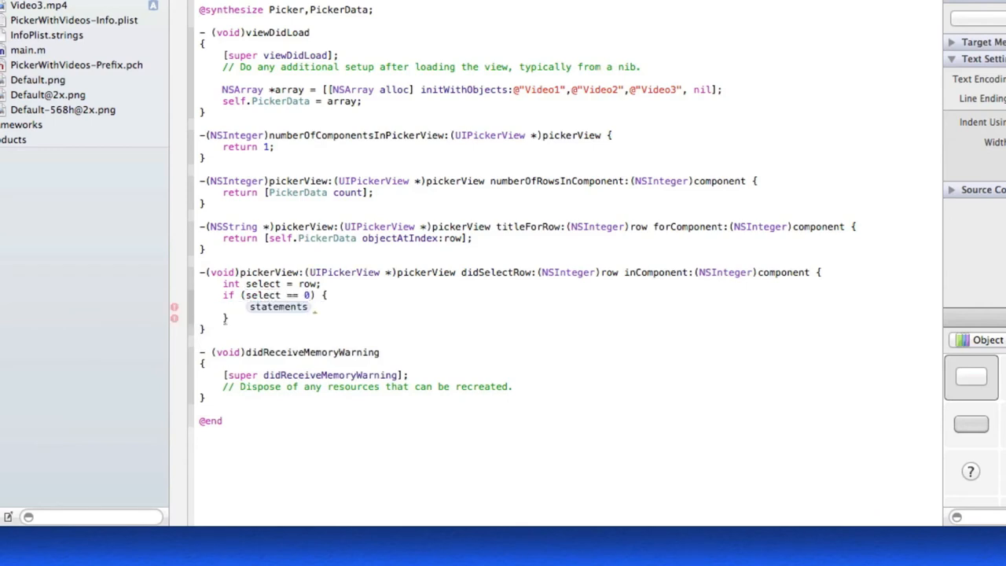
pyautogui.doubleClick(278, 307)
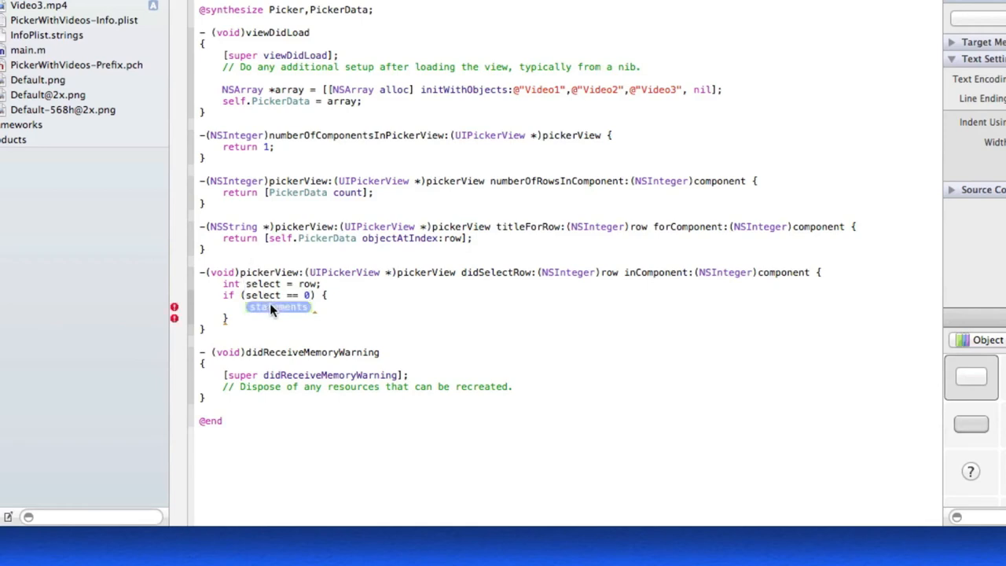
pyautogui.press('Delete')
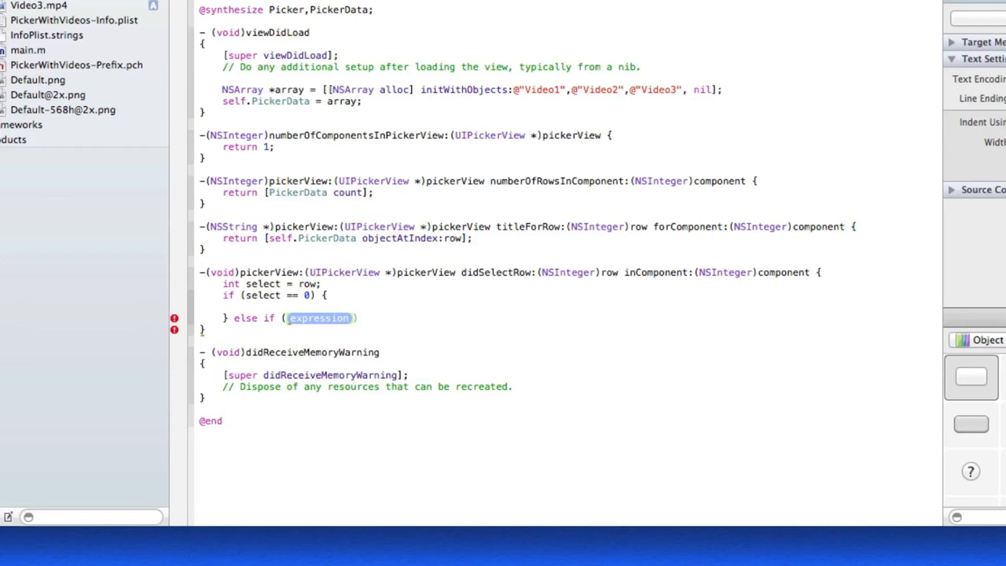
# Set the else-if condition to select == 1 and add an else-if for select == 2
pyautogui.write('select')
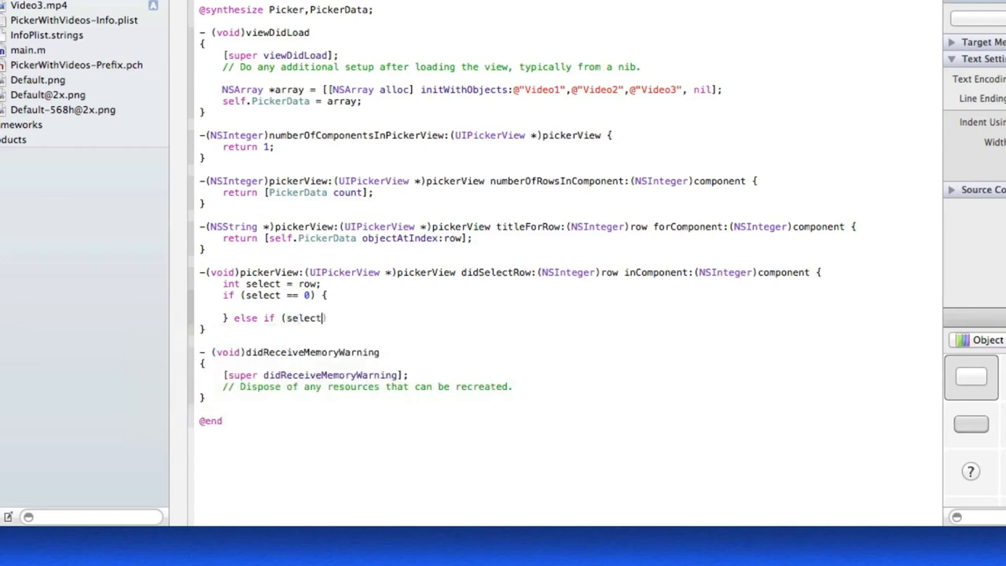
pyautogui.write('==')
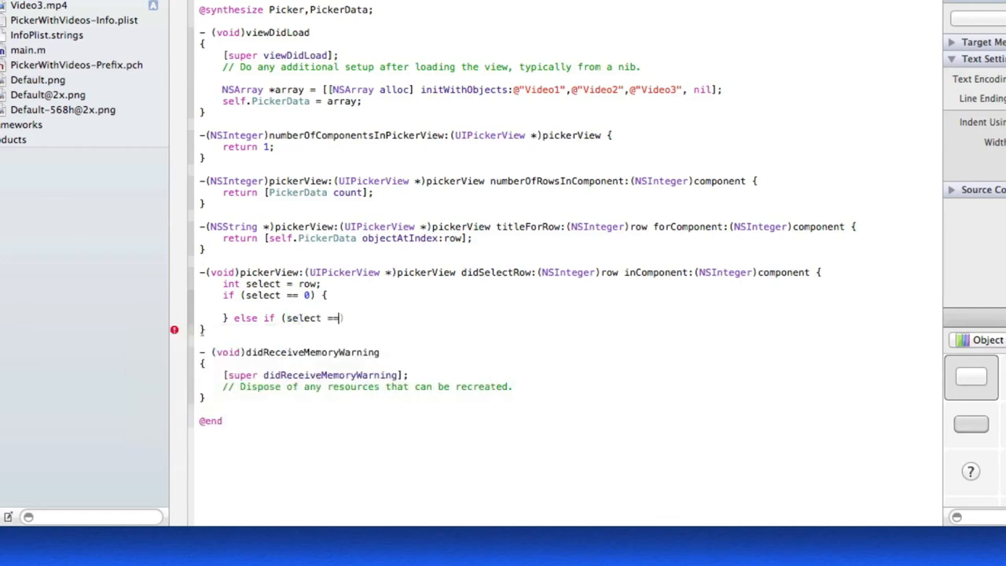
pyautogui.write('1 )')
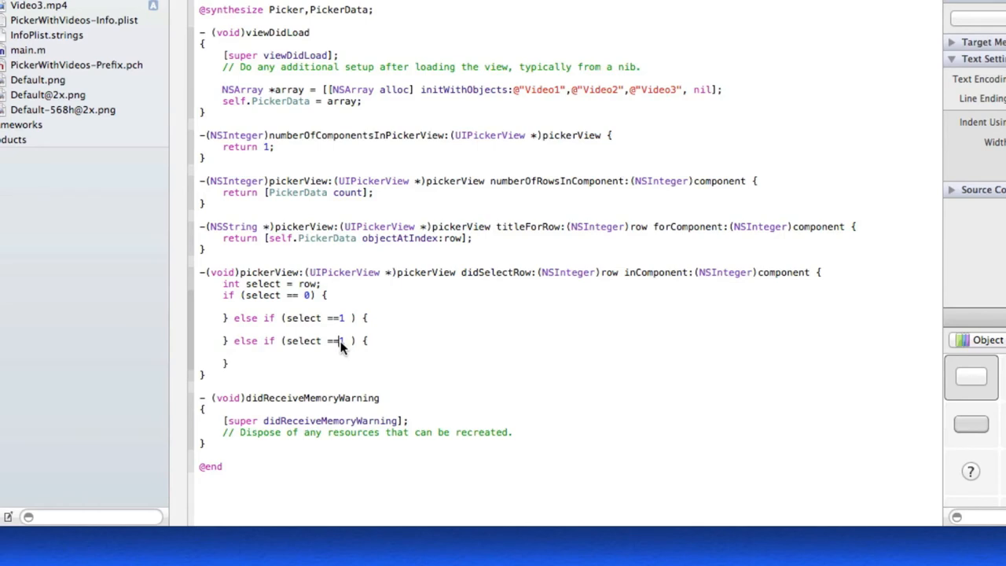
pyautogui.write('2')
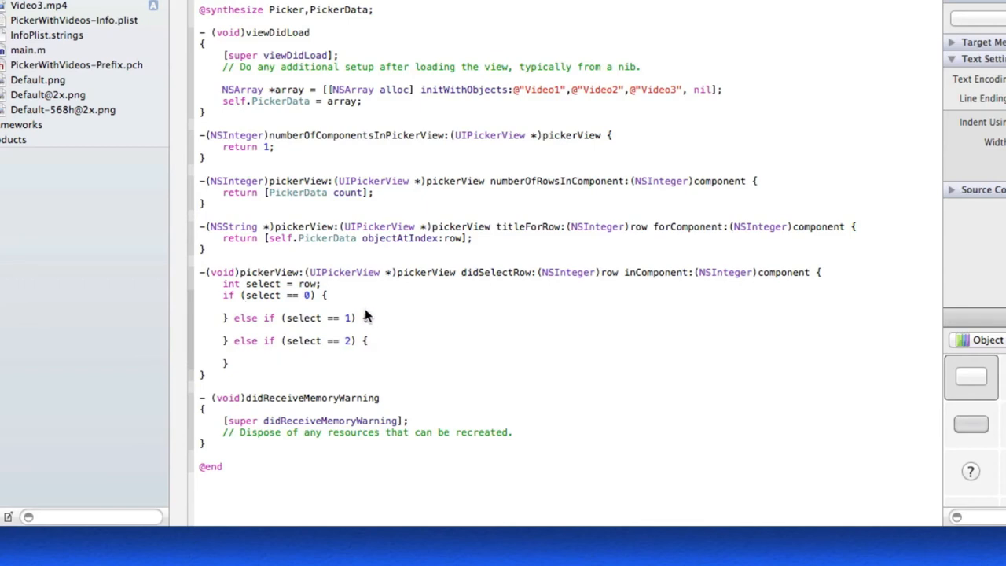
pyautogui.click(246, 307)
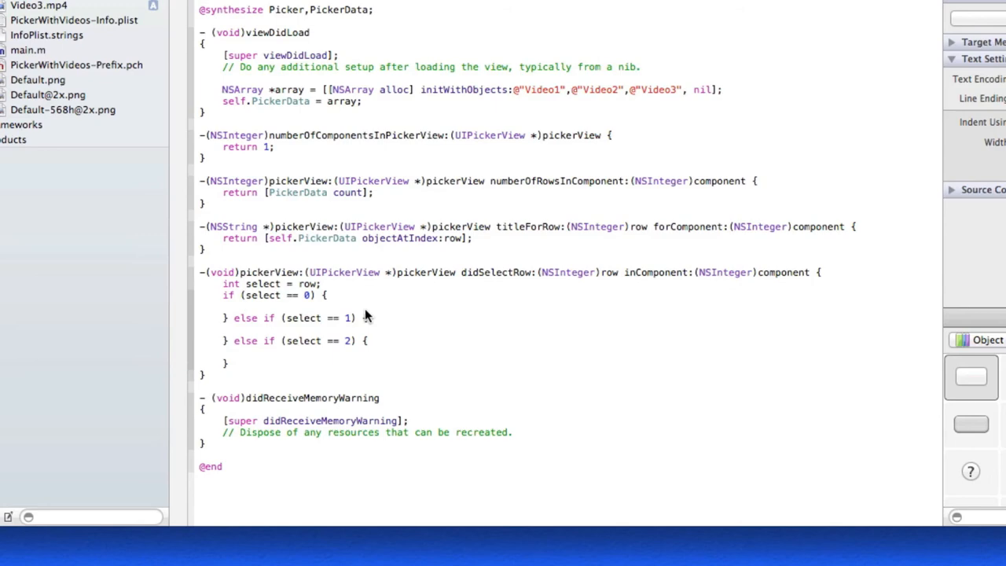
pyautogui.moveTo(368, 316)
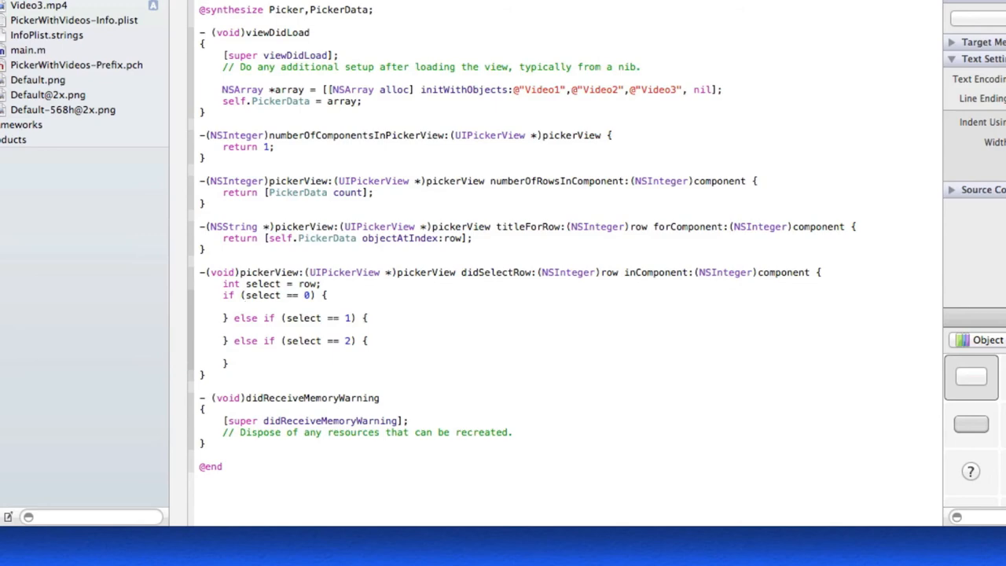
# Begin the statement NSURL *url = [NSURL ...] in the row 0 branch
pyautogui.write('NSURL')
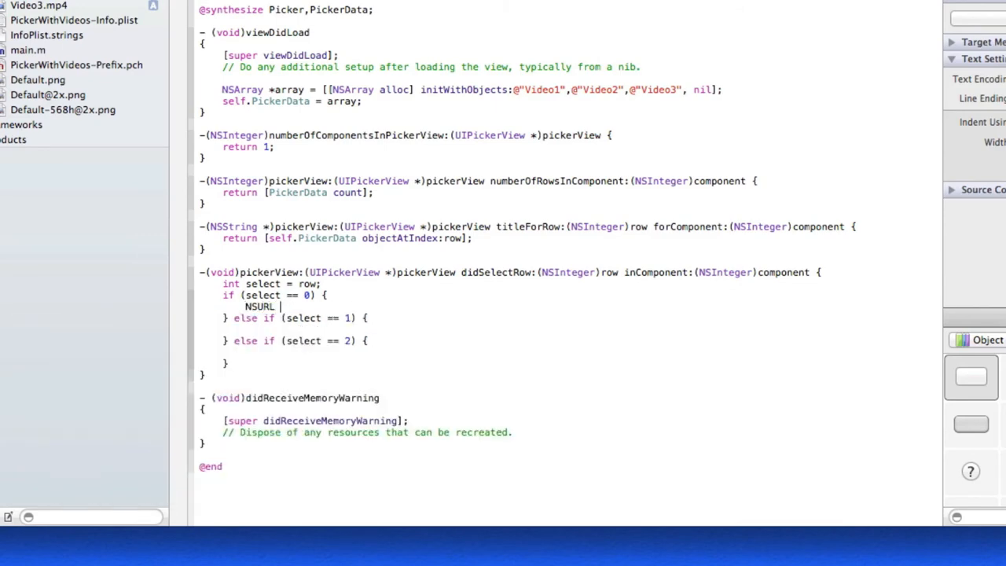
pyautogui.press('Backspace')
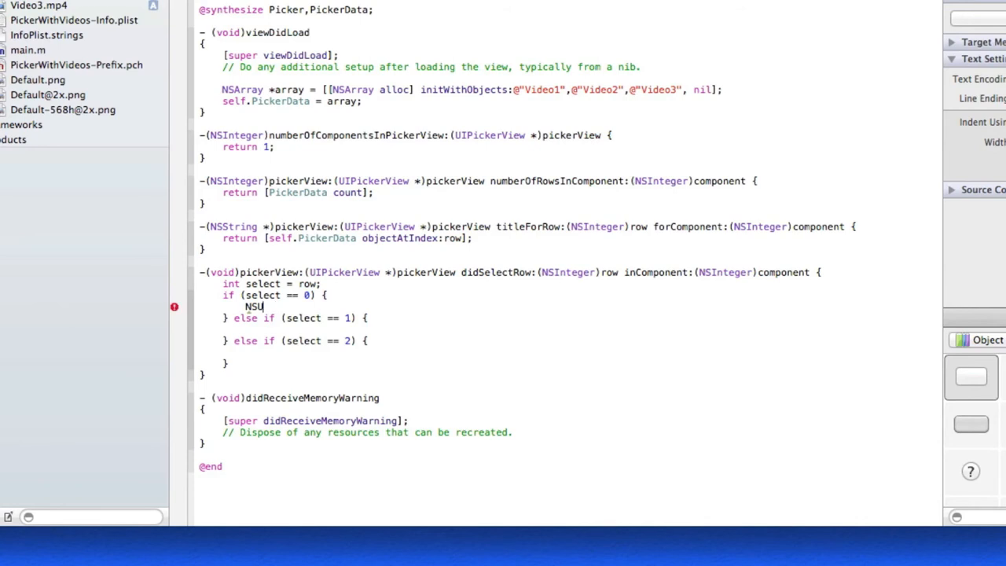
pyautogui.write('RL')
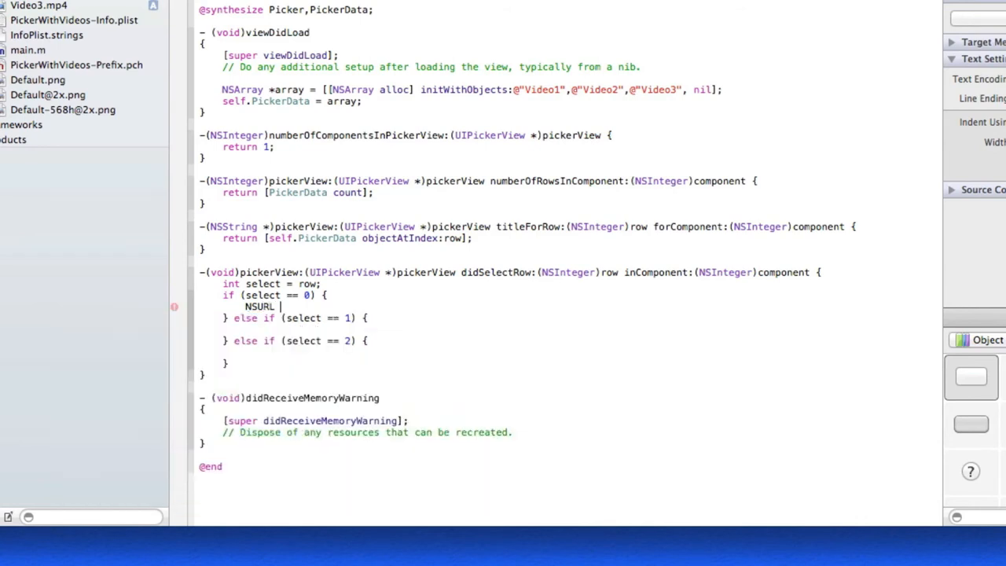
pyautogui.write('*u')
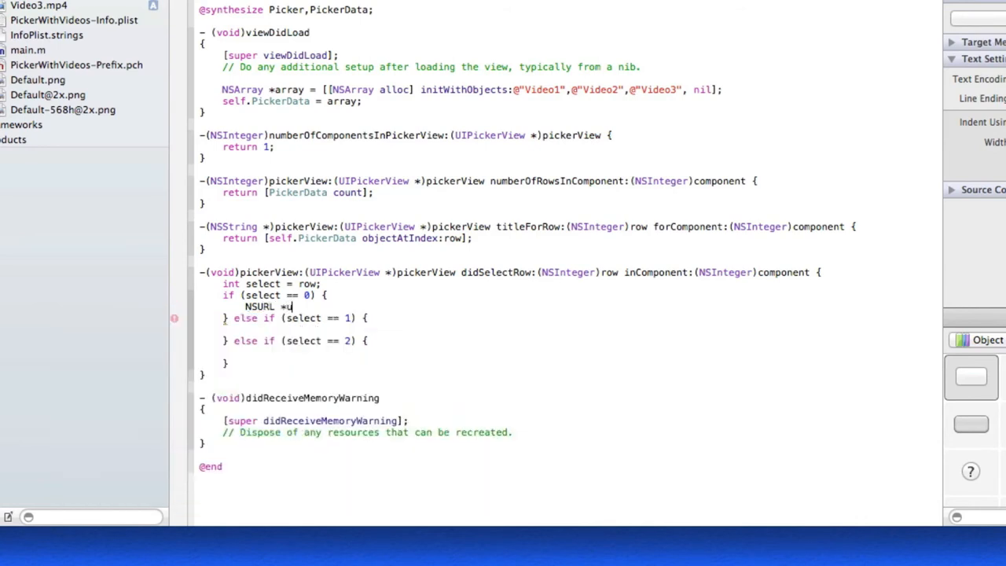
pyautogui.write('r')
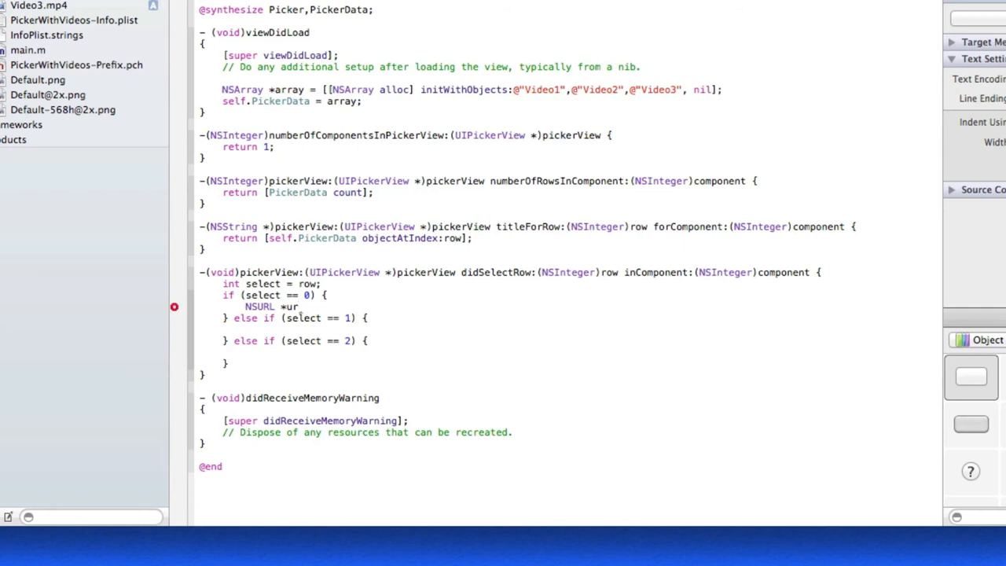
pyautogui.write('l =')
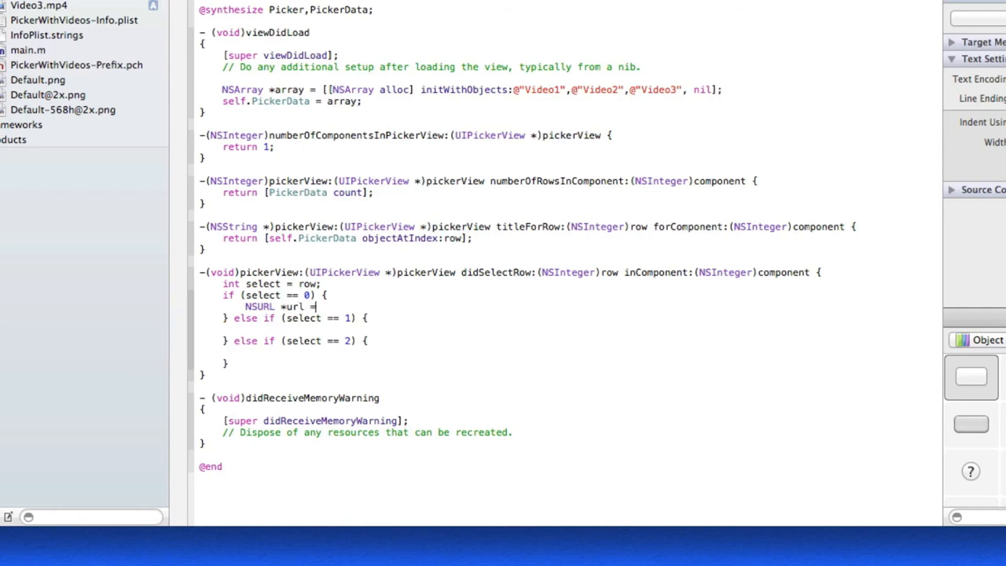
pyautogui.write('[NS')
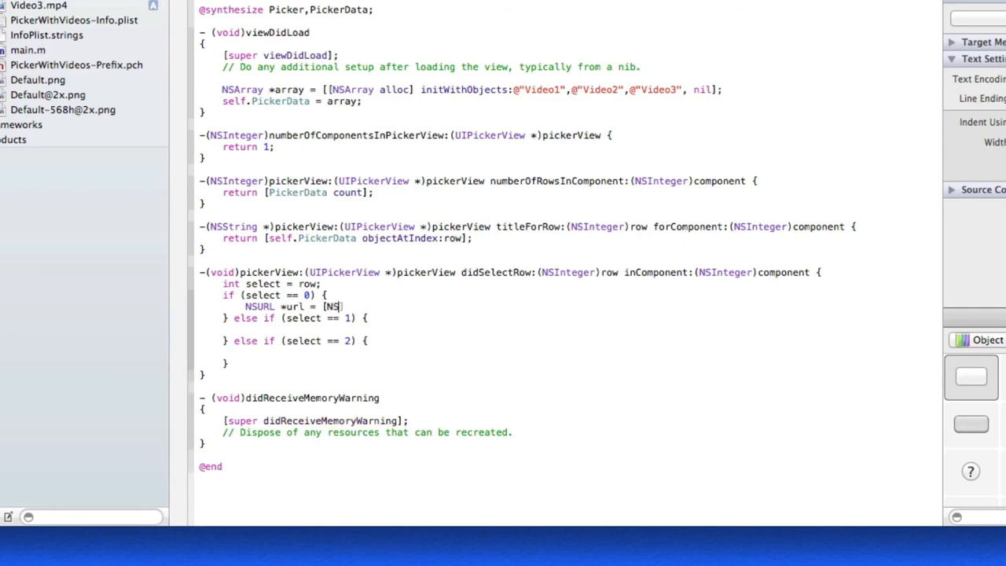
pyautogui.write('URL fileURLWithPath:(NSString *')
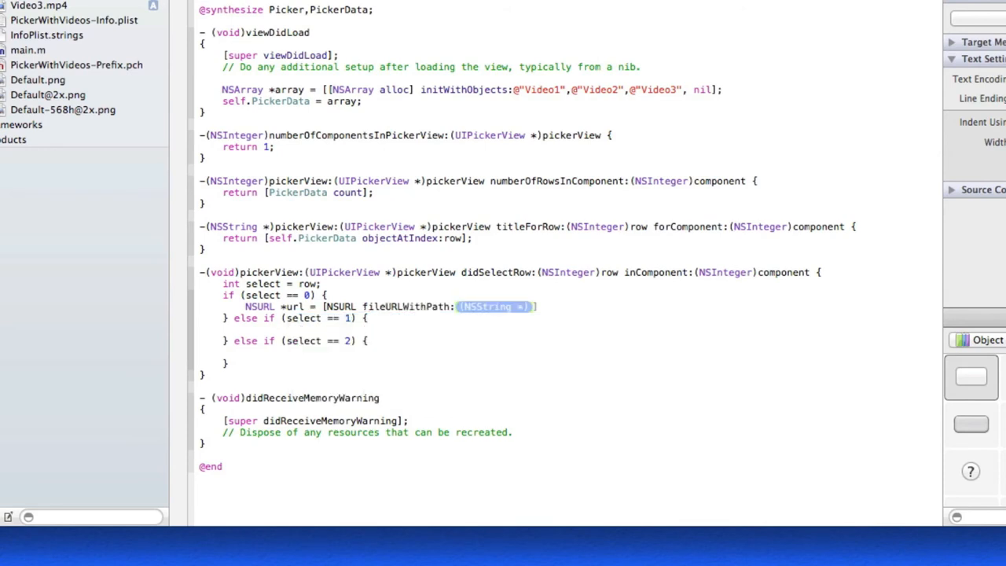
# Build the URL from the main bundle path for resource Video1 of type mp4
pyautogui.write('[[]]')
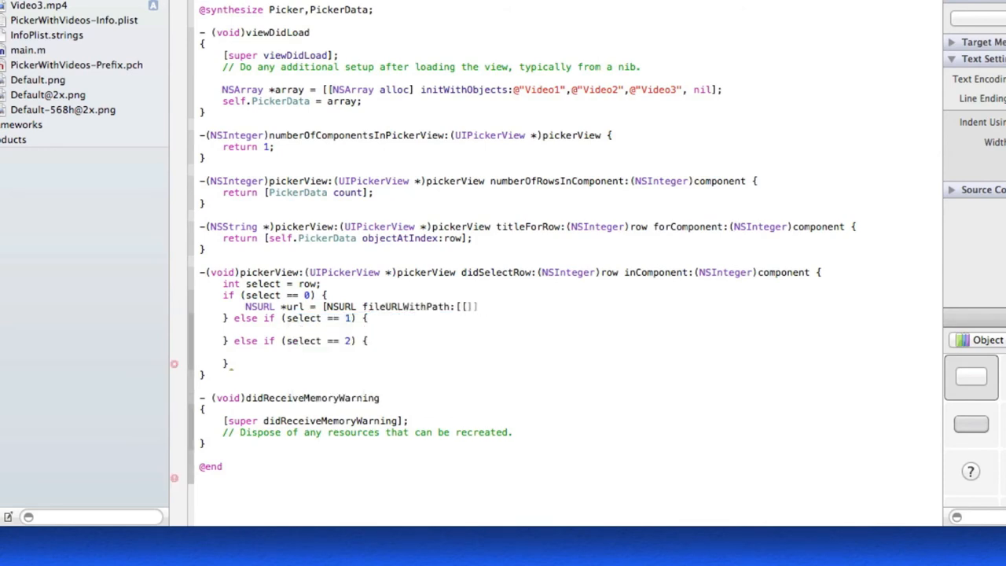
pyautogui.write('NSURL')
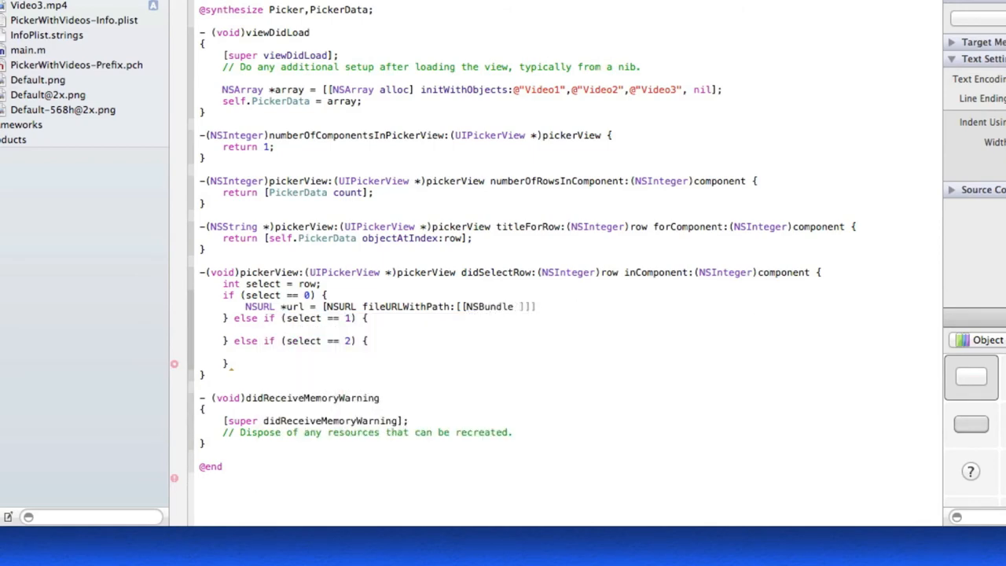
pyautogui.write('mainBundle')
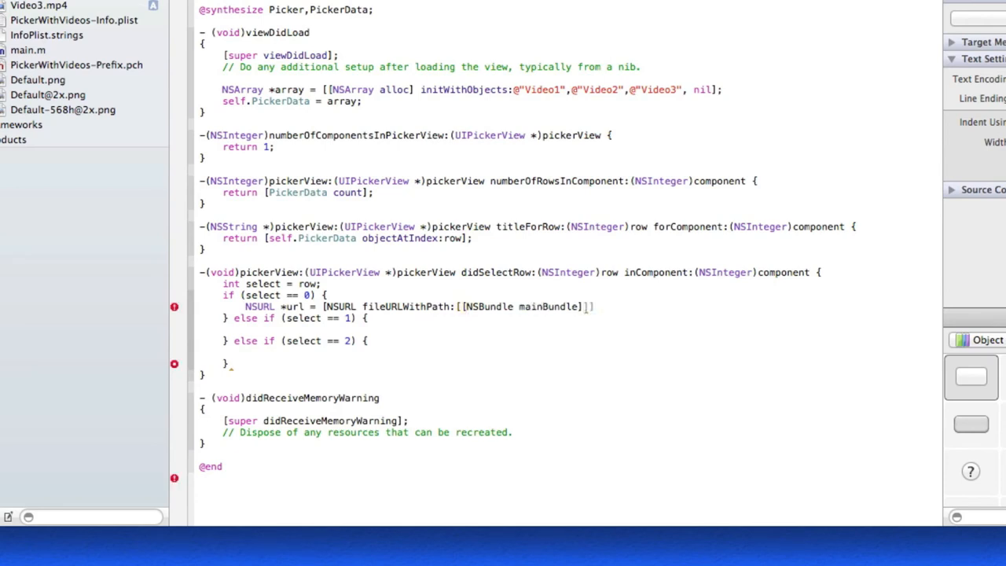
pyautogui.write('pathForResource:@ ofType:')
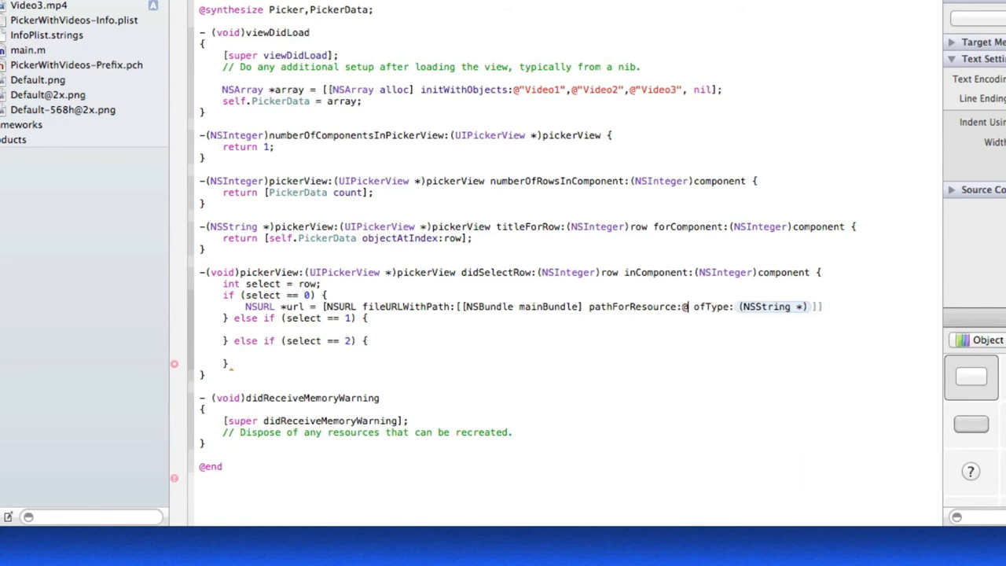
pyautogui.write('""')
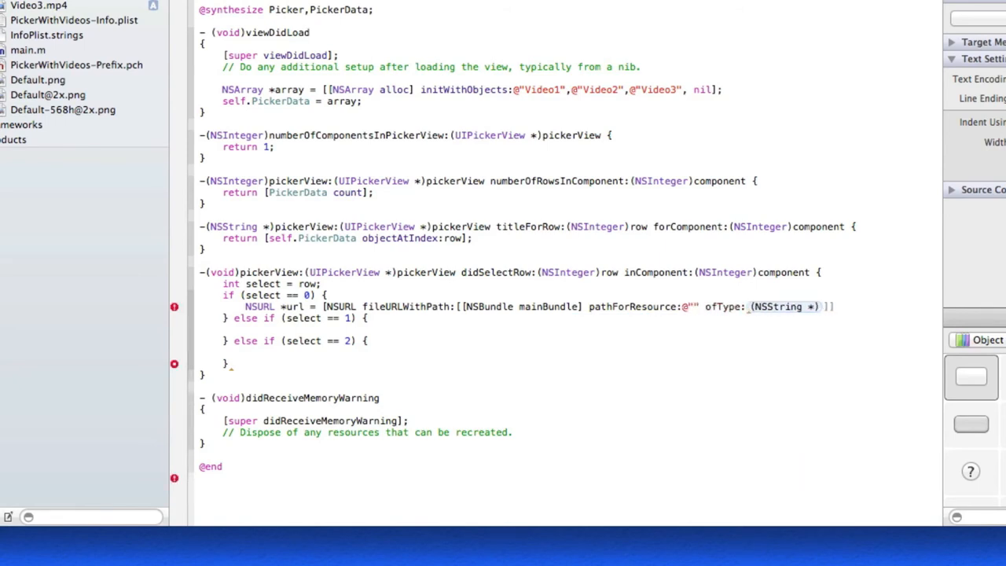
pyautogui.write('Video1')
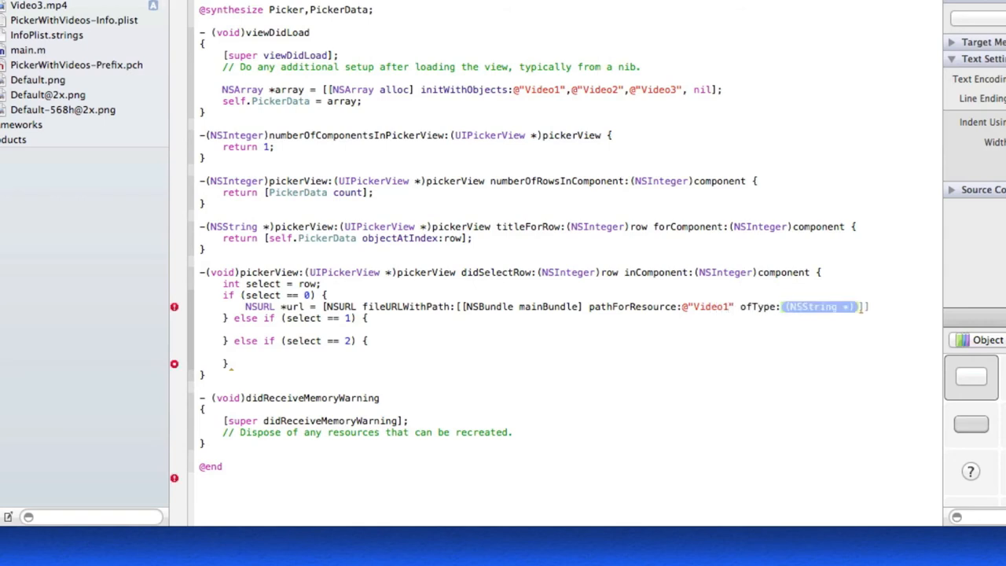
pyautogui.write('@""')
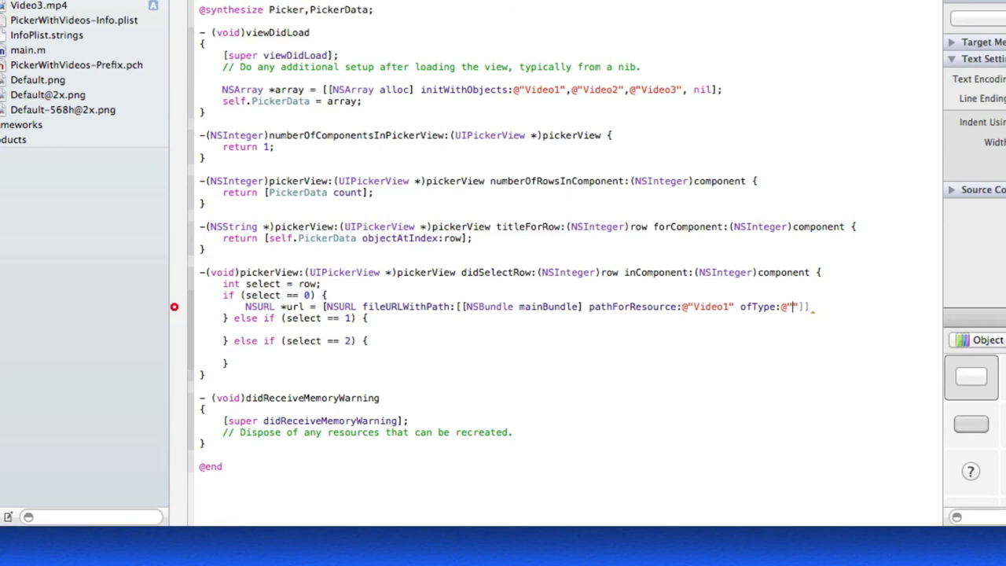
pyautogui.write('mp4"]];')
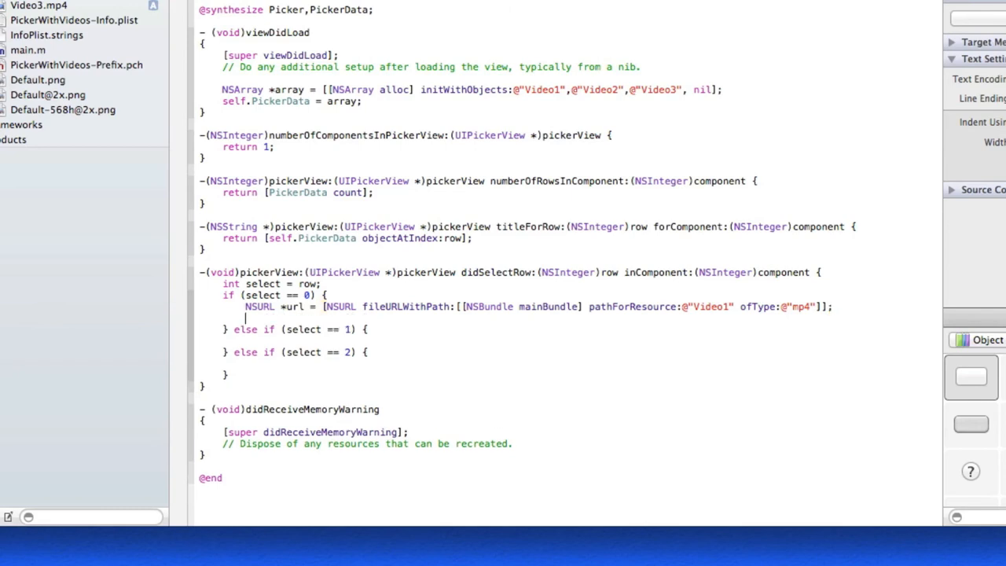
# Create an MPMoviePlayerViewController *playercontroller initialized with the Video1 url
pyautogui.write('M')
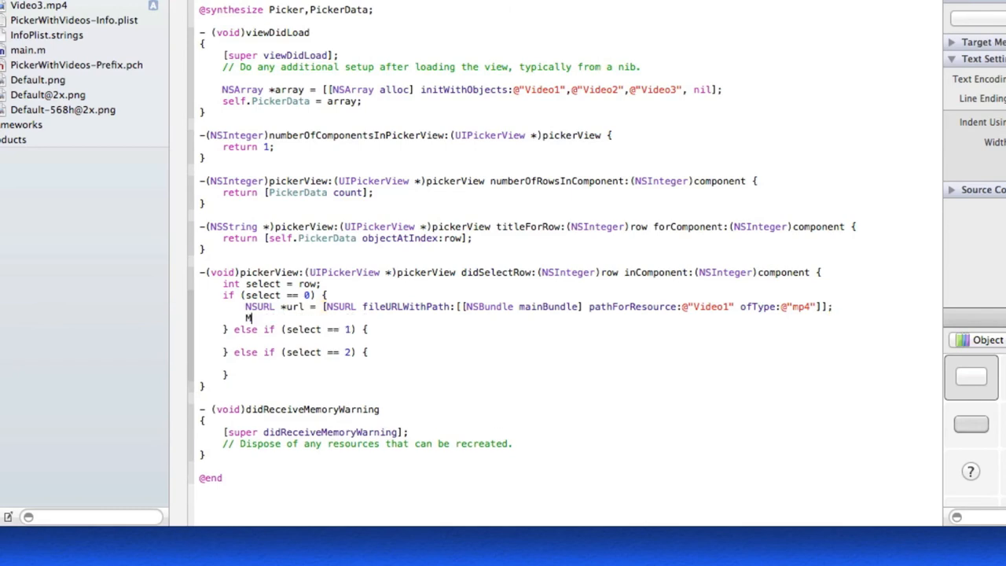
pyautogui.write('PMoviePlayerViewController')
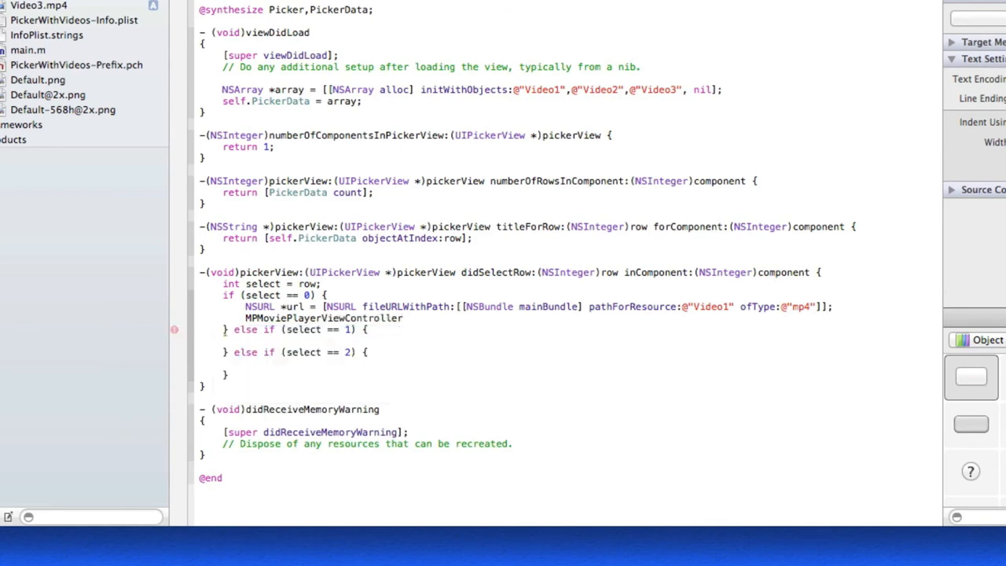
pyautogui.write('*playe')
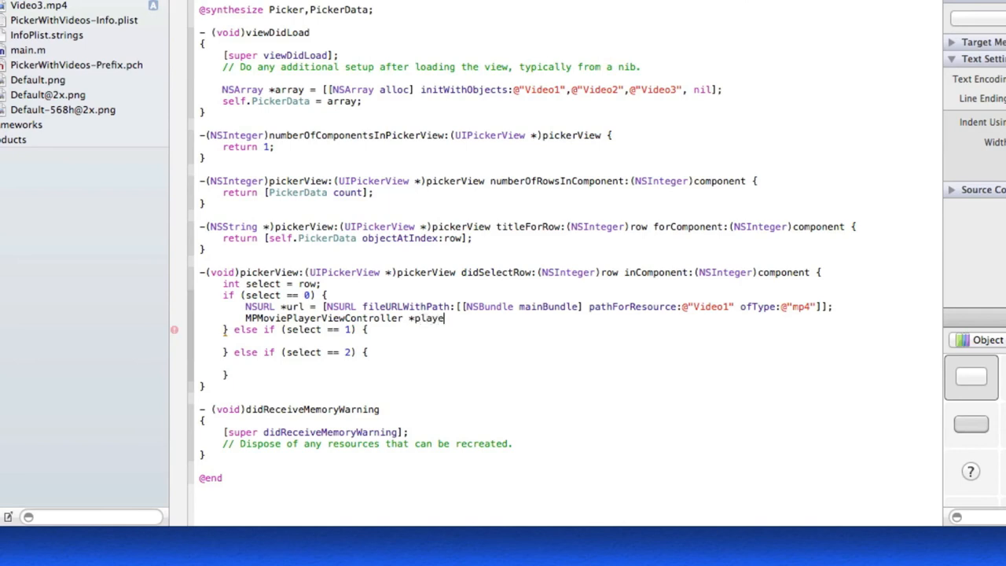
pyautogui.write('rcontroller =')
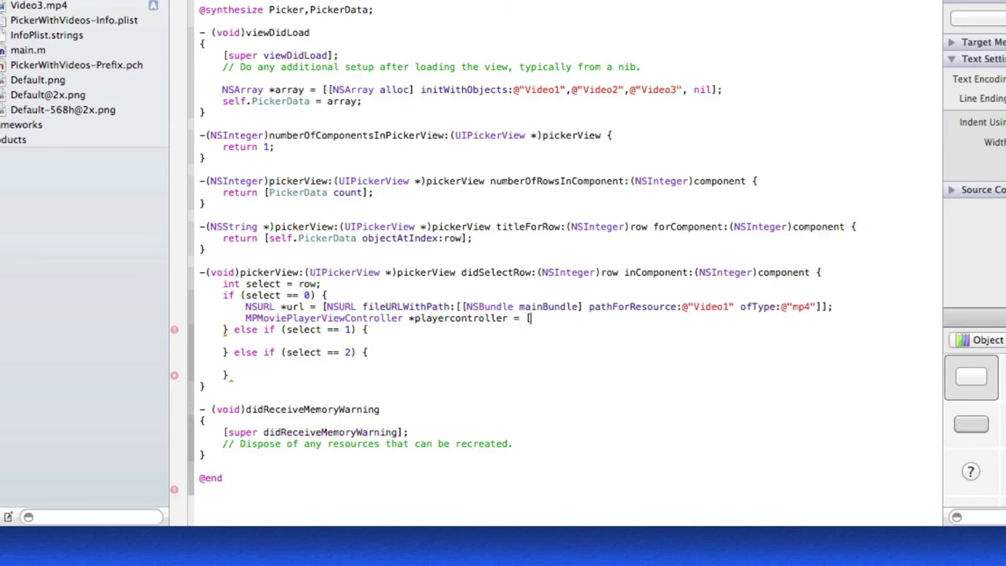
pyautogui.write('[')
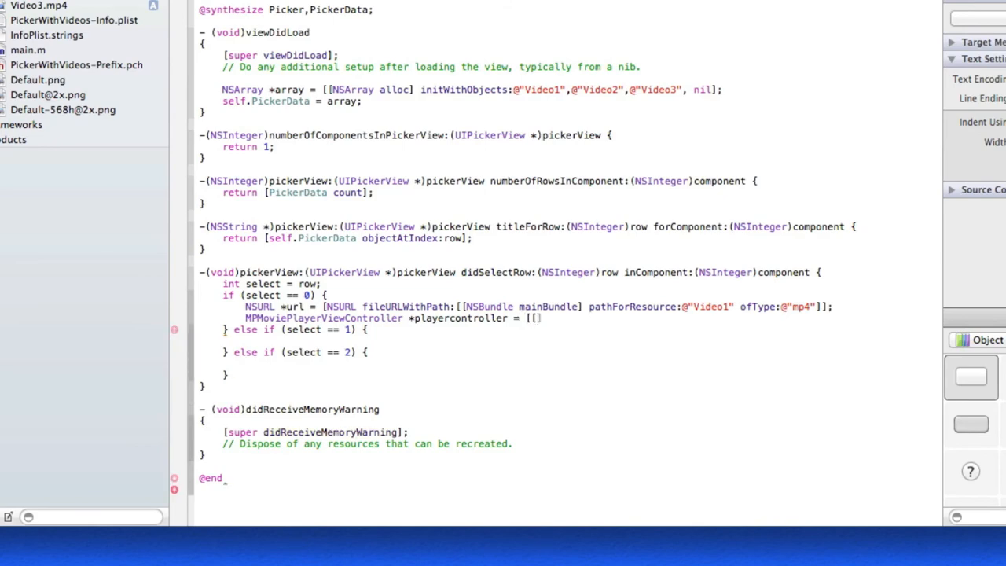
pyautogui.write('MPMoviePlayerViewController')
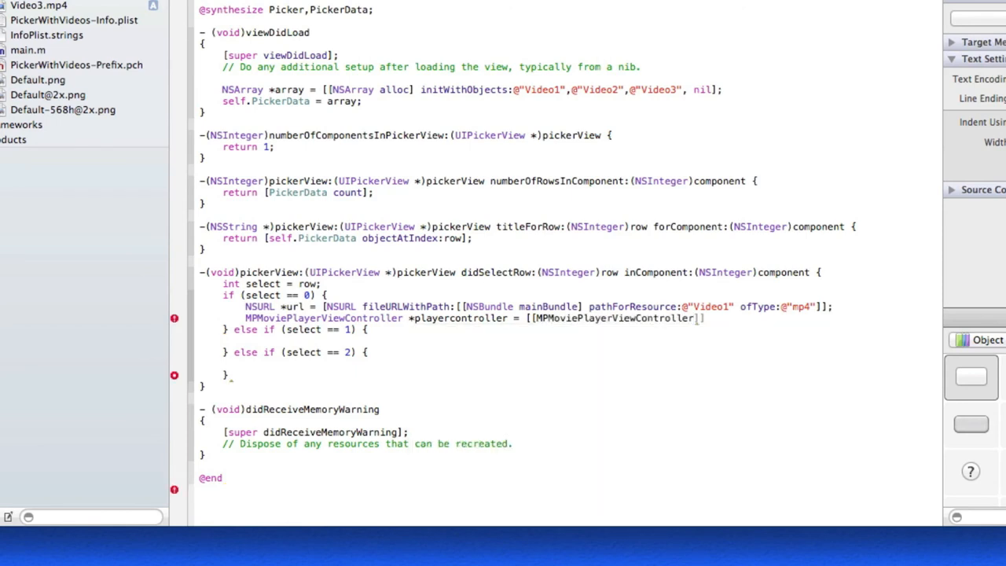
pyautogui.write('alloc] ini')
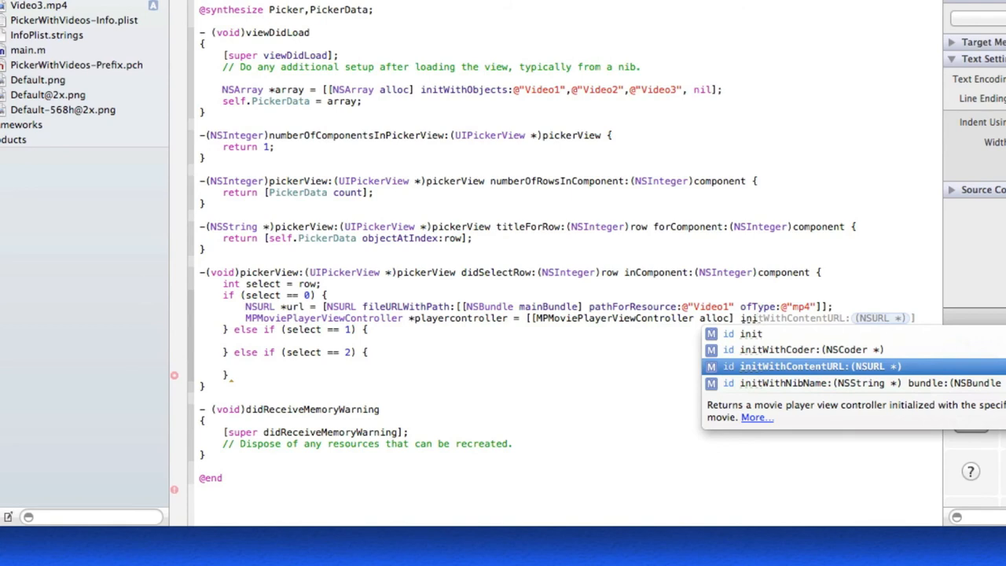
pyautogui.click(813, 366)
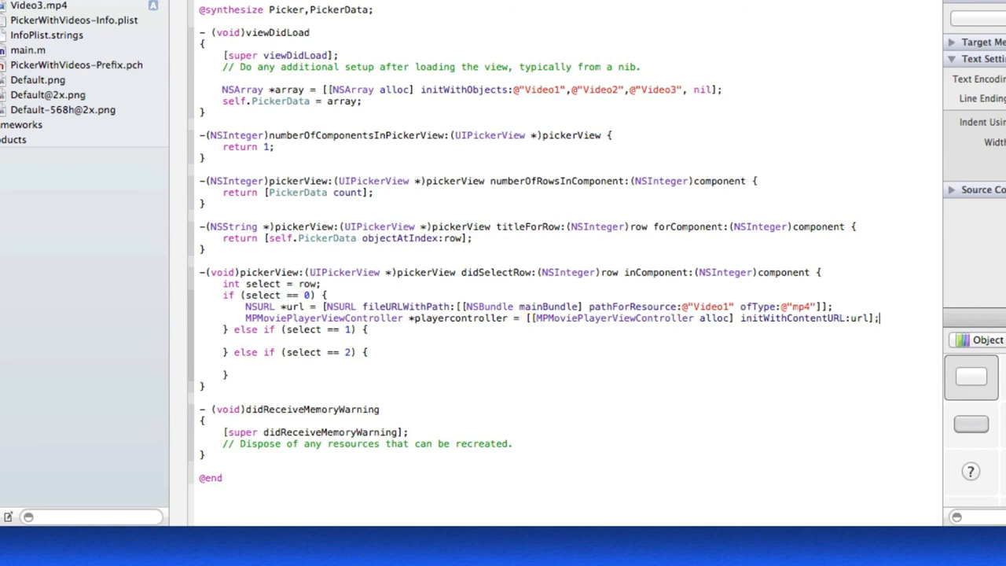
# Present playercontroller with presentMoviePlayerViewControllerAnimated:
pyautogui.write('[s')
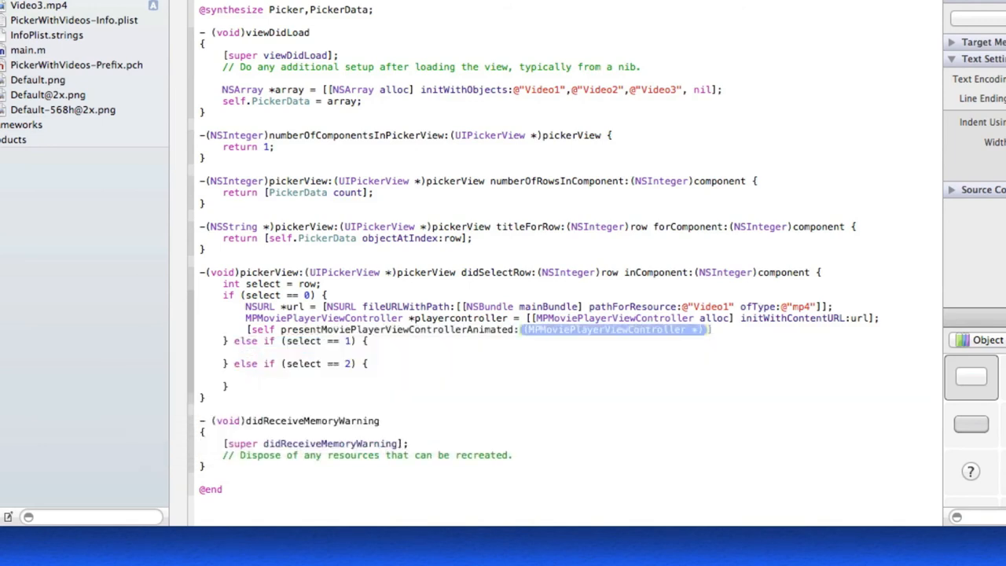
pyautogui.write('pl')
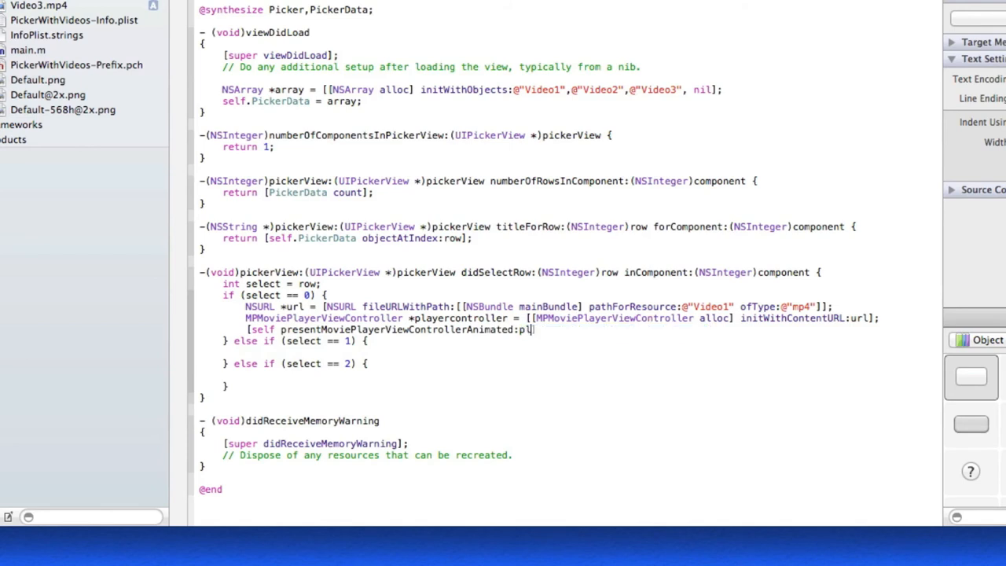
pyautogui.write('ayercontroller]')
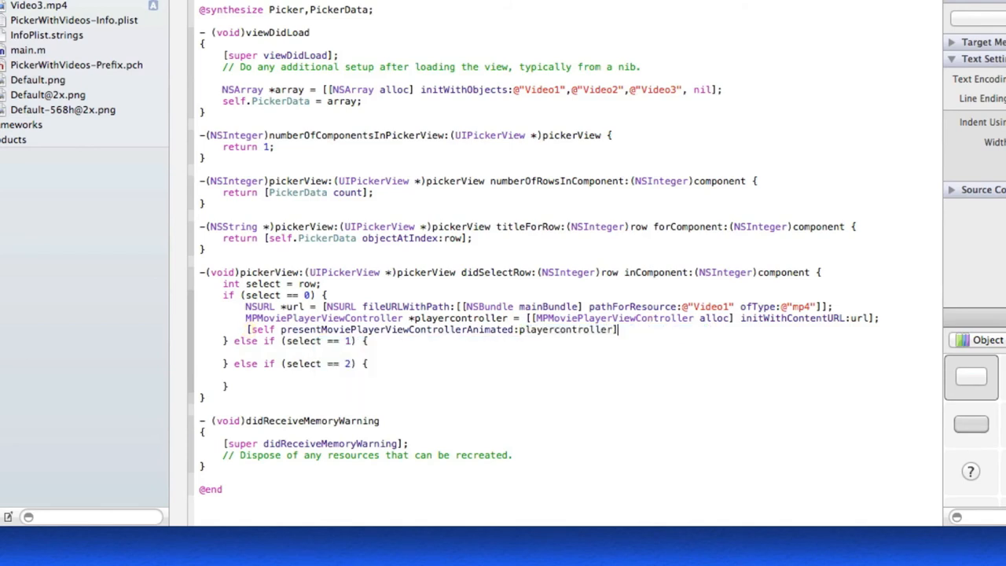
pyautogui.press('return')
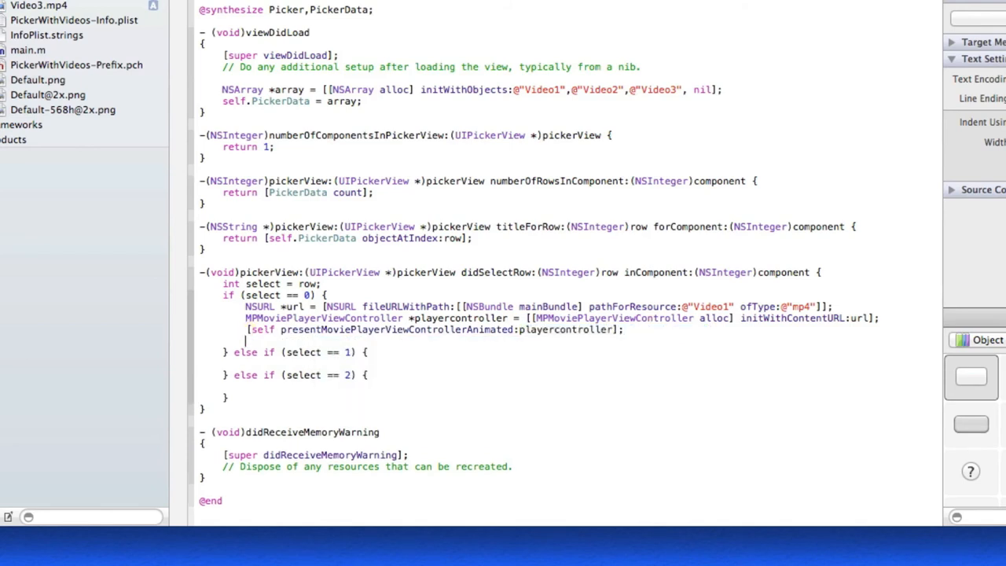
# Set the source type to MPMovieSourceTypeFile, play the movie, and set playercontroller to nil
pyautogui.write('playercontroller.moviePlayer.movieSourceType = MPMovieSourceTypeFile;')
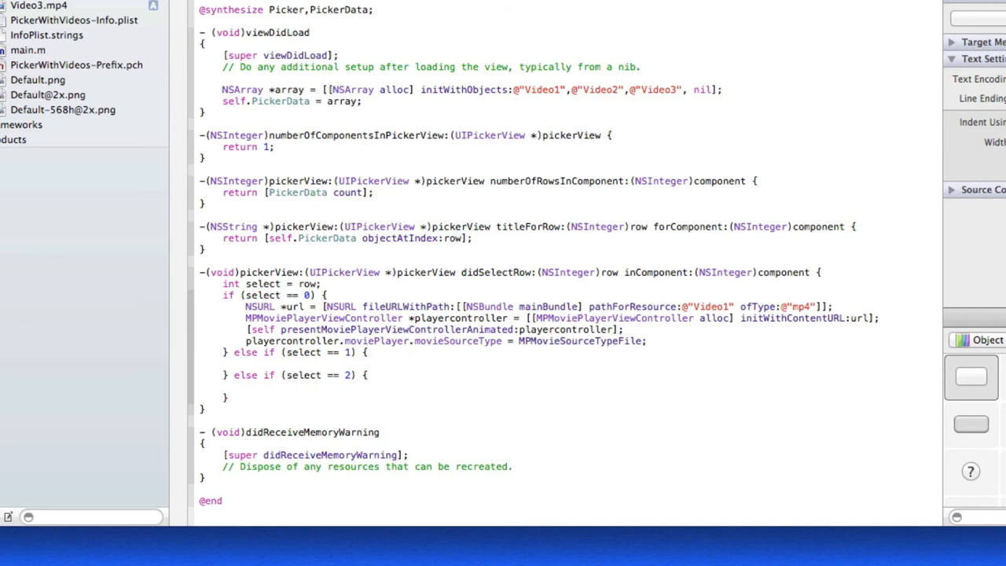
pyautogui.write('playercontroller')
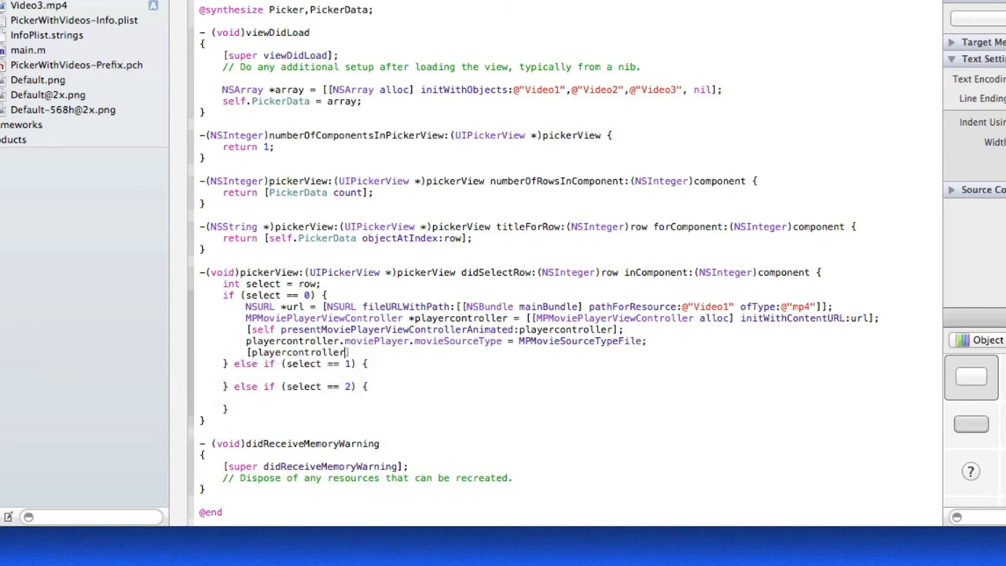
pyautogui.write('moviePlayer')
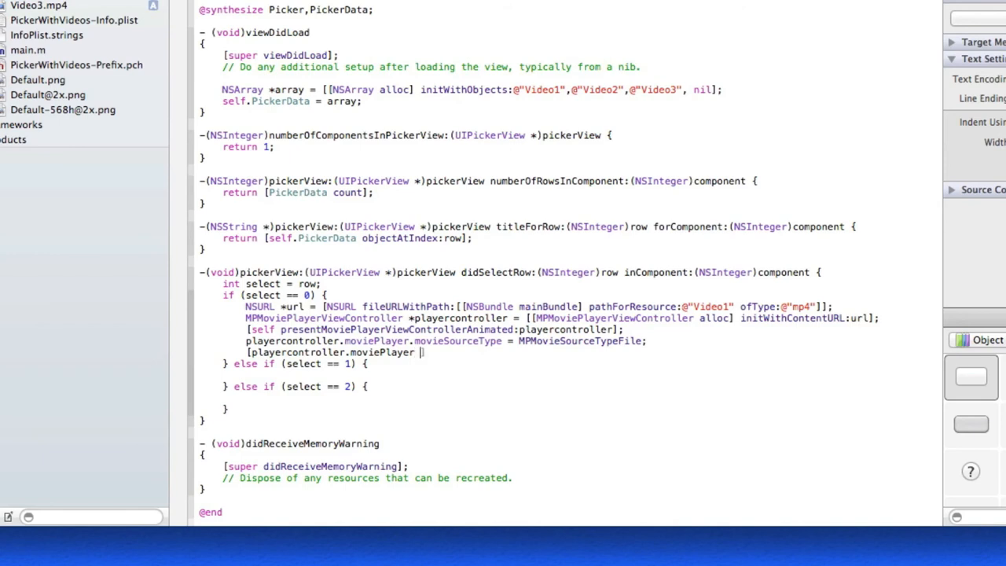
pyautogui.write('play];')
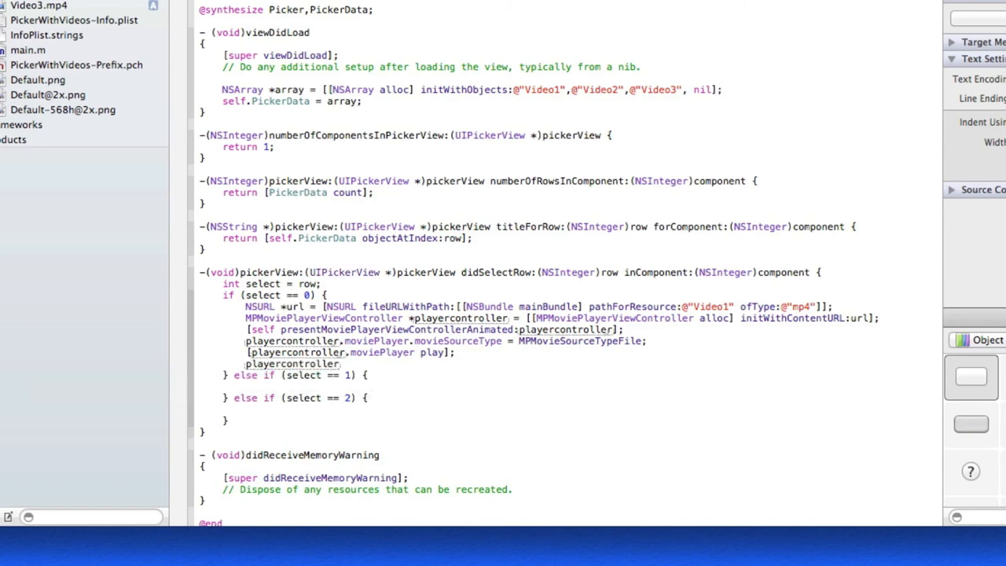
pyautogui.write('= nil;')
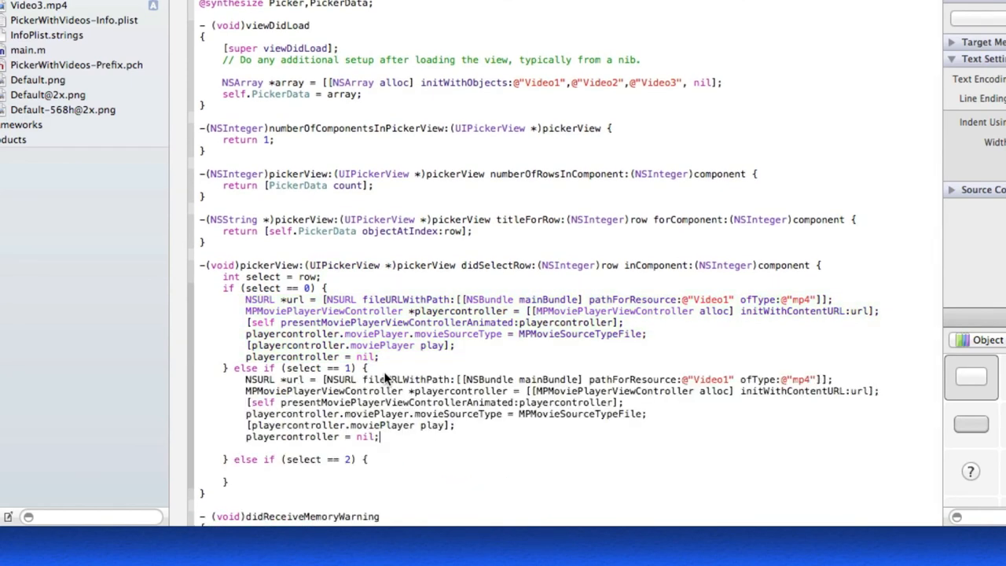
# Scroll down to the select == 2 branch for the Video2 and Video3 playback code
pyautogui.scroll(-3)
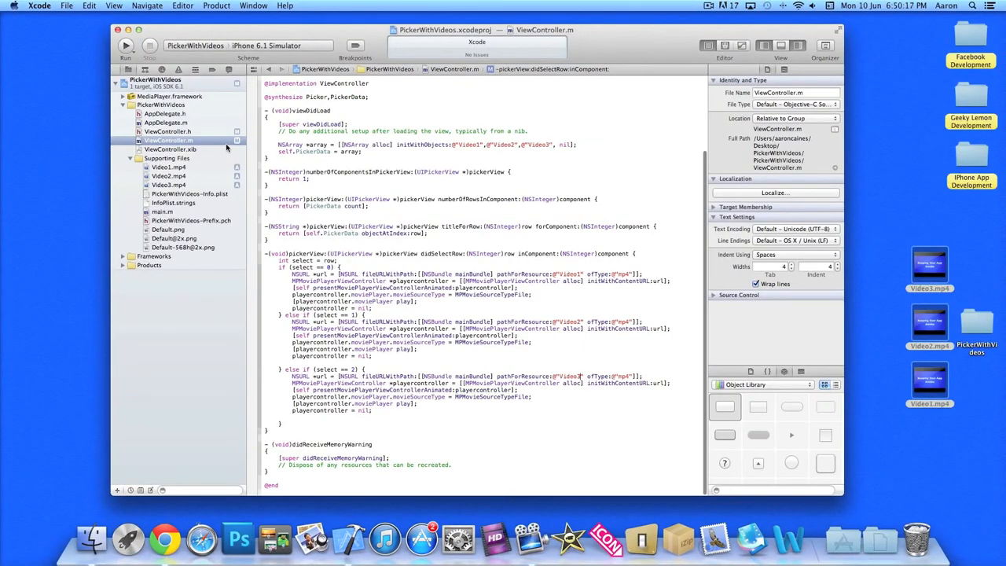
# Add a picker view in ViewController.xib wired as Picker outlet, dataSource and delegate, then build
pyautogui.click(170, 149)
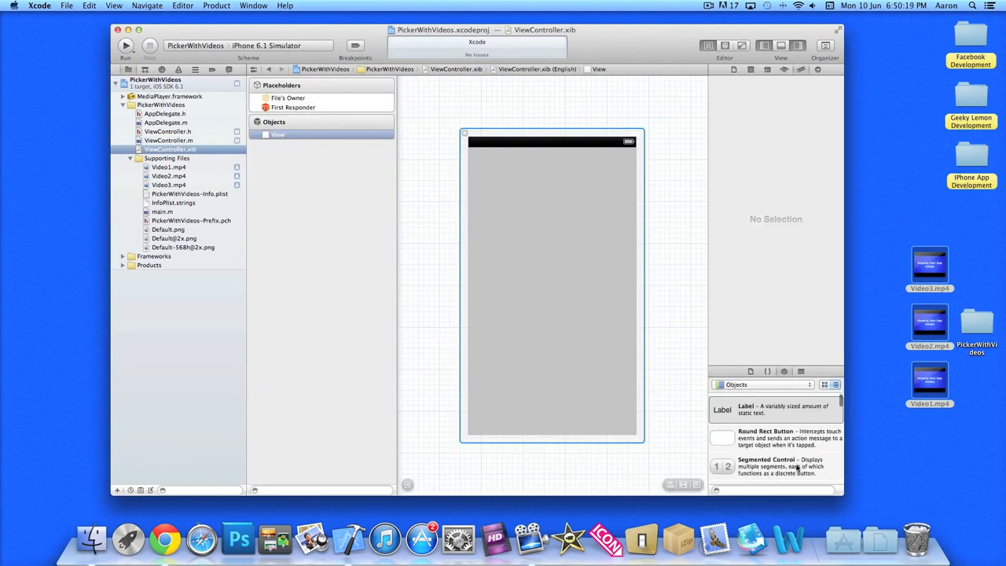
pyautogui.scroll(-3)
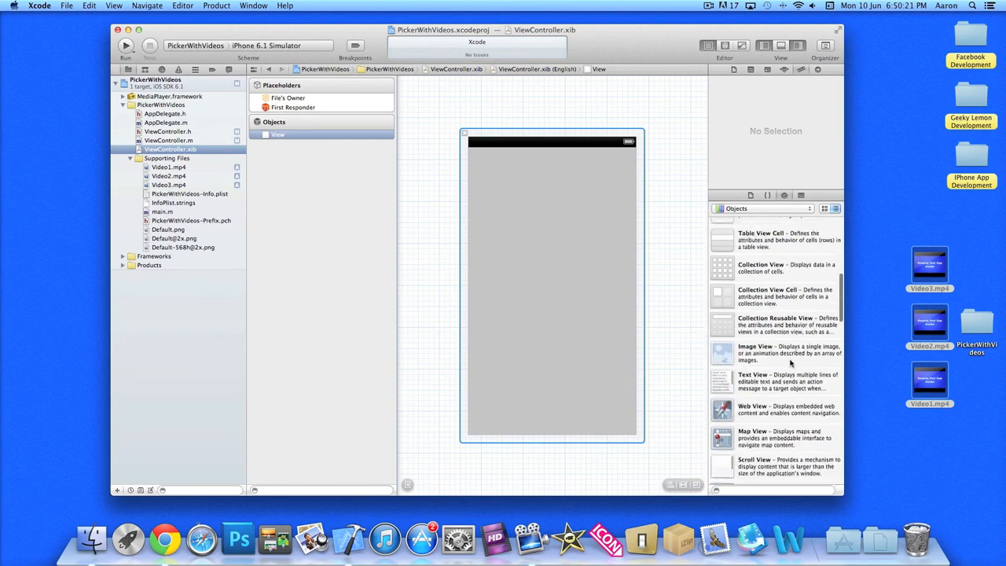
pyautogui.scroll(-3)
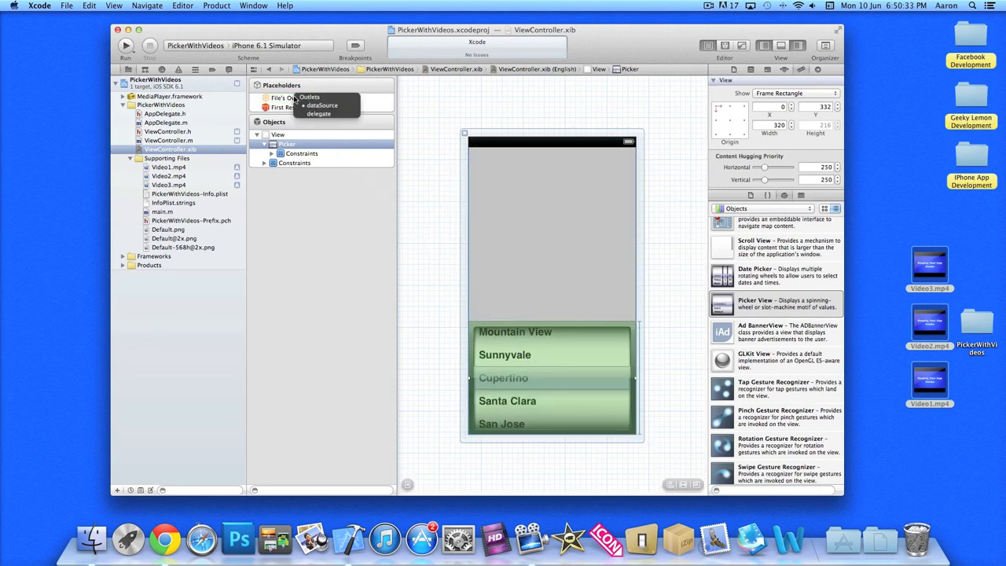
pyautogui.click(289, 97)
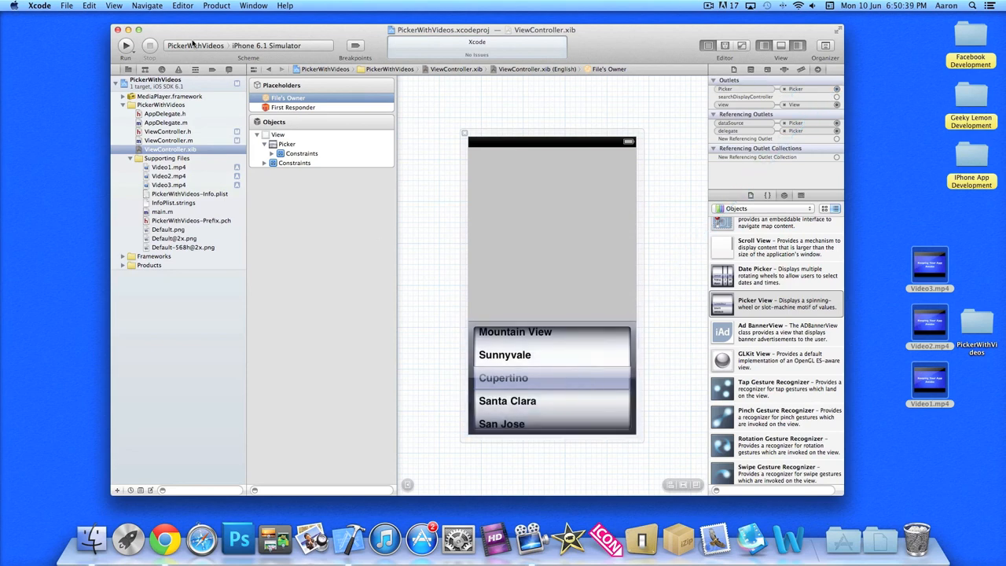
pyautogui.click(125, 45)
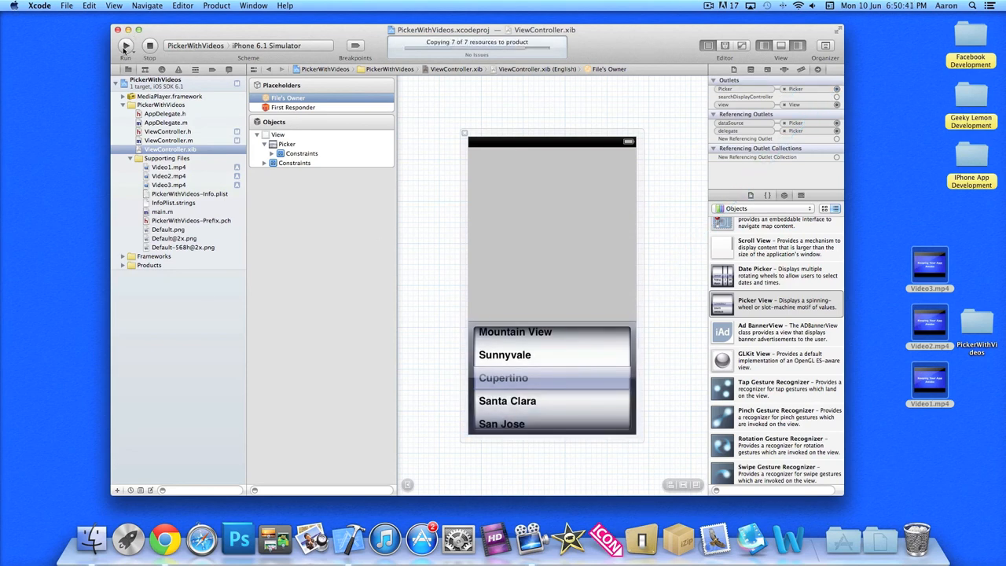
# Run the app, pick a video row, pause and resume playback, then tap Done
pyautogui.click(126, 46)
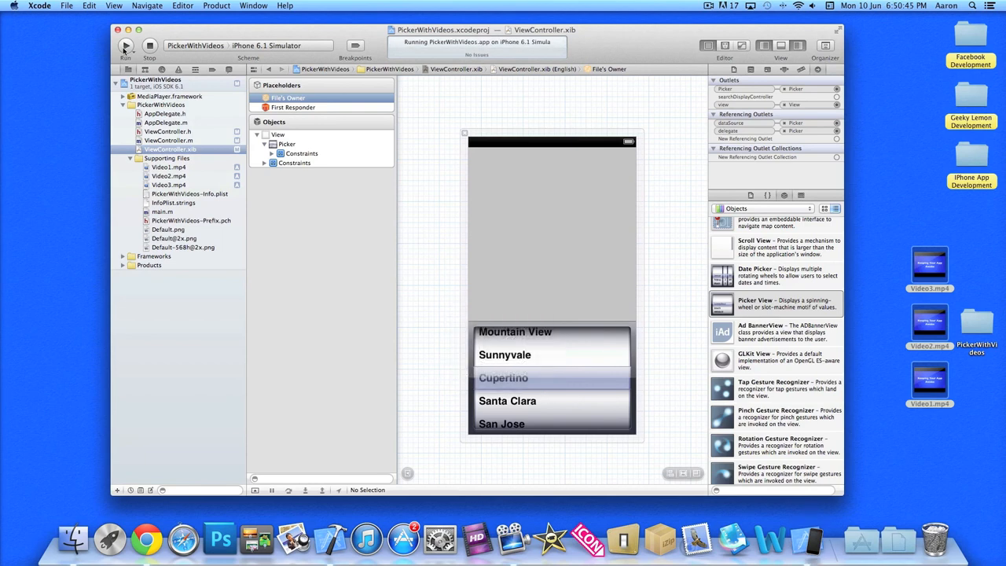
pyautogui.click(125, 45)
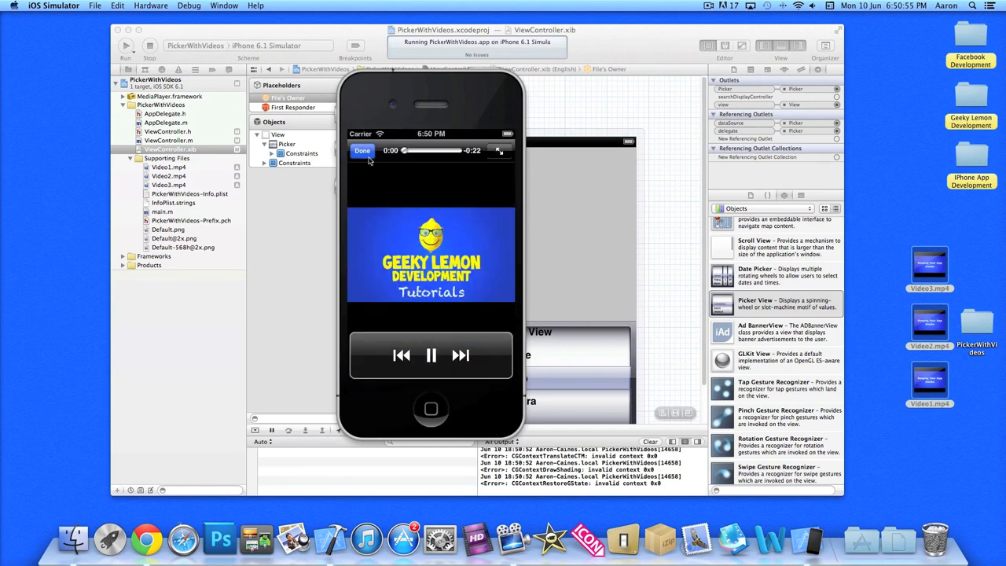
pyautogui.click(363, 150)
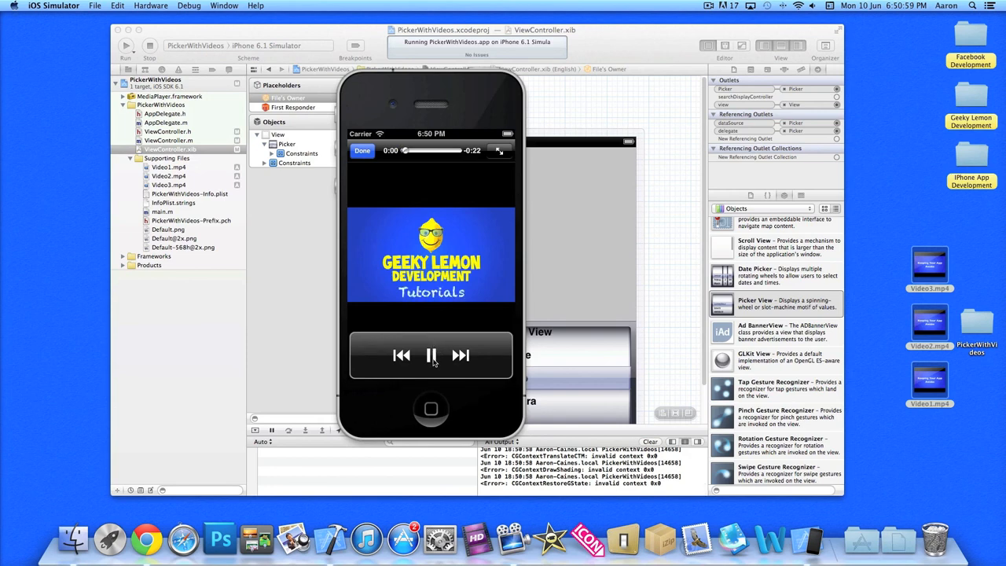
pyautogui.click(430, 355)
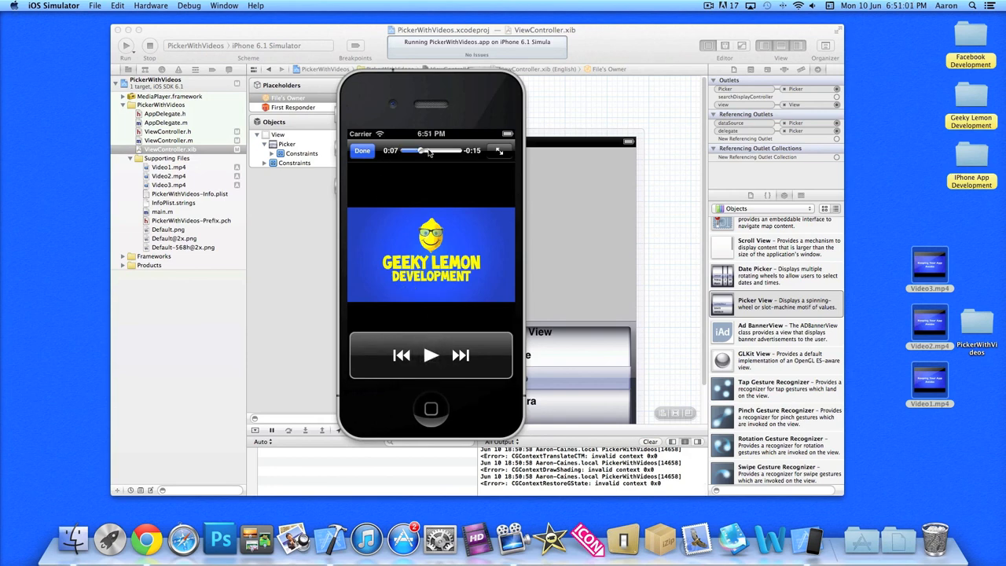
pyautogui.click(362, 150)
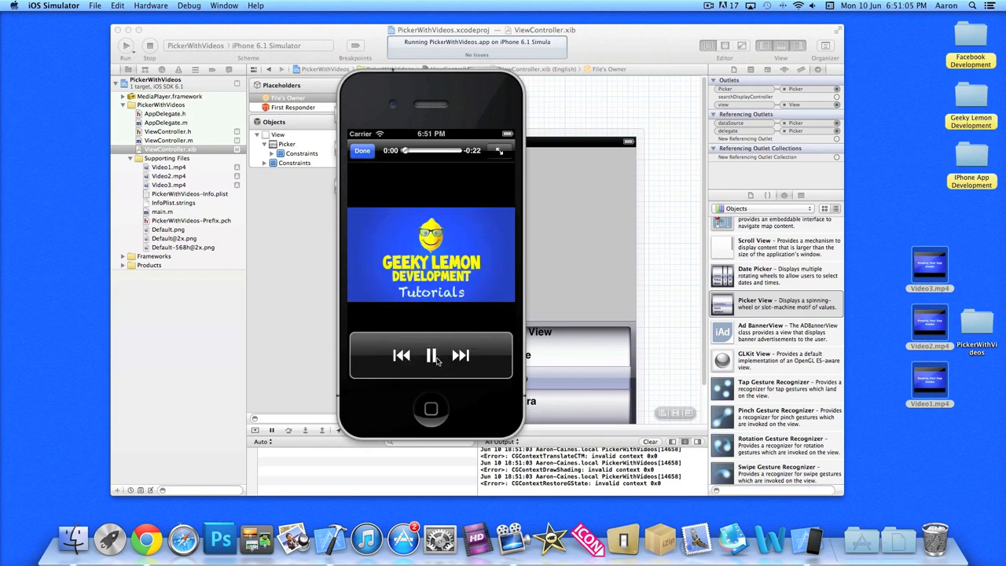
pyautogui.click(362, 151)
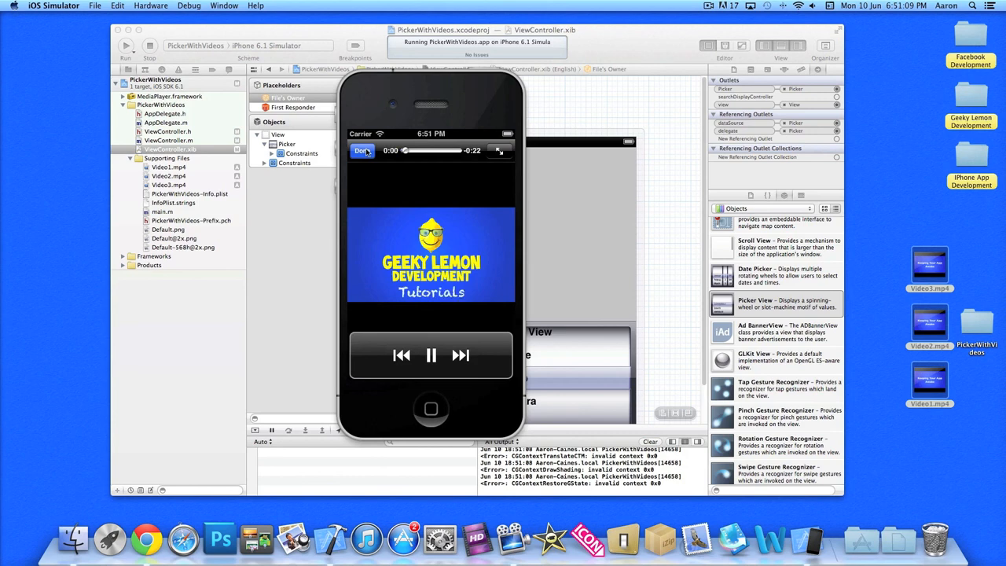
pyautogui.click(362, 150)
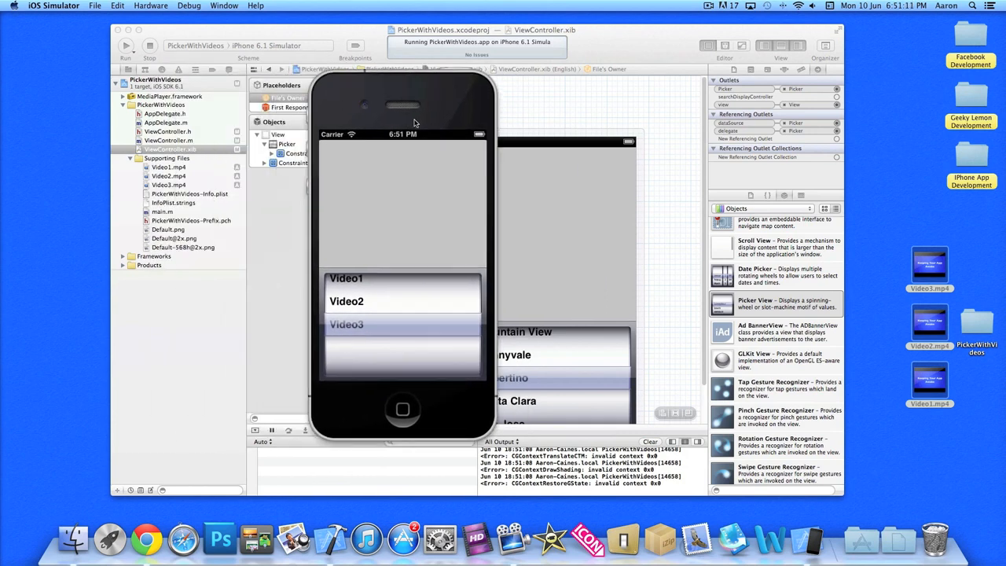